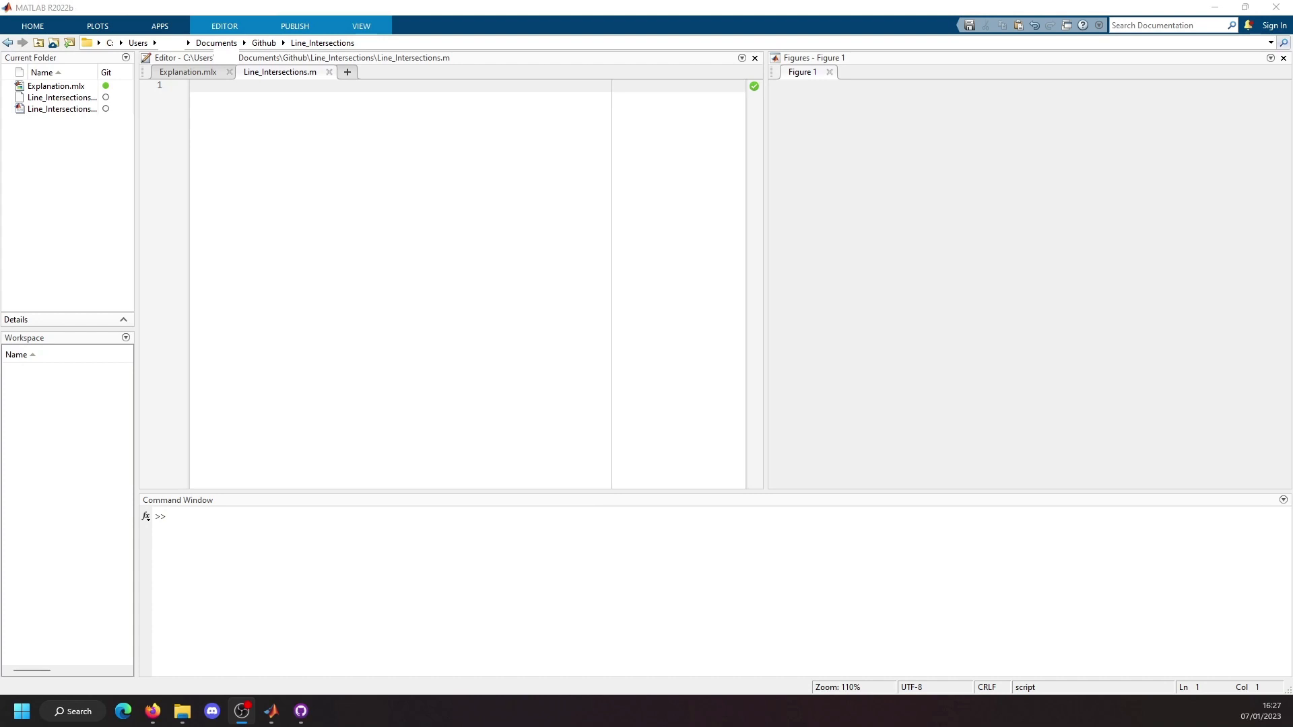
- Show the Explanation.mlx live script with the Intersecting Lines walkthrough
click(188, 73)
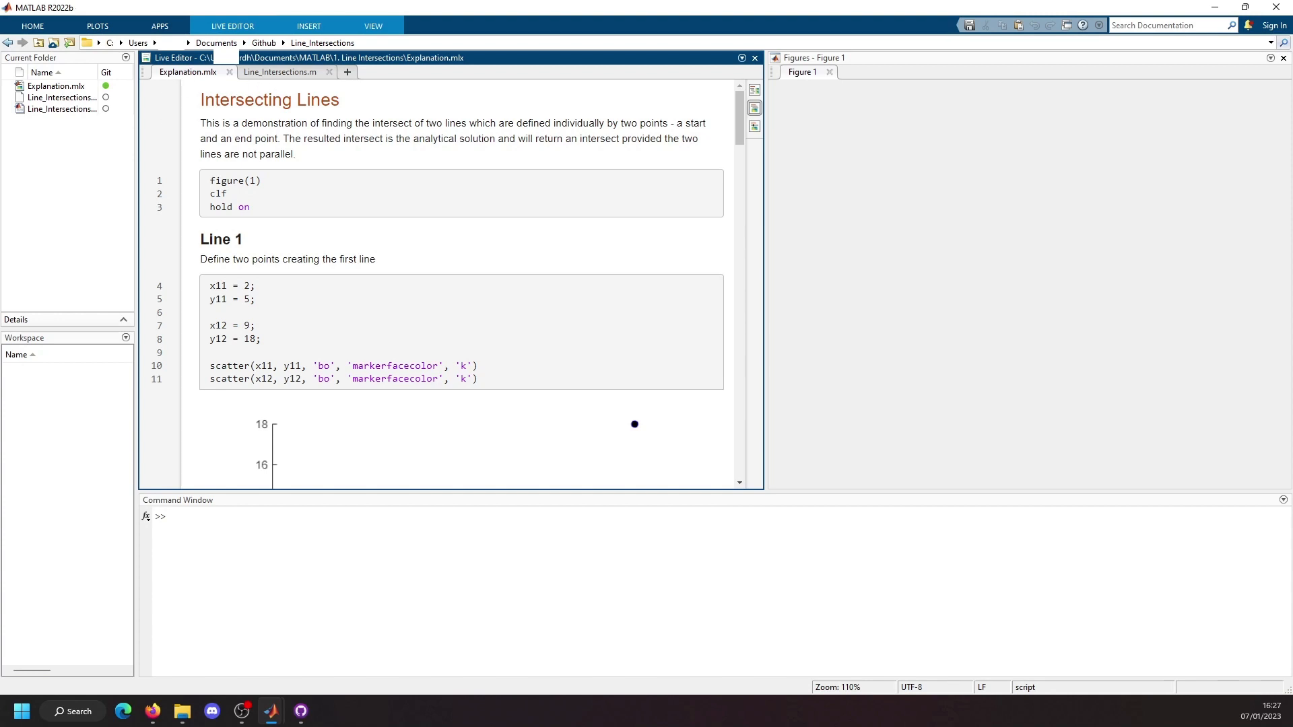
scroll(down, 3)
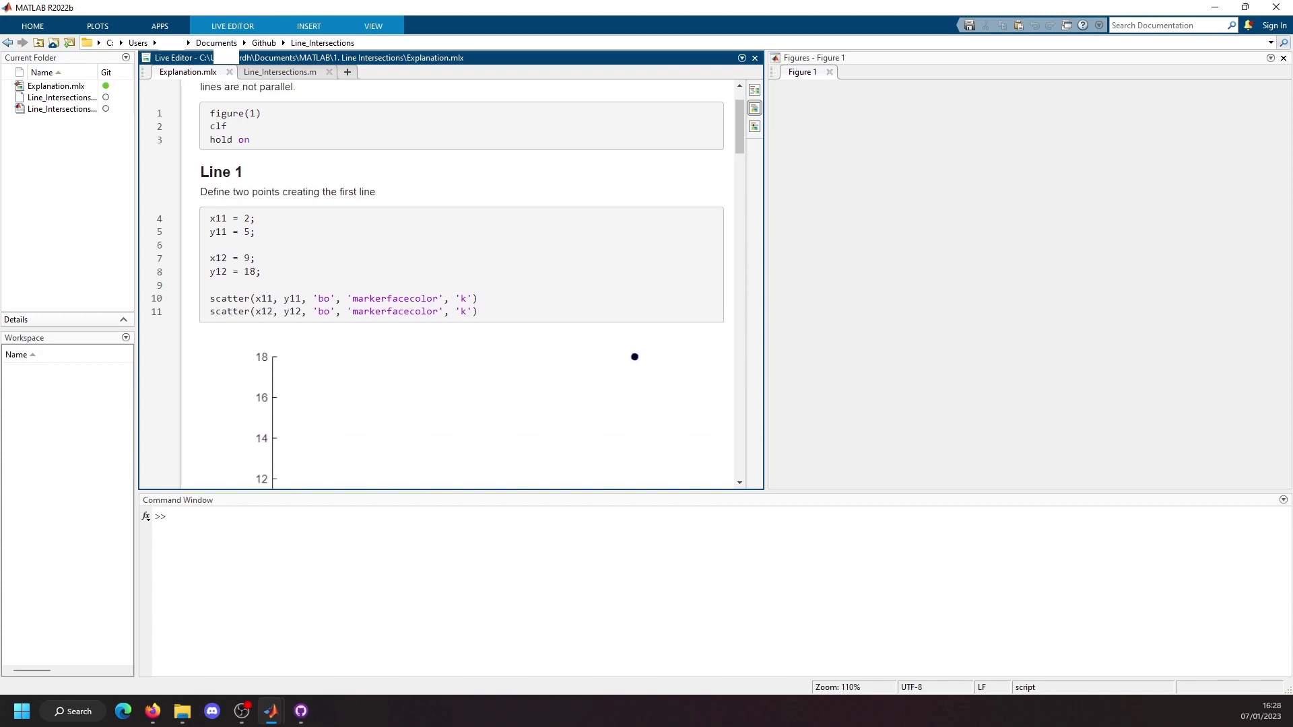
scroll(down, 3)
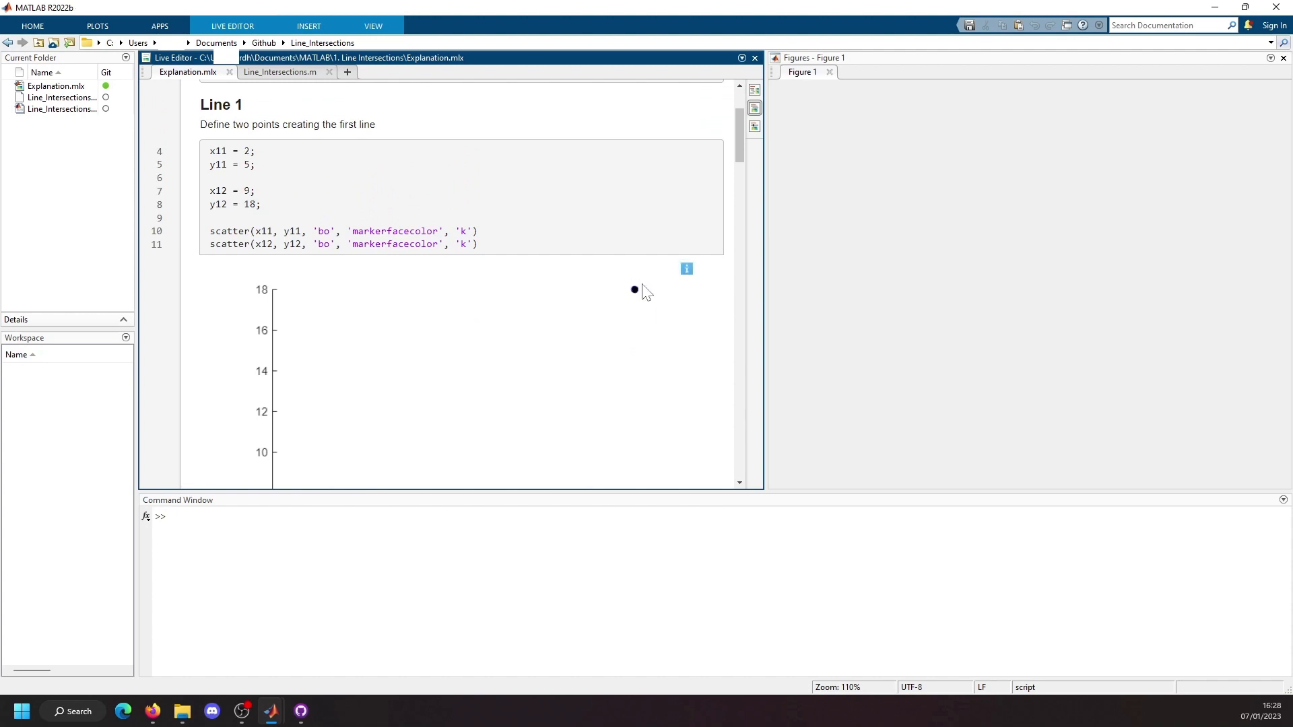
scroll(down, 3)
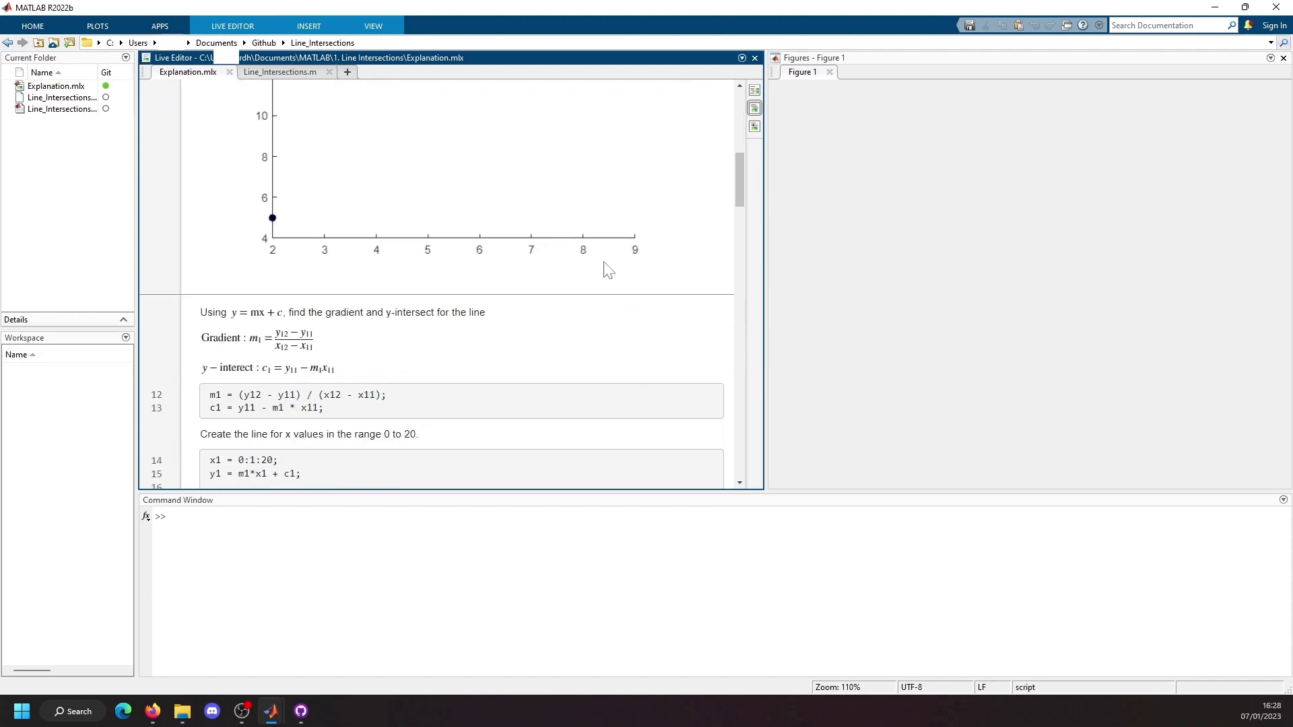
scroll(down, 3)
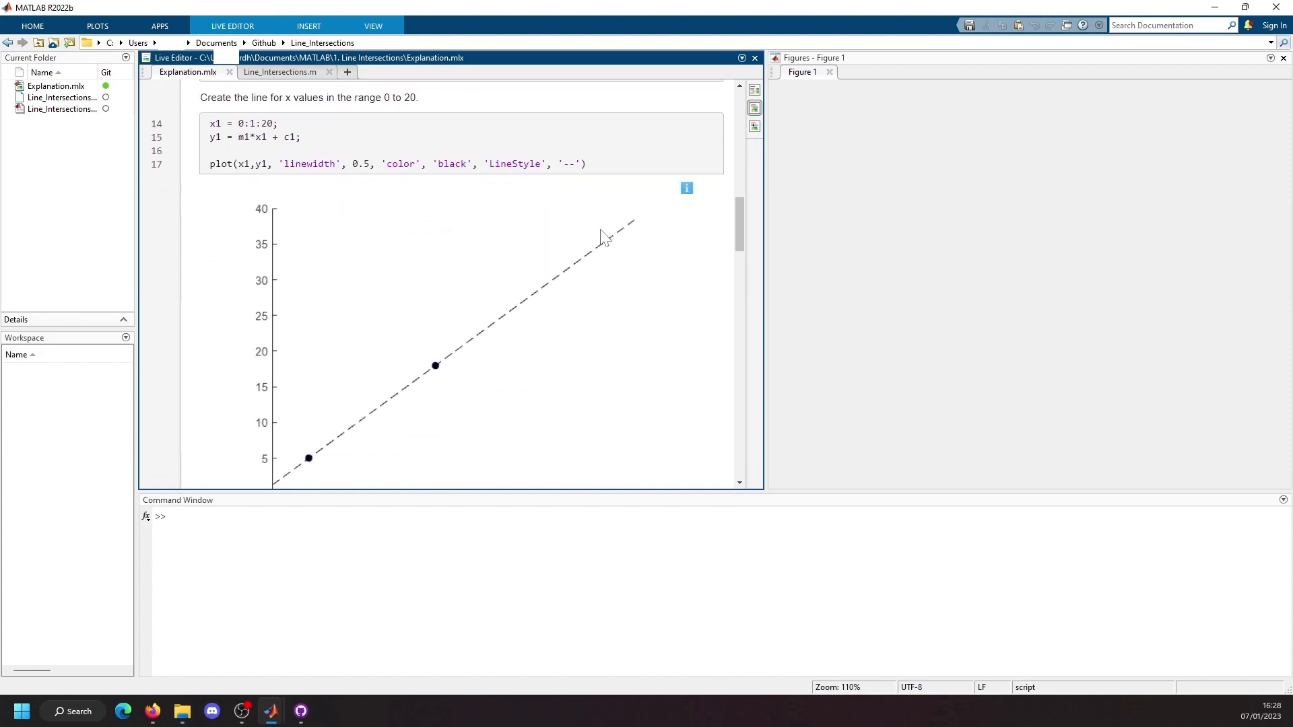
scroll(down, 3)
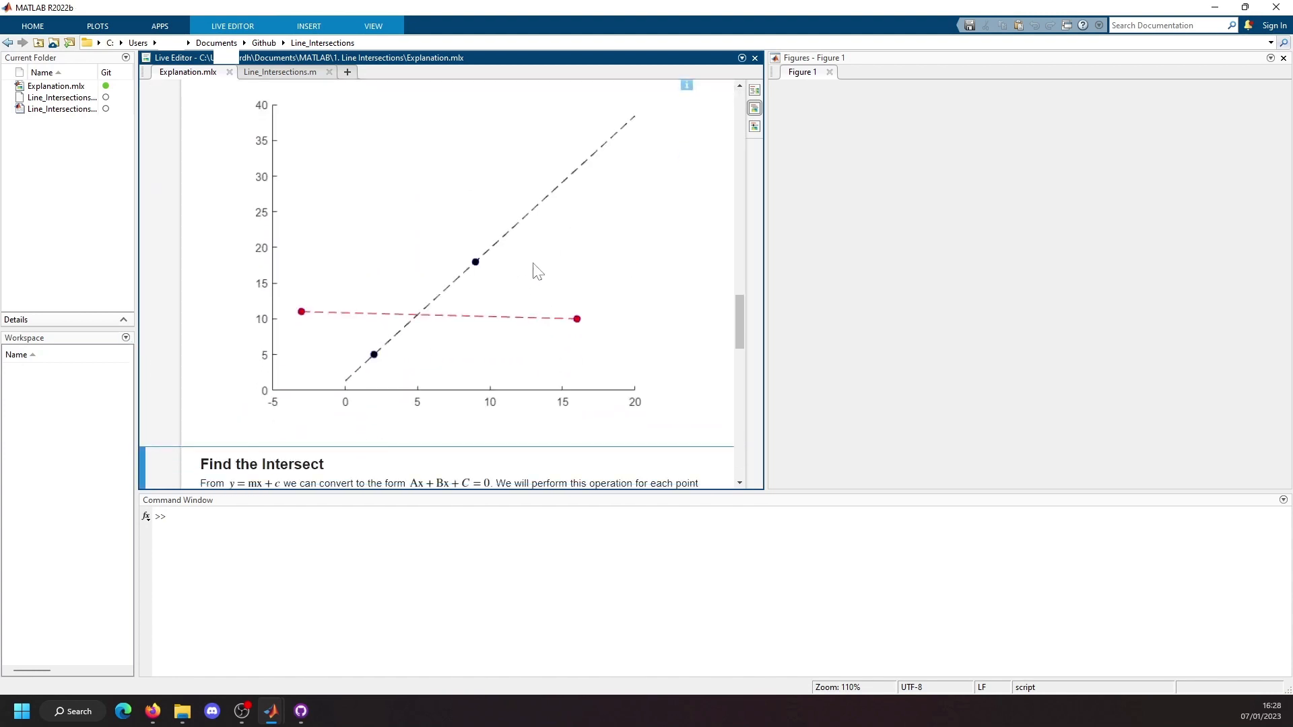
scroll(down, 3)
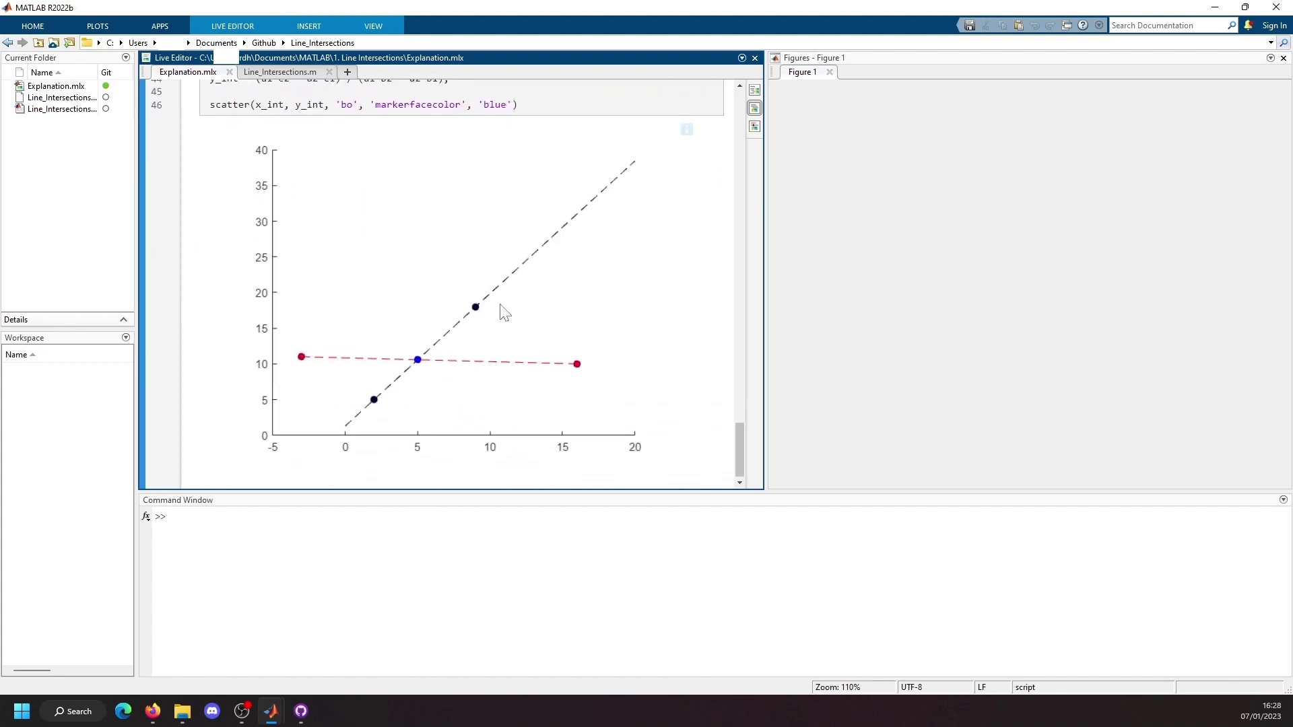
- Begin Line_Intersections.m with clear, clc and a %% Line 1 section header
click(280, 71)
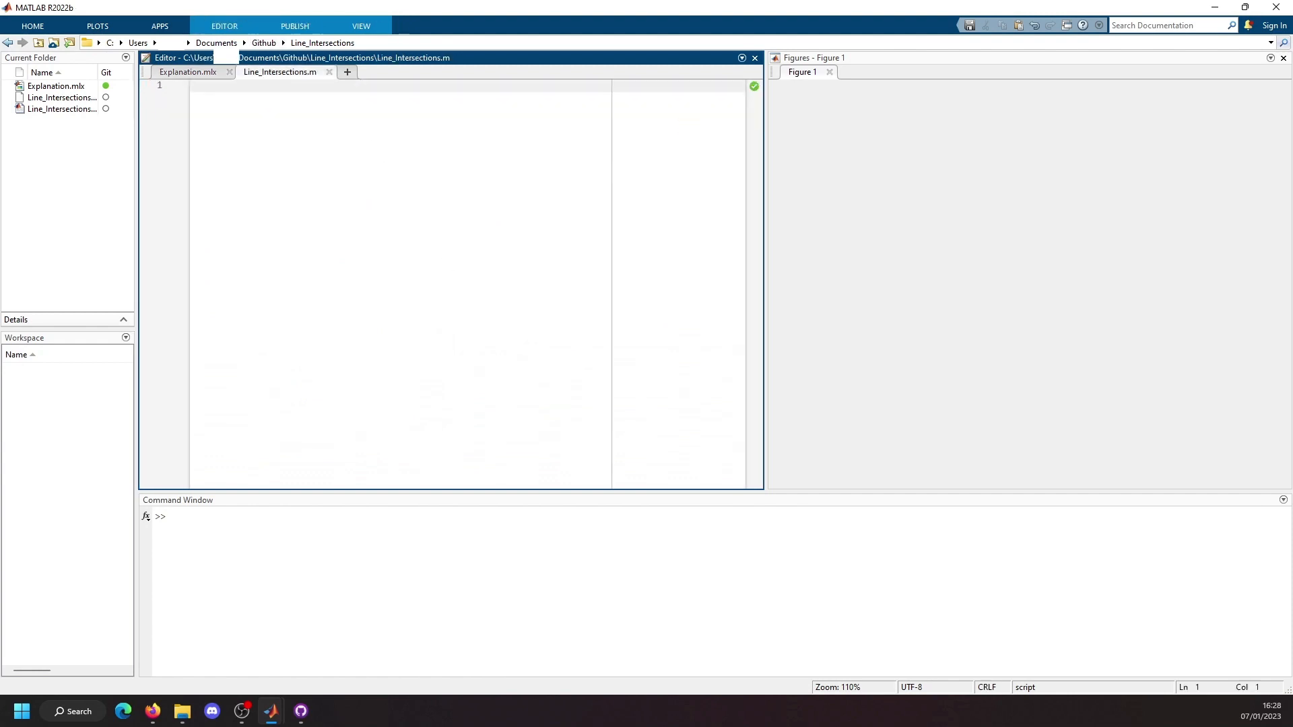
click(206, 85)
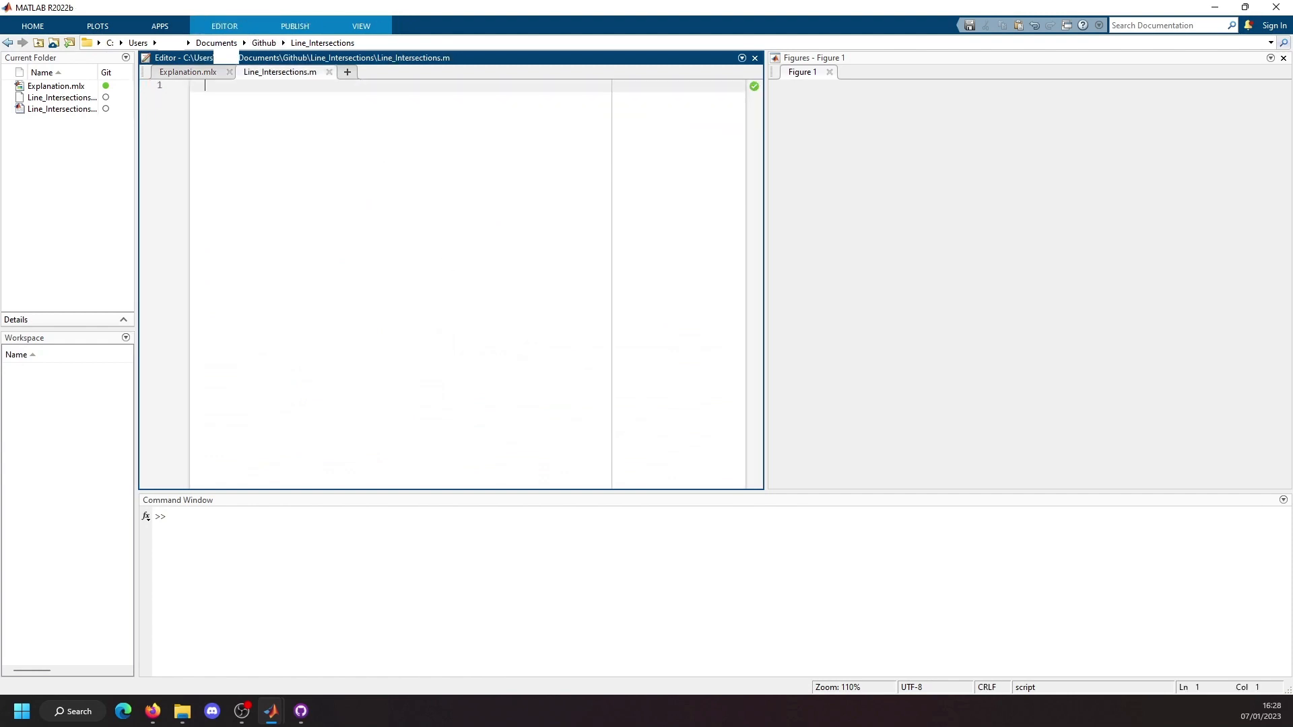
text(clear)
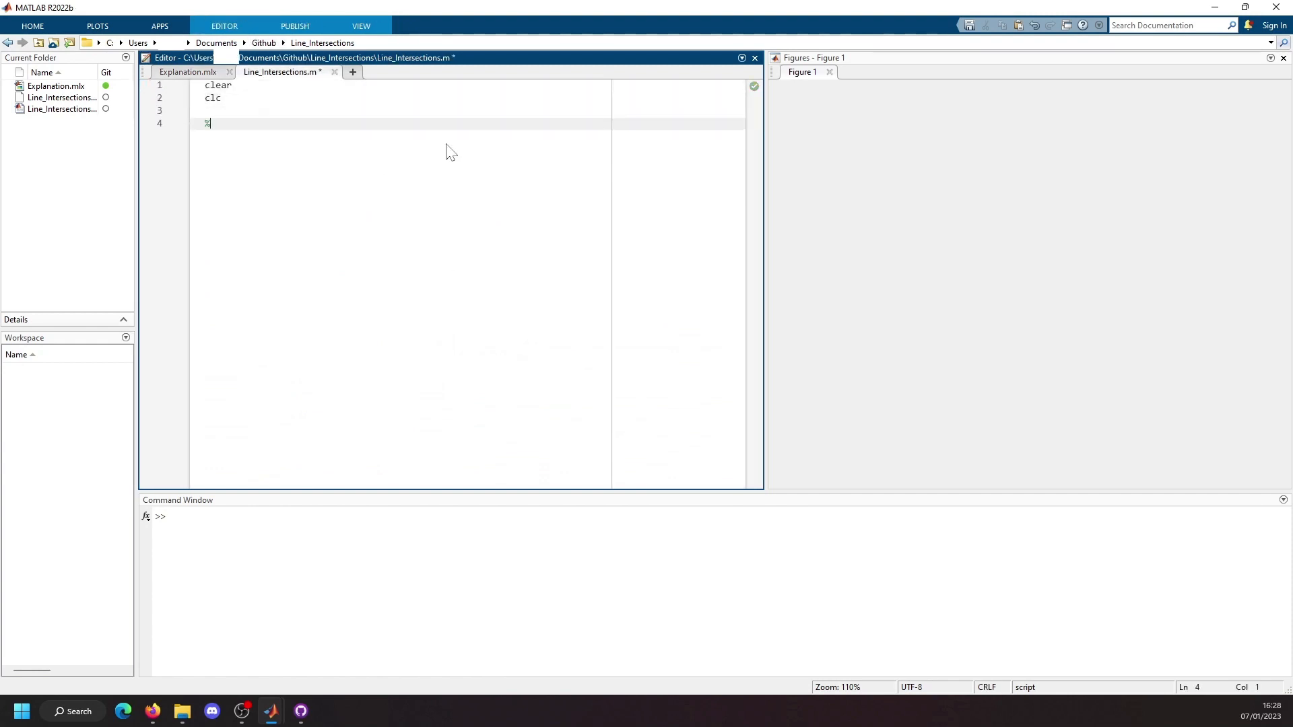
text(% Line 1)
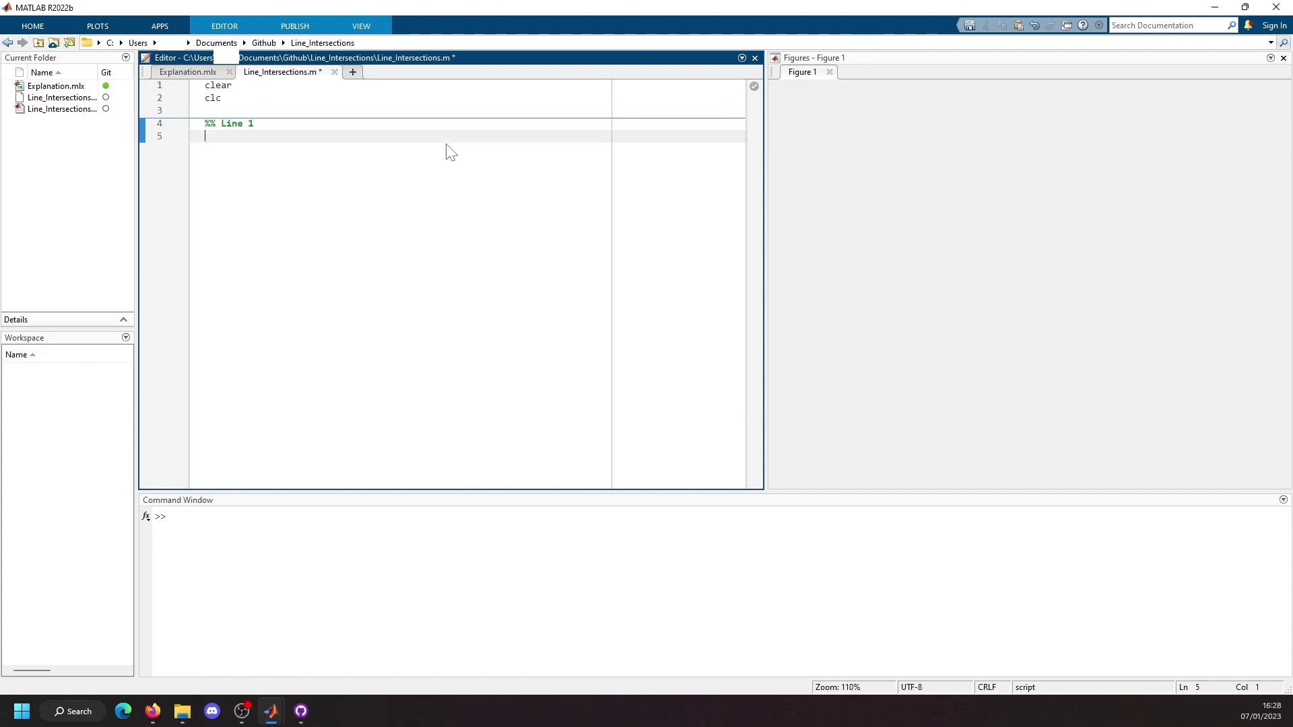
- Define Line 1's points: x11 = 2; y11 = 5; x12 = 9; y12 = 12;
text(x11)
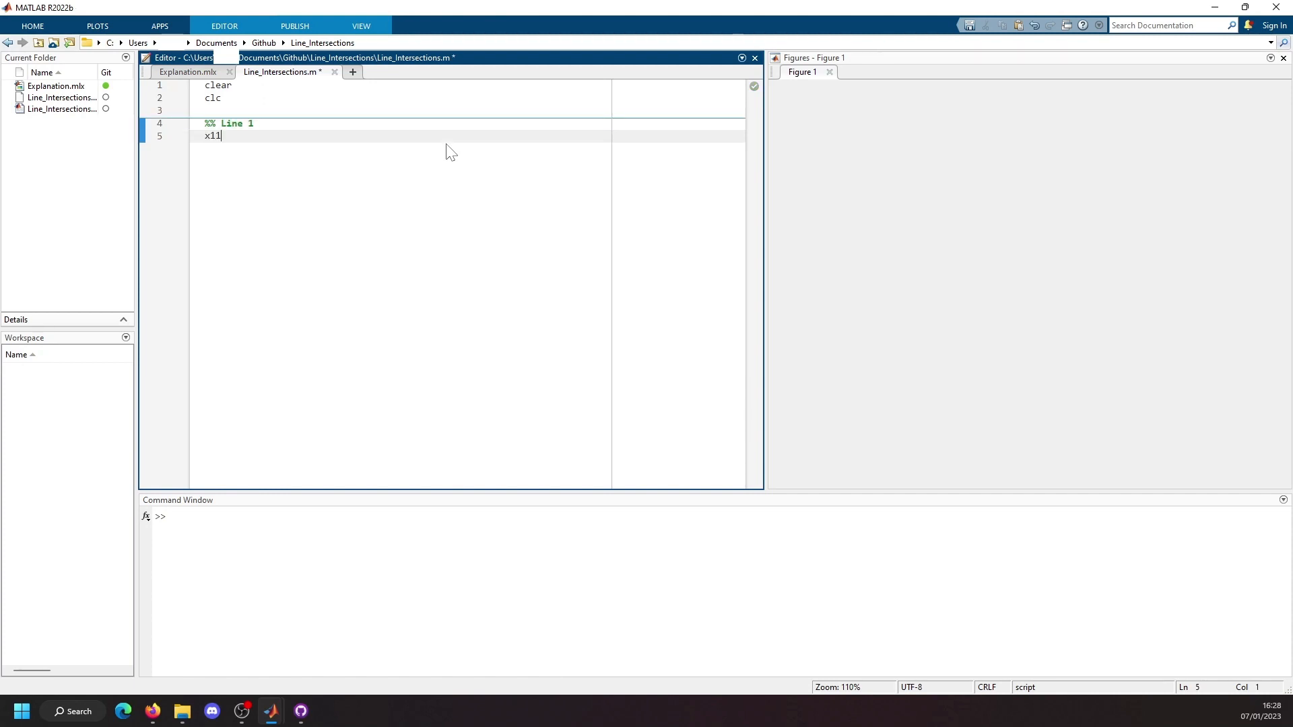
text(=)
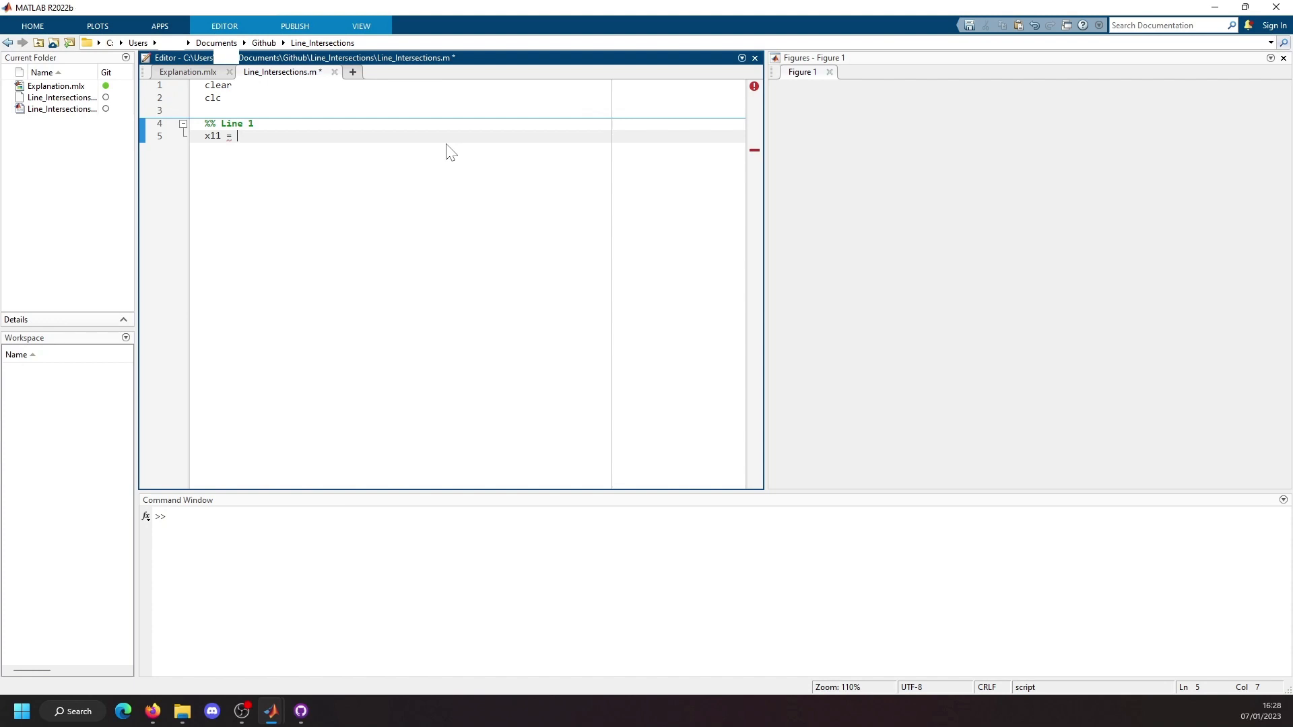
text(2;)
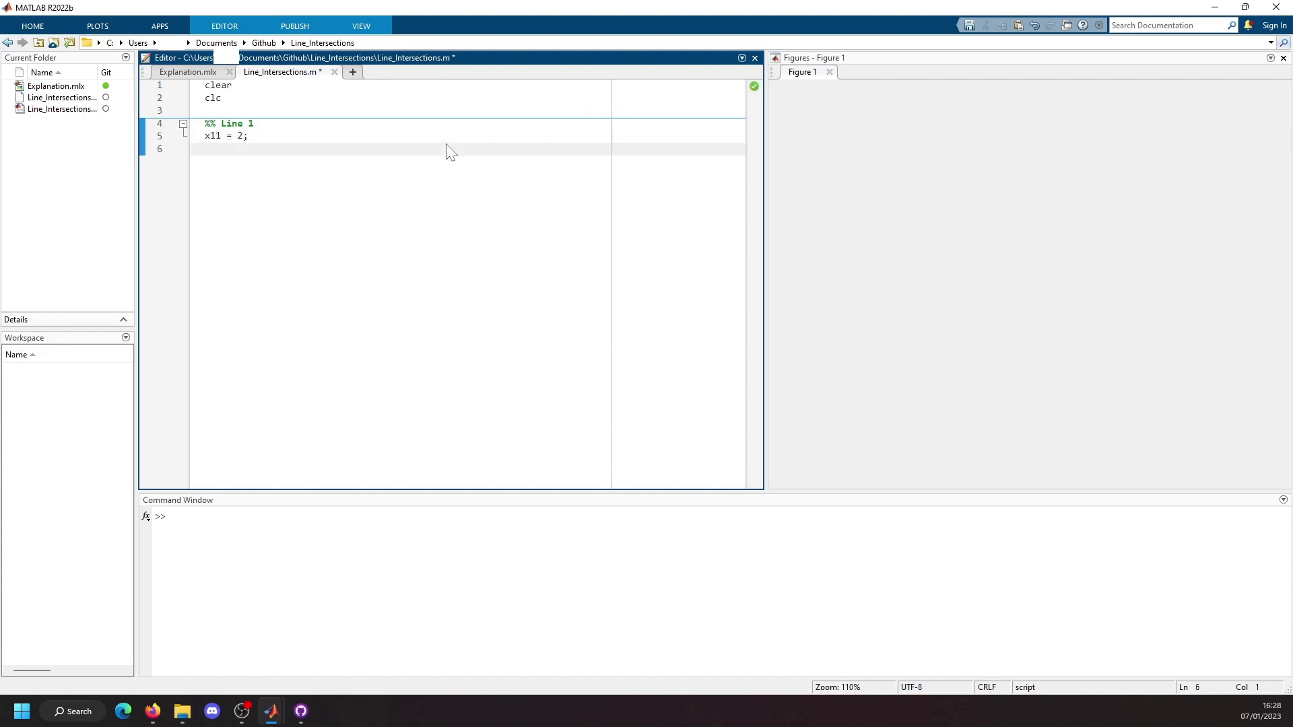
text(y11 =)
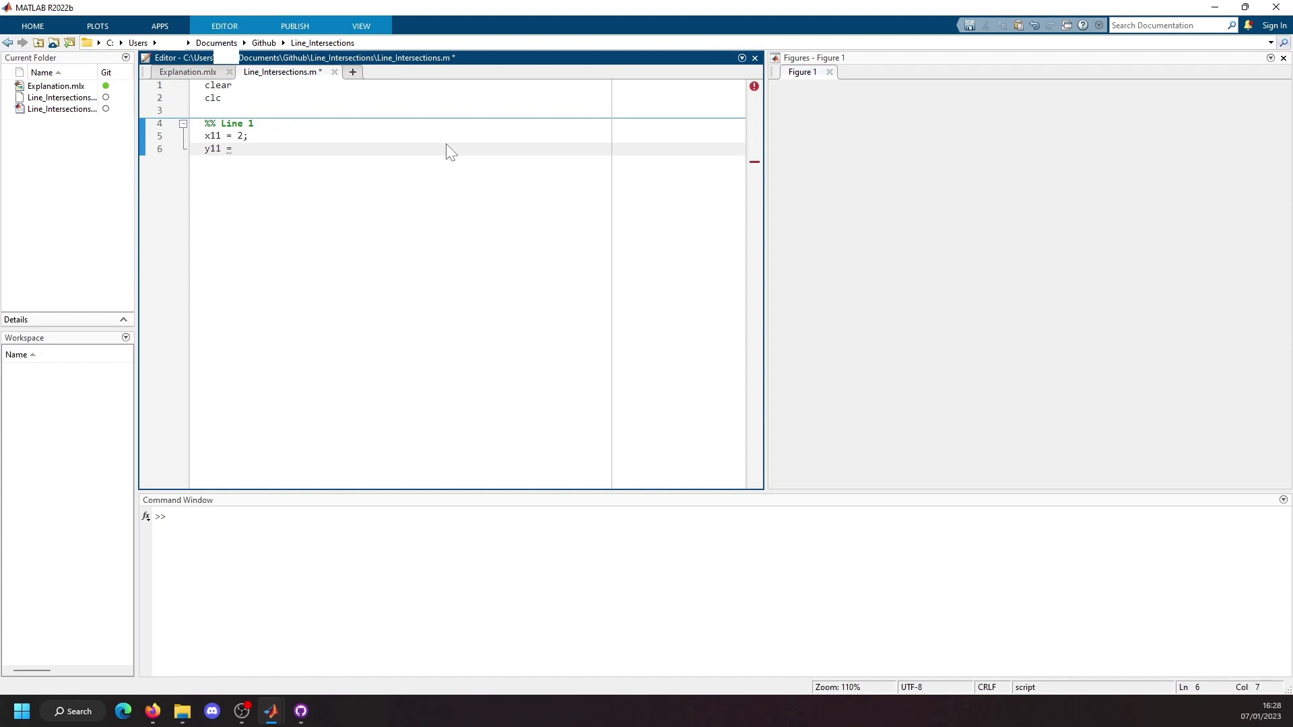
text(5;)
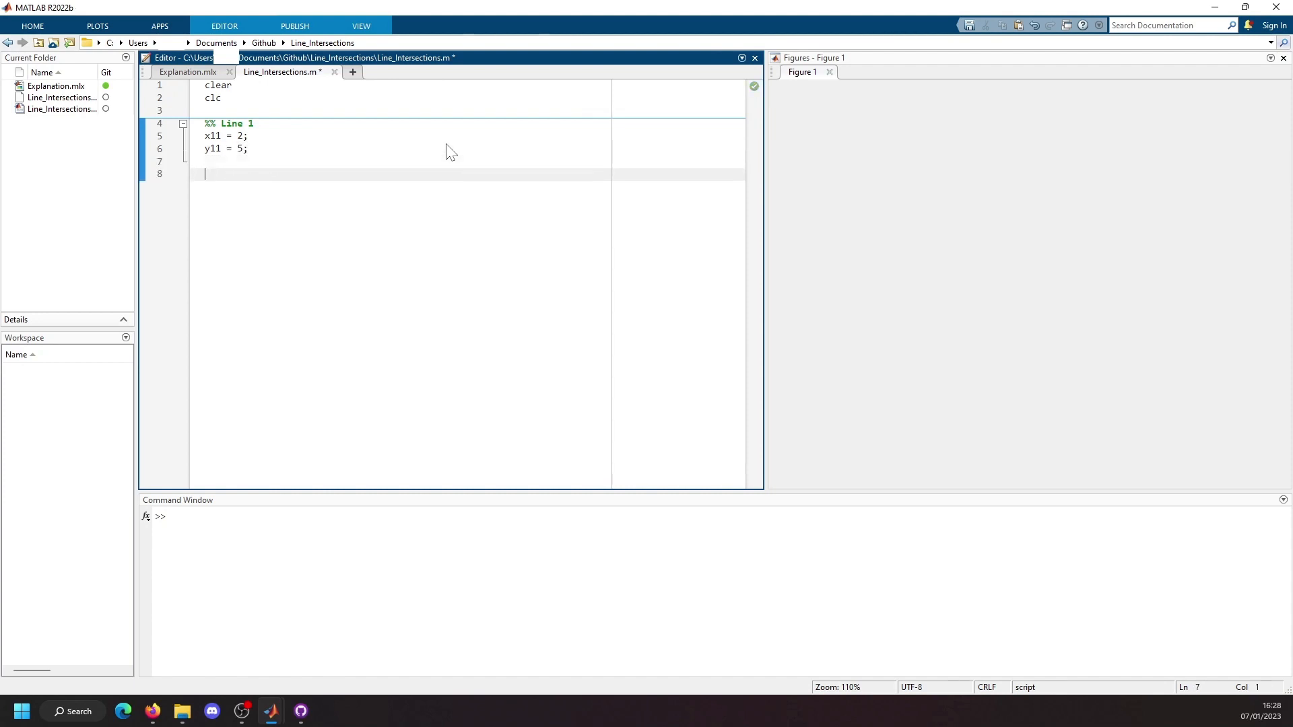
text(x12)
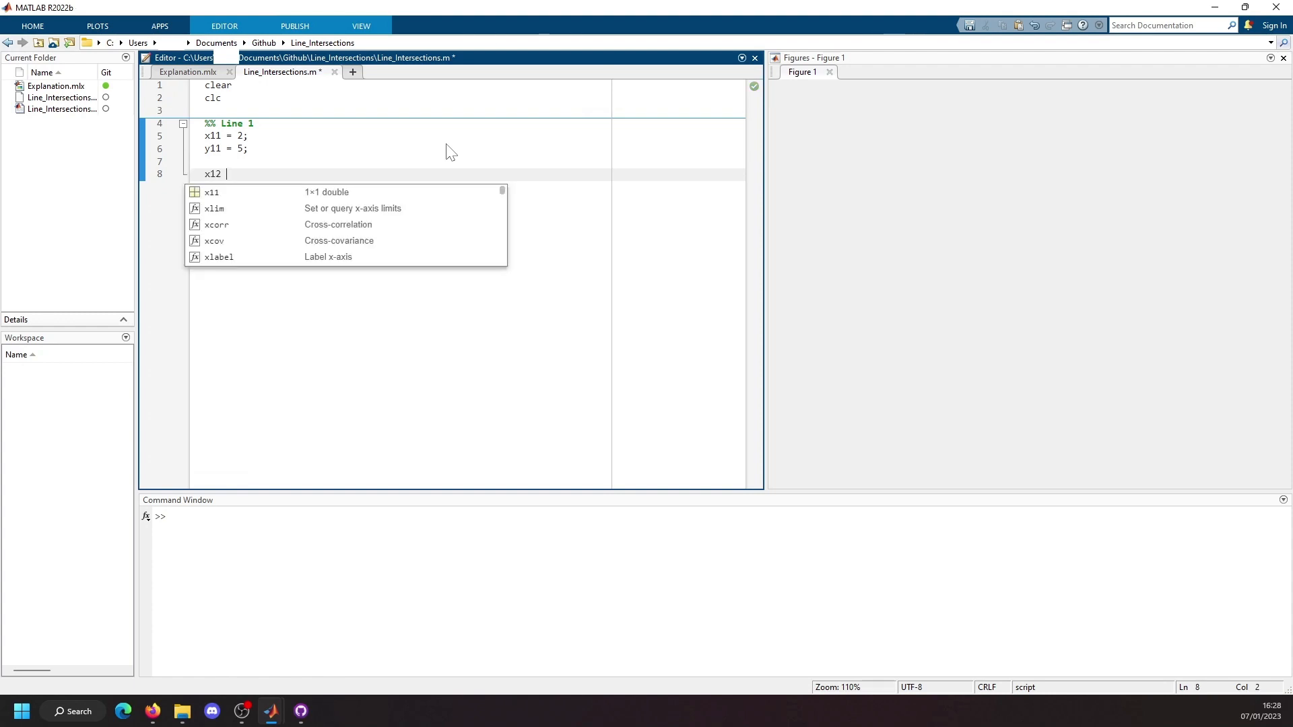
text(= 9;)
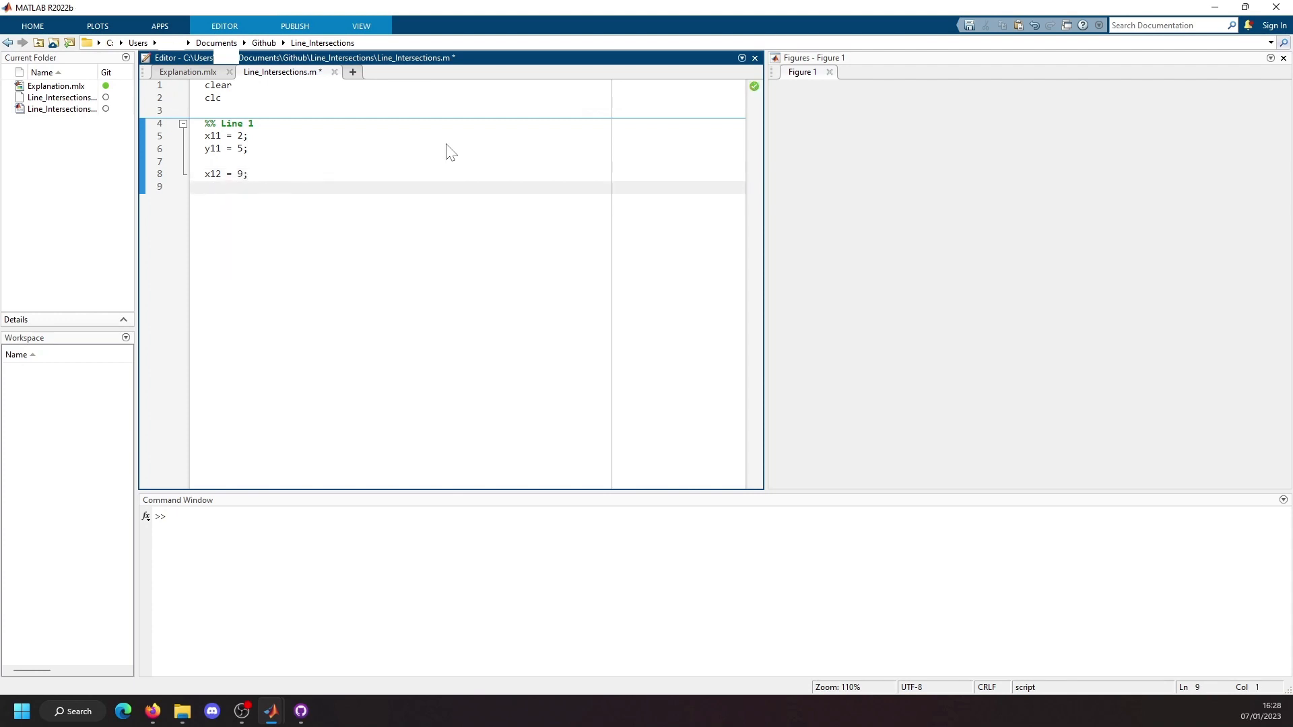
text(y12 =)
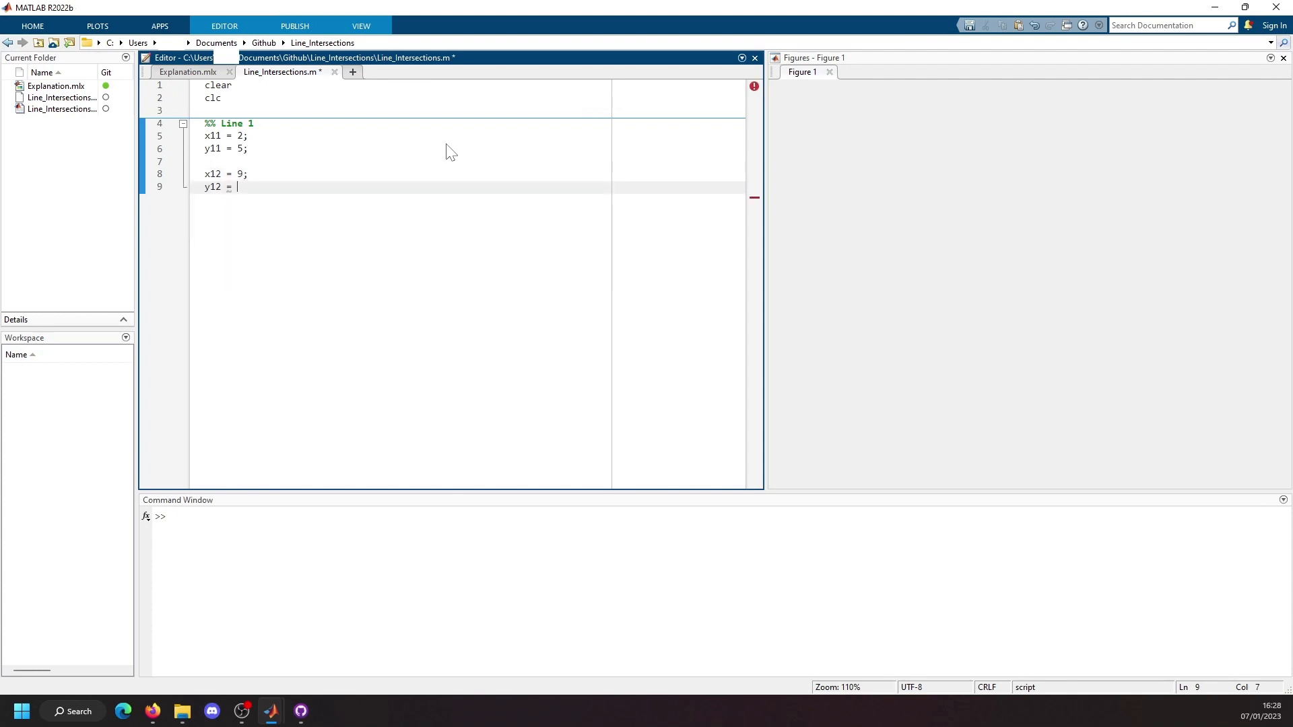
text(12;)
text(figur)
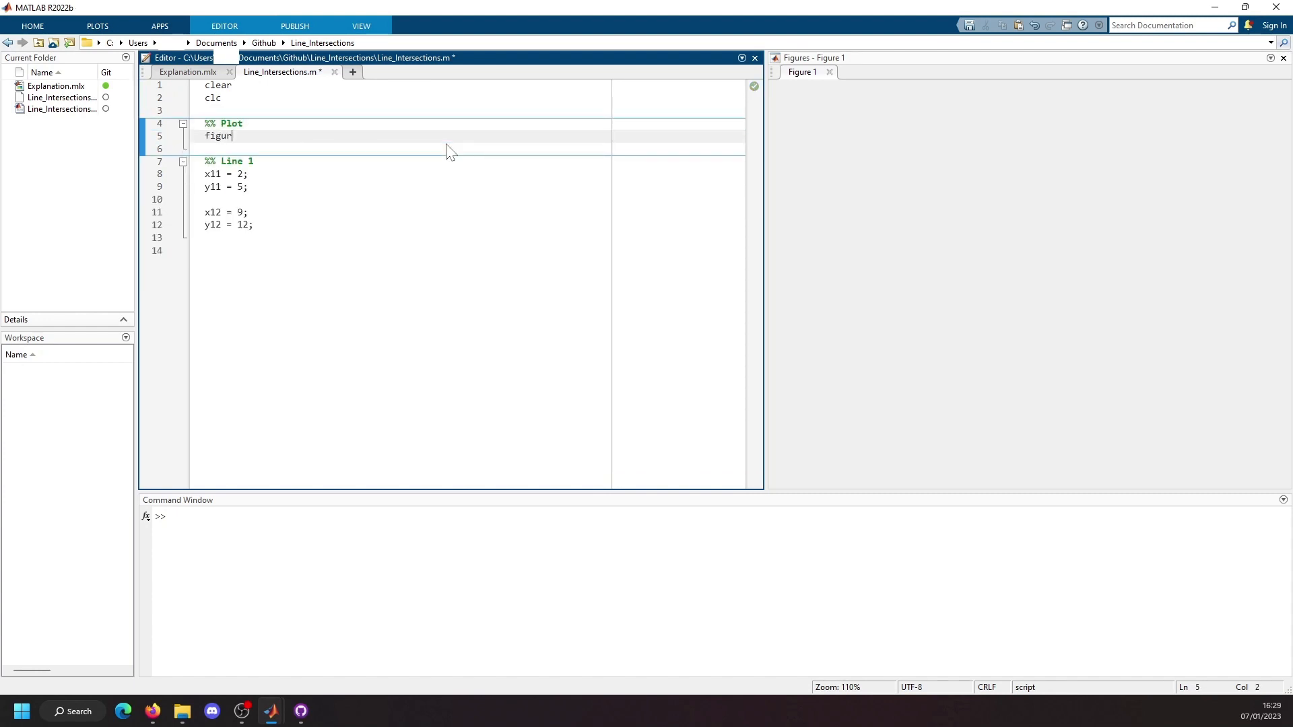
- Write figure(1), hold on and 'ko' scatter calls for Line 1's points, then run to plot them
text(e(1))
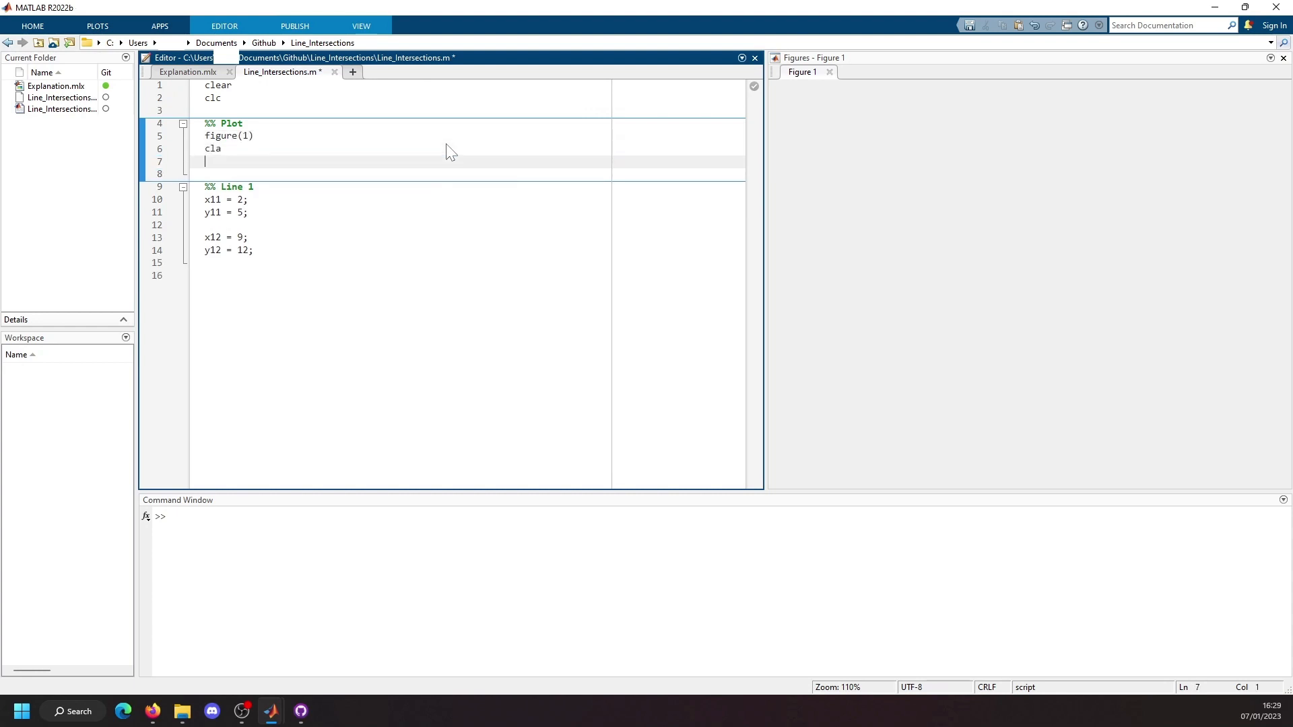
text(hold on)
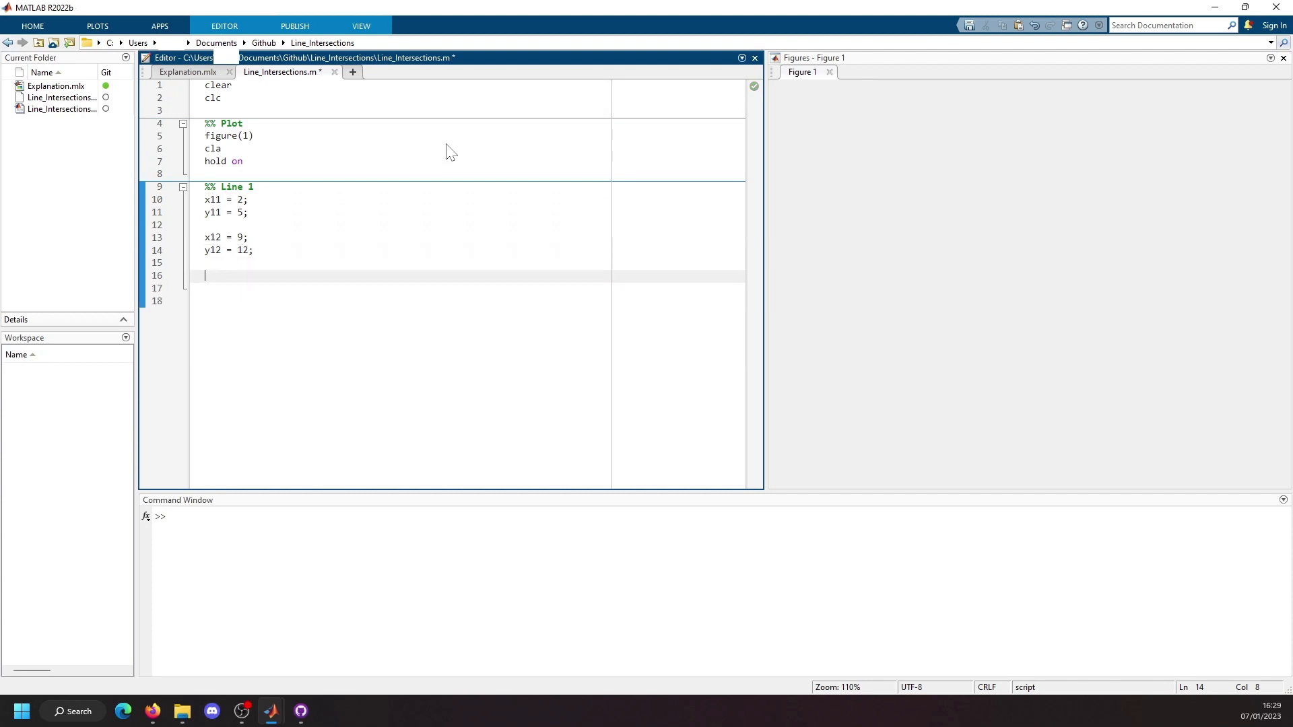
text(scatter(x12)
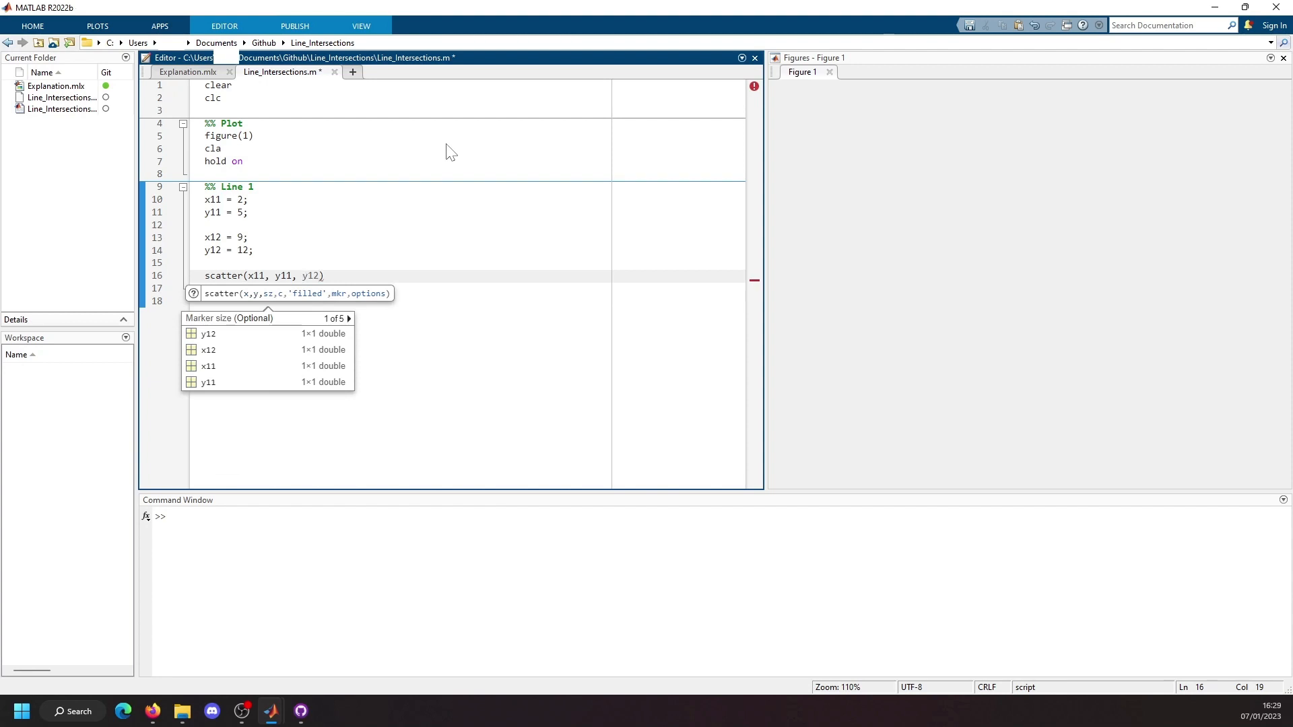
text('ko', 'markerfacecolor', 'black)
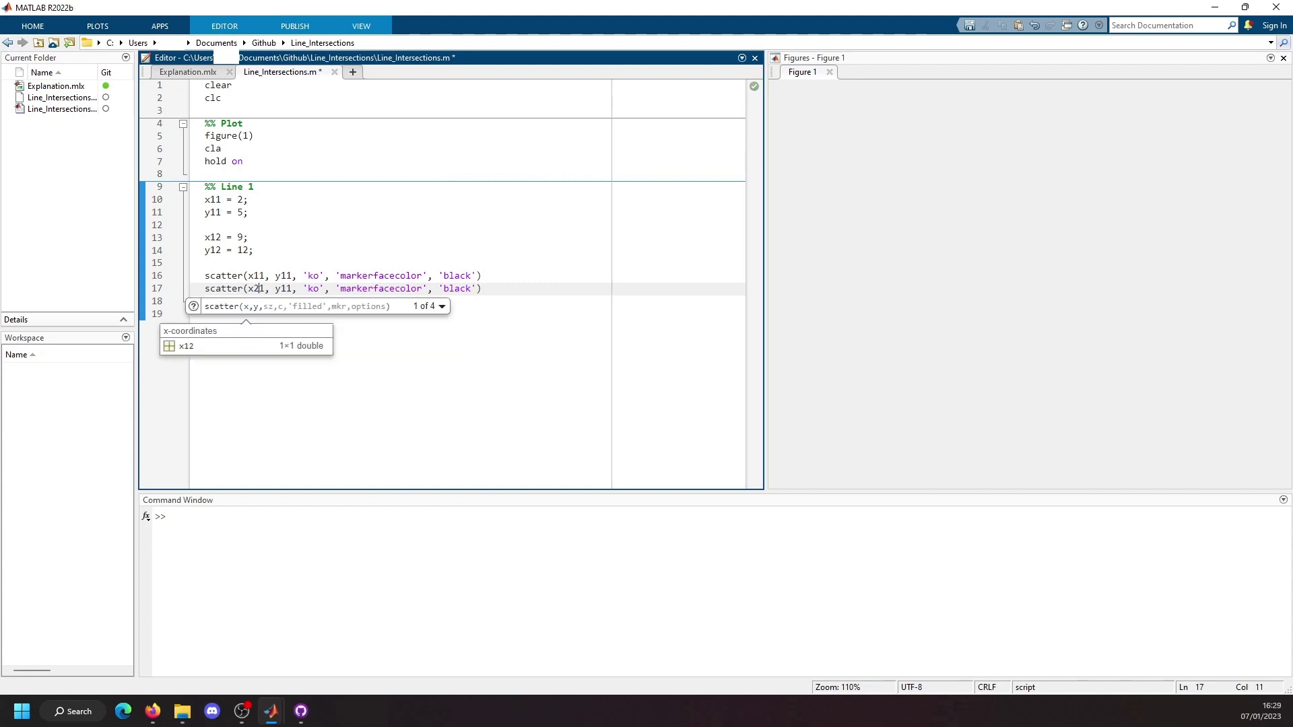
key(f5)
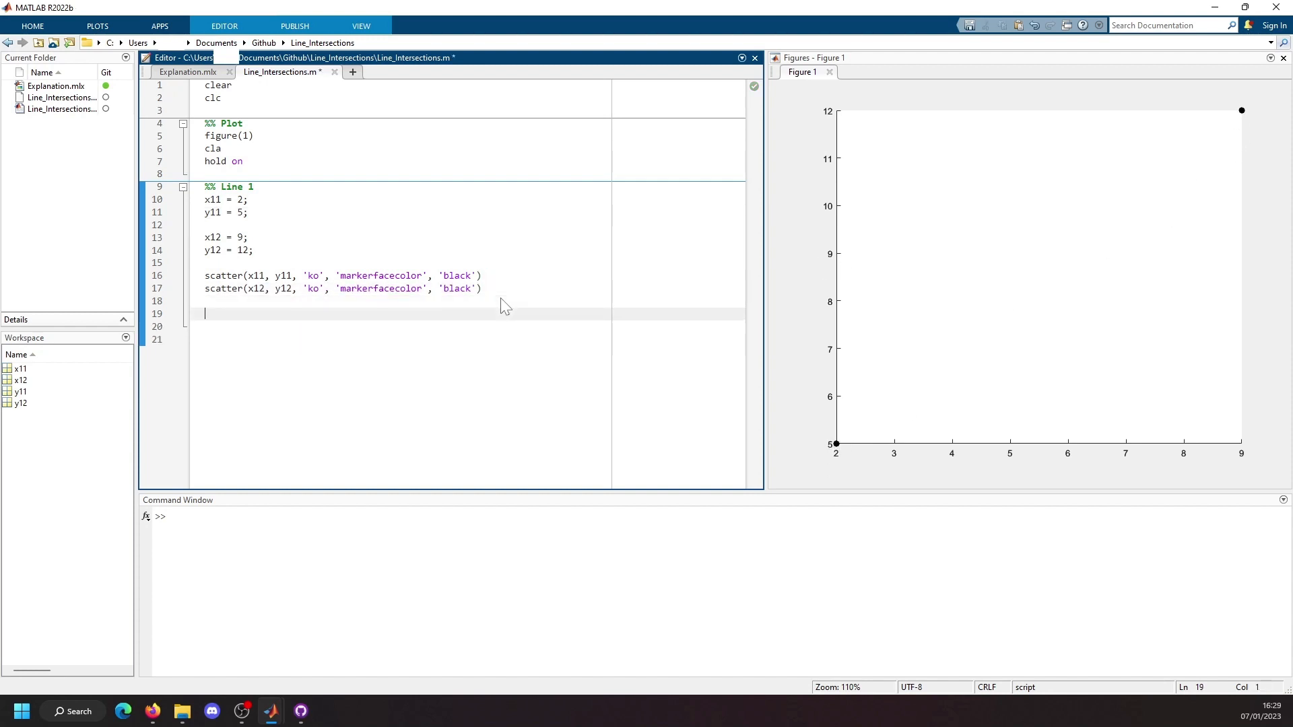
- Define Line 2's points x21 = -3; y21 = 11; x22 = 12; y22 = 10; and paste the scatter lines
text(%% 1)
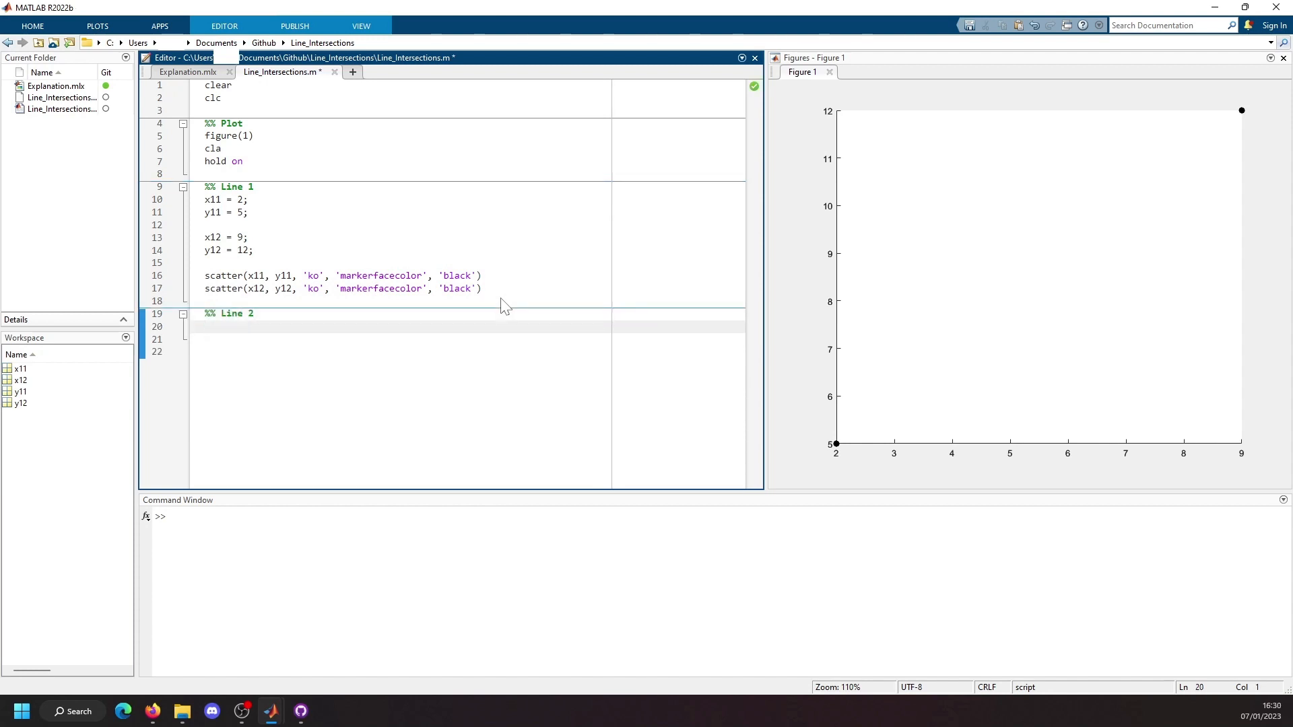
text(x21 =)
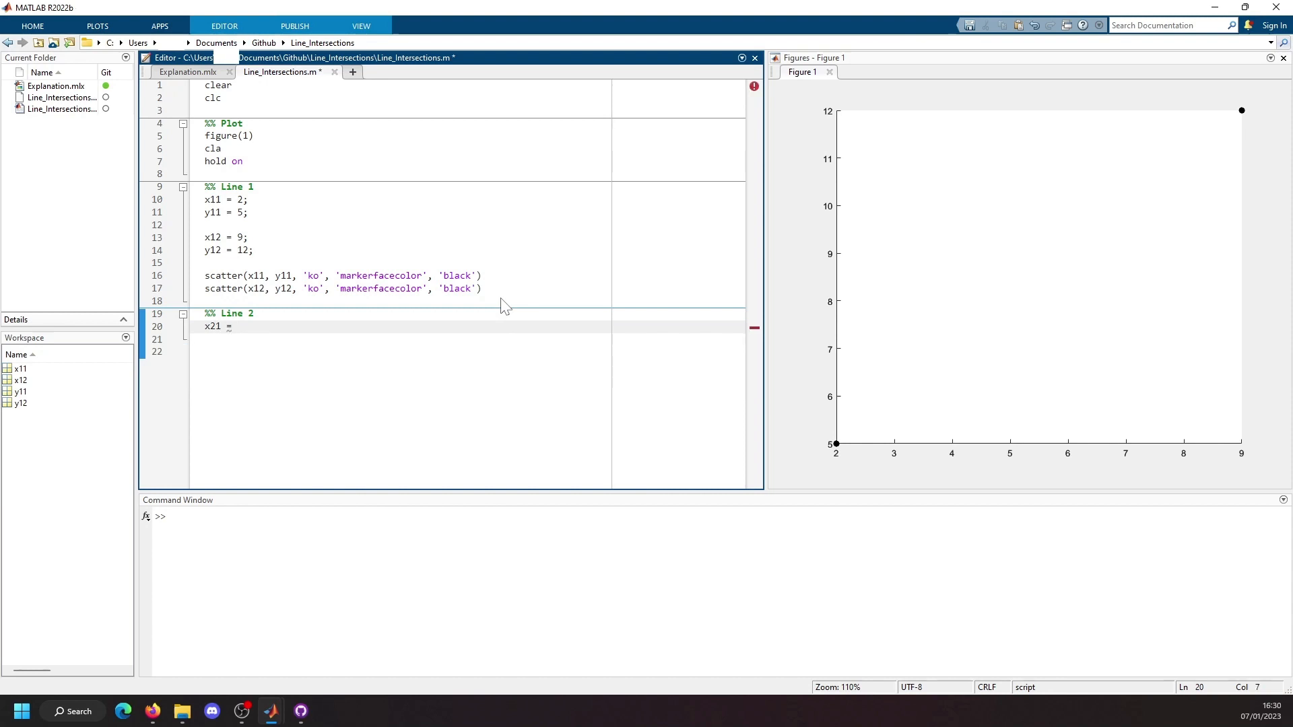
text(-3;)
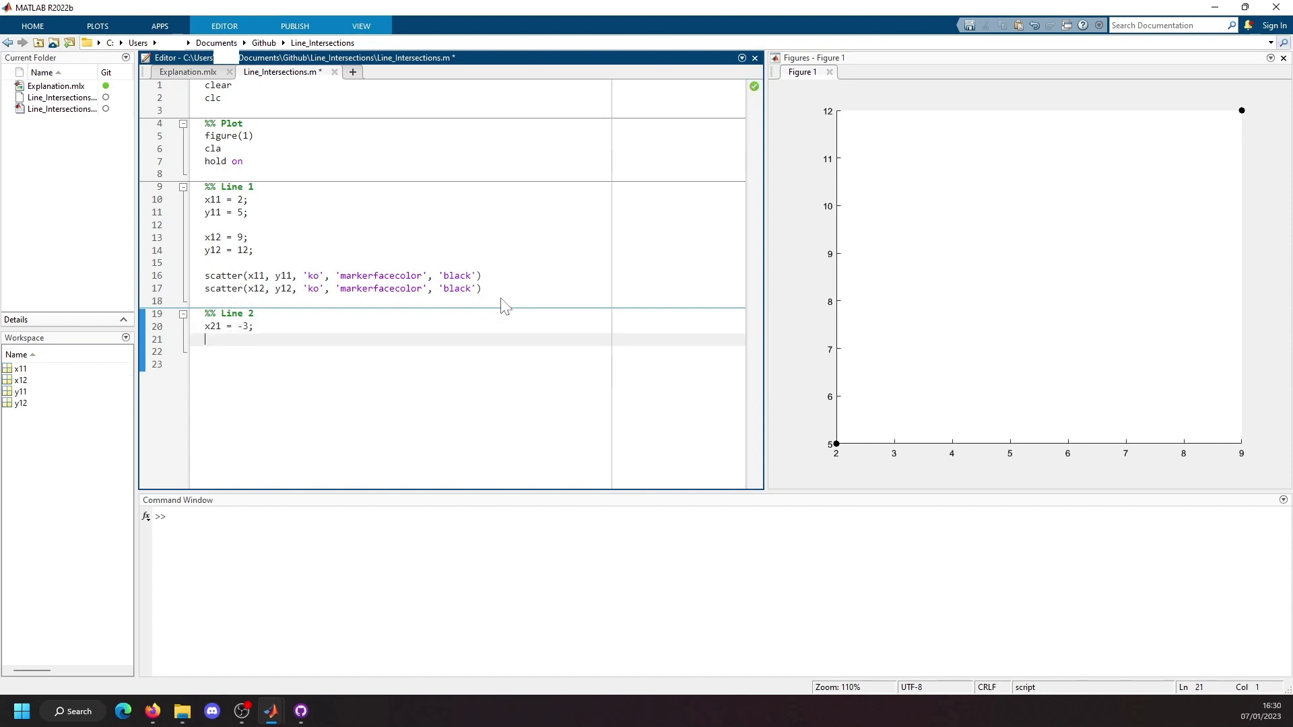
text(y21 = 11;)
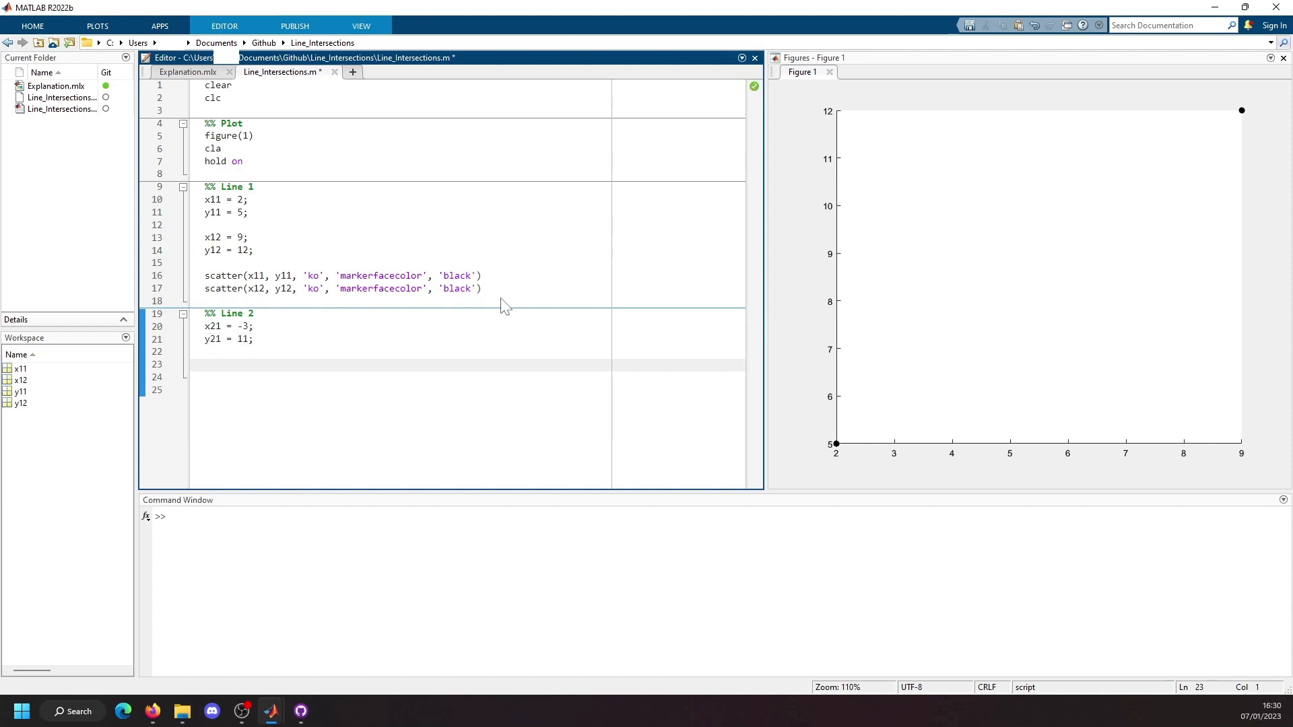
text(x22 = 12;)
click(468, 376)
text(y22 =)
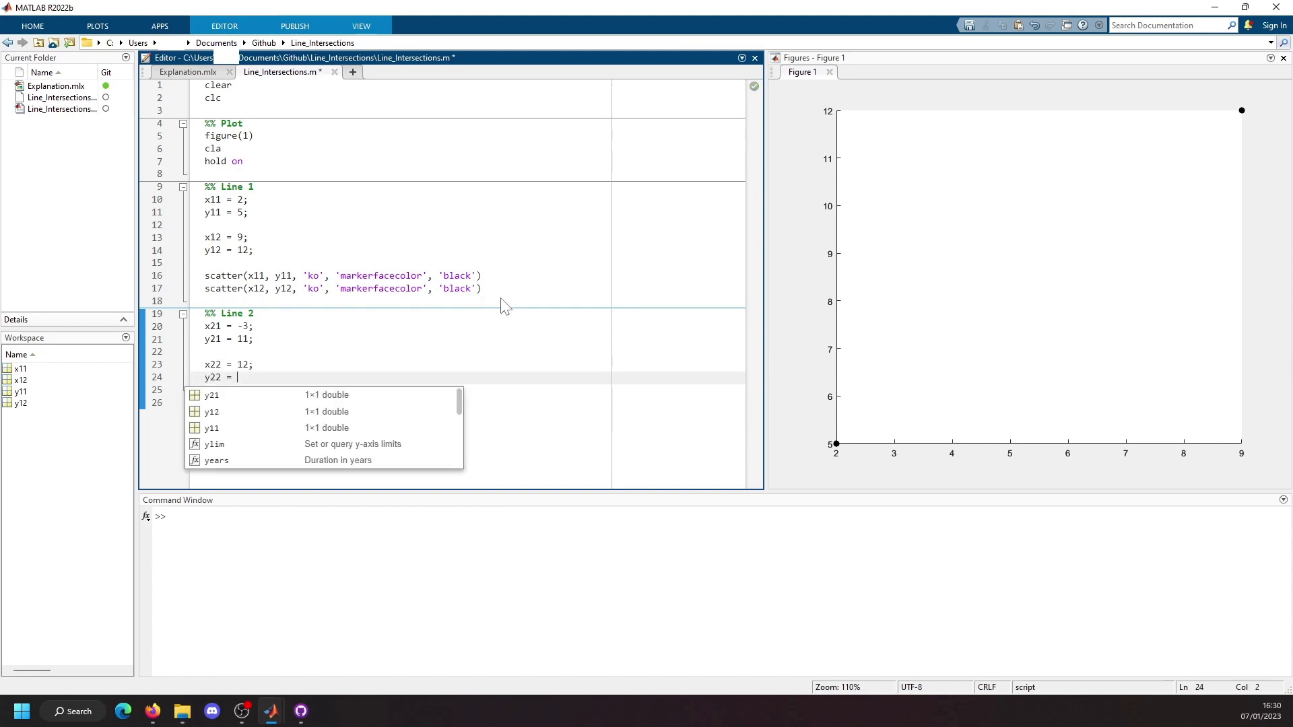
text(10;)
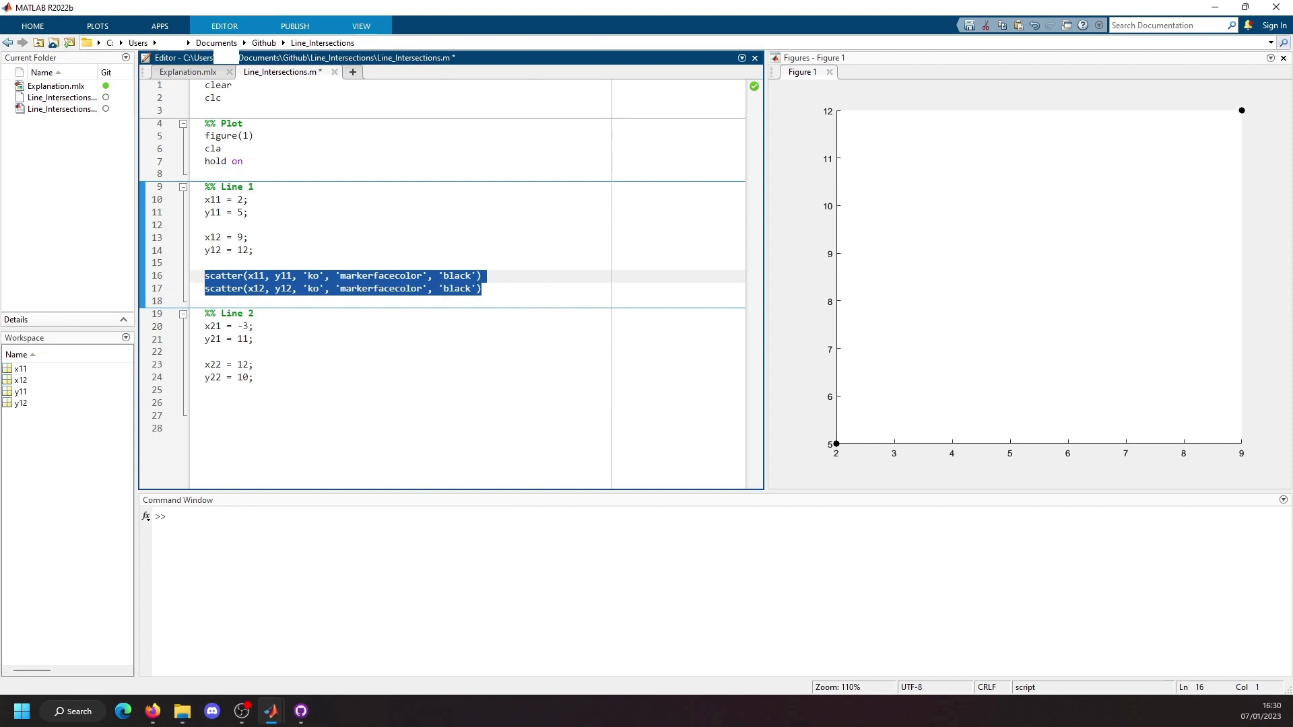
key(ctrl+v)
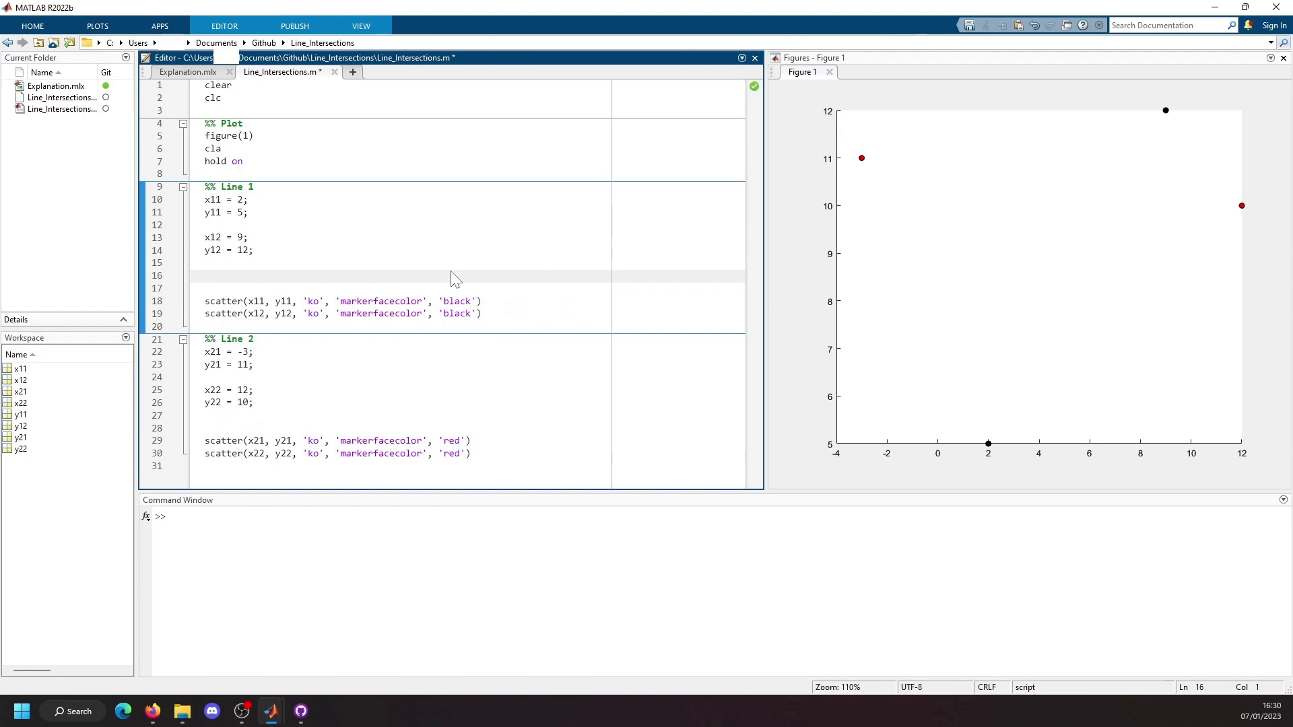
- Compute Line 1's x range x1 = x11:1:x12, slope m1 and intercept c1 = y11 - m1*x11
text(x1 =)
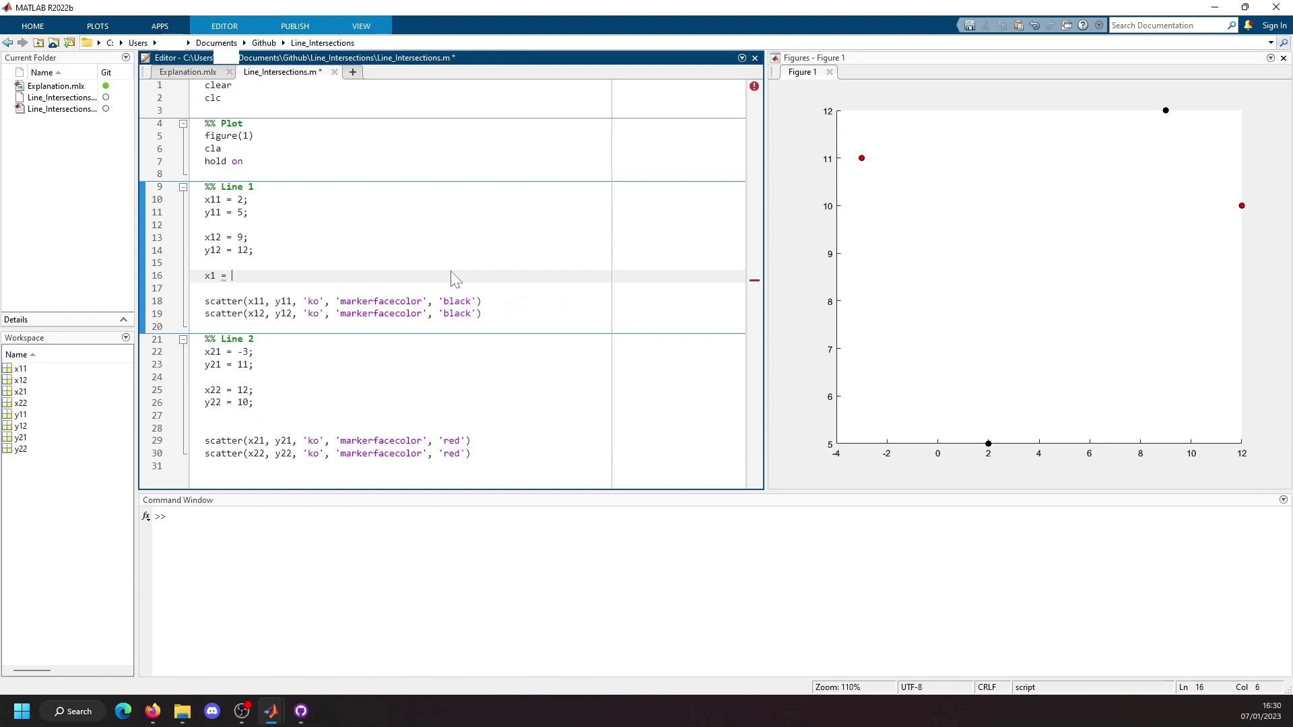
text(0)
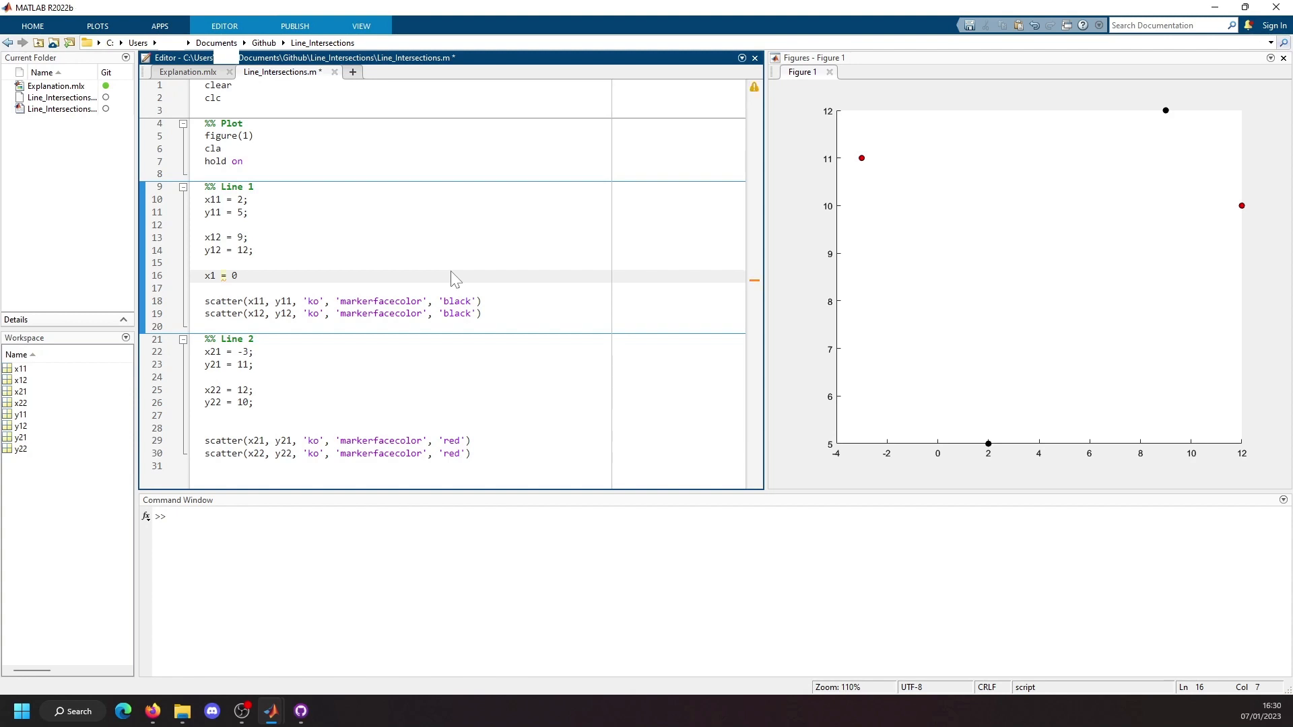
text(x11;)
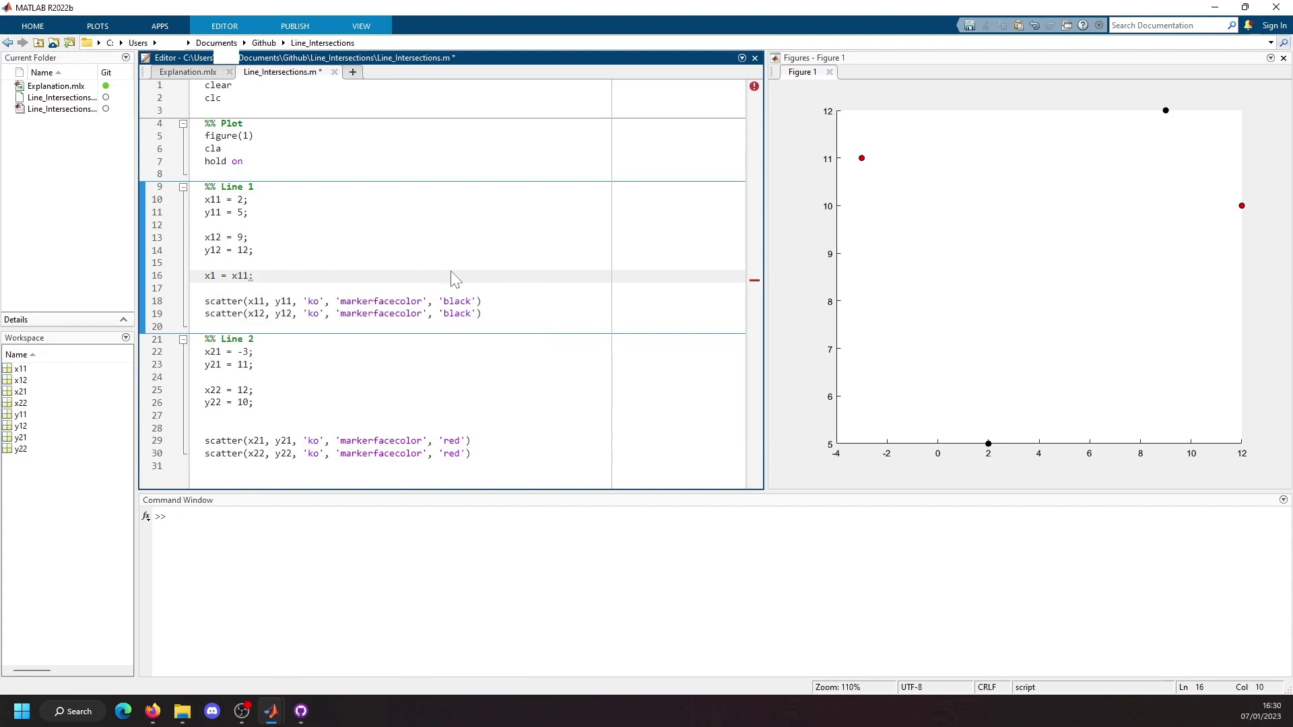
text(:1:x12)
text(m1 = (y12)
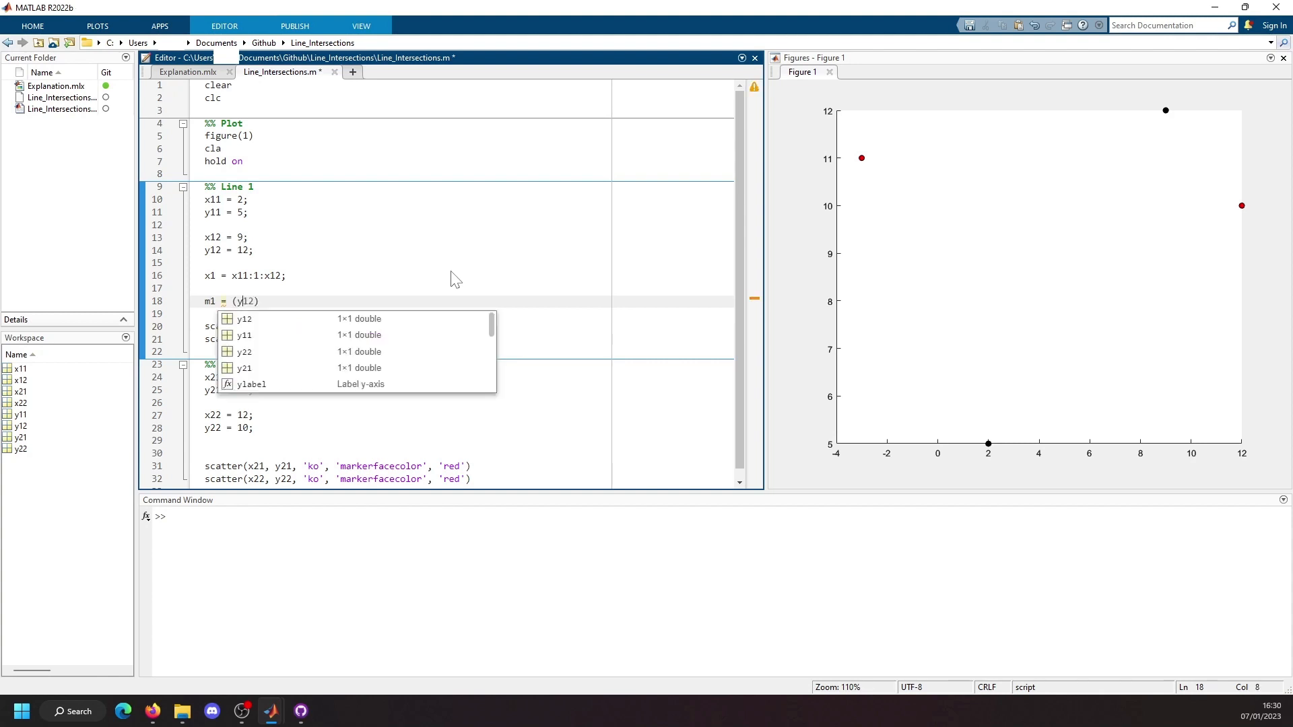
text(- y11) / ())
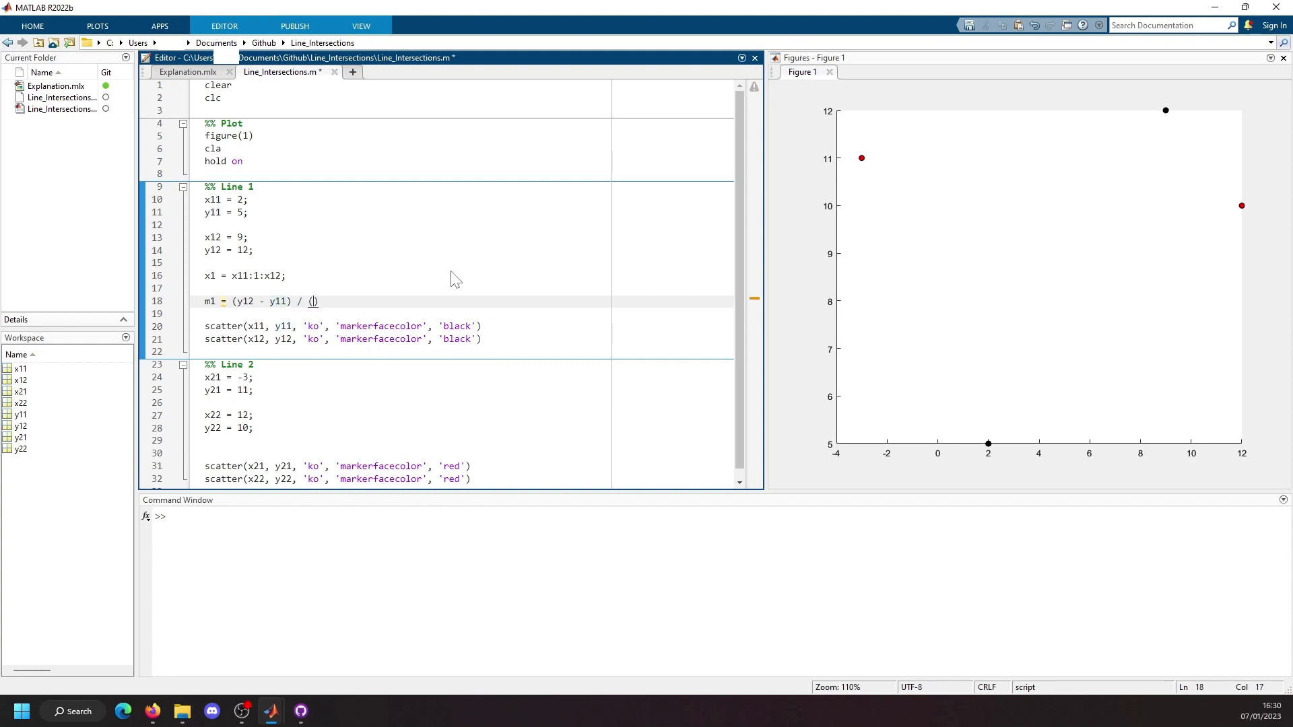
text((x12 - x11)
click(464, 314)
text(c1 = y11)
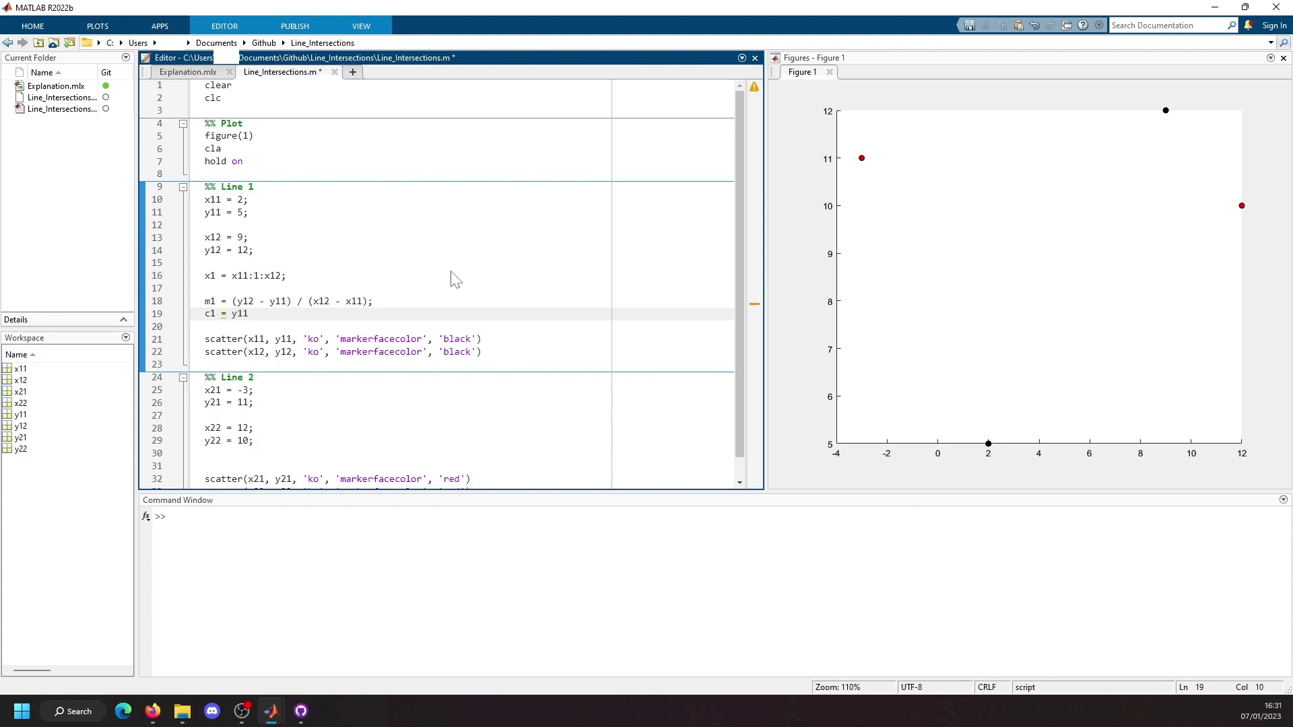
text(- m)
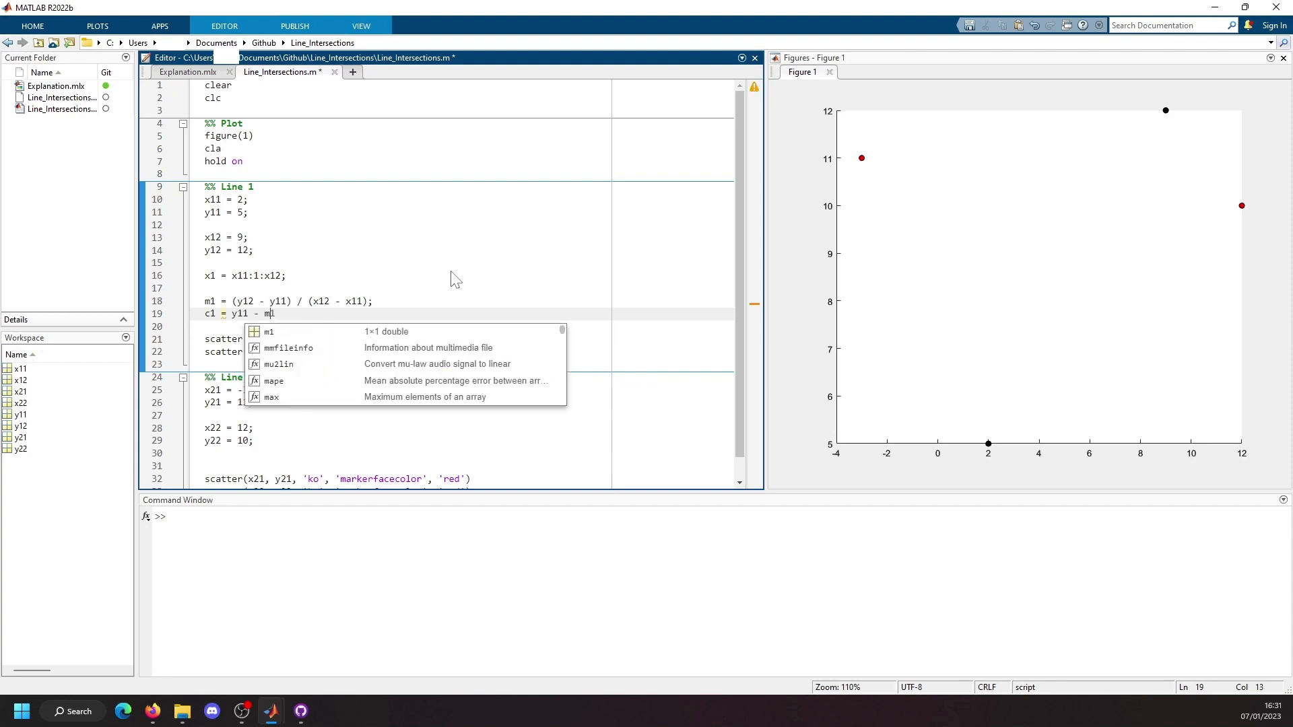
text(1*x)
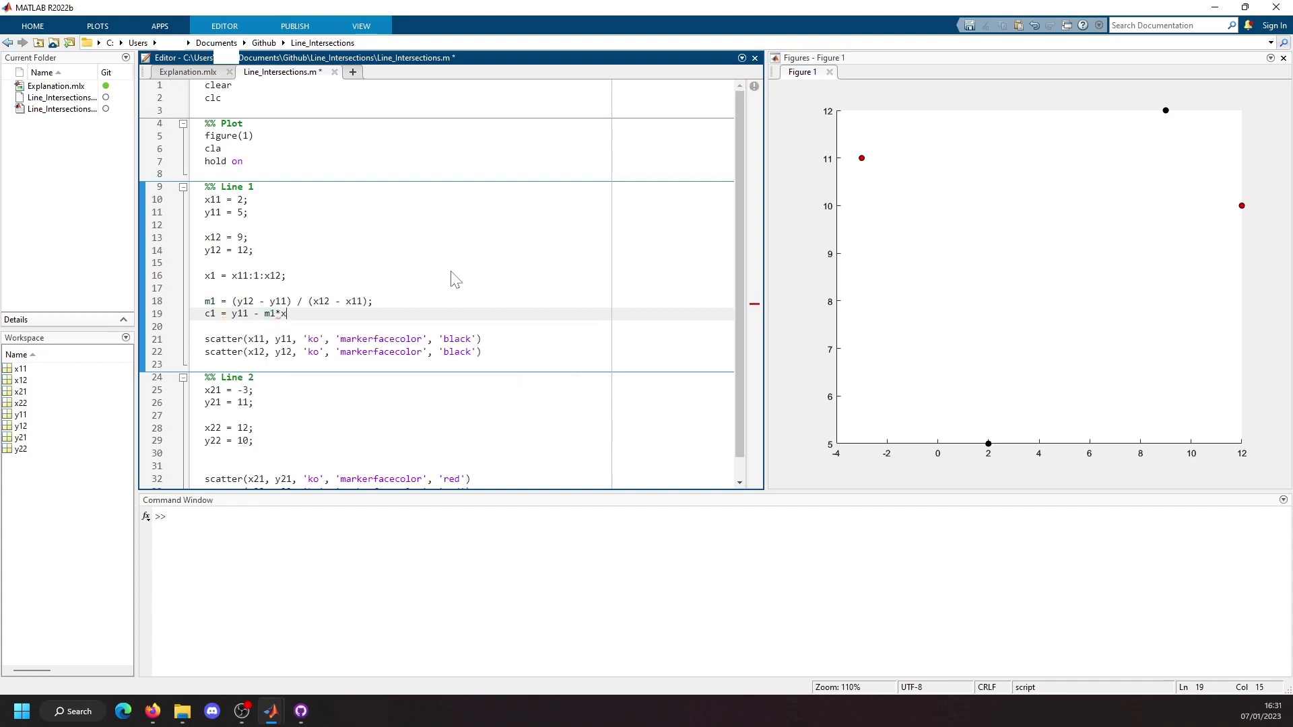
text(11;)
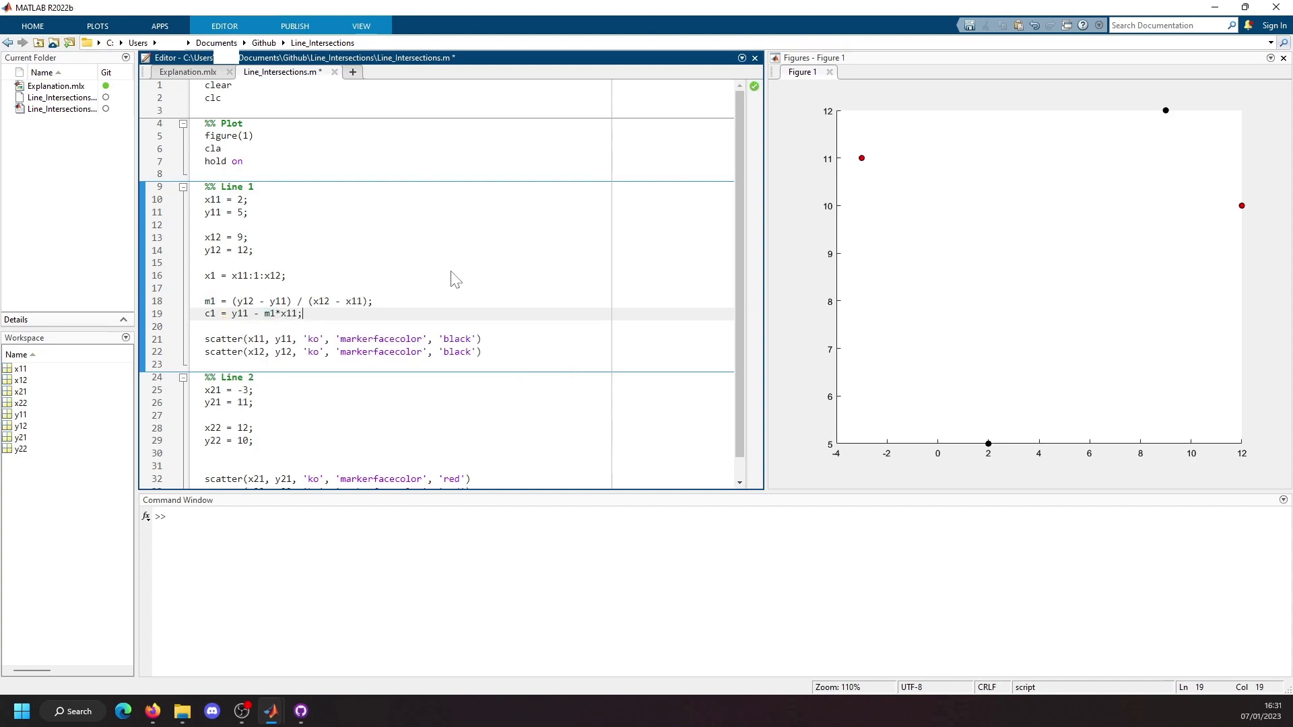
key(enter)
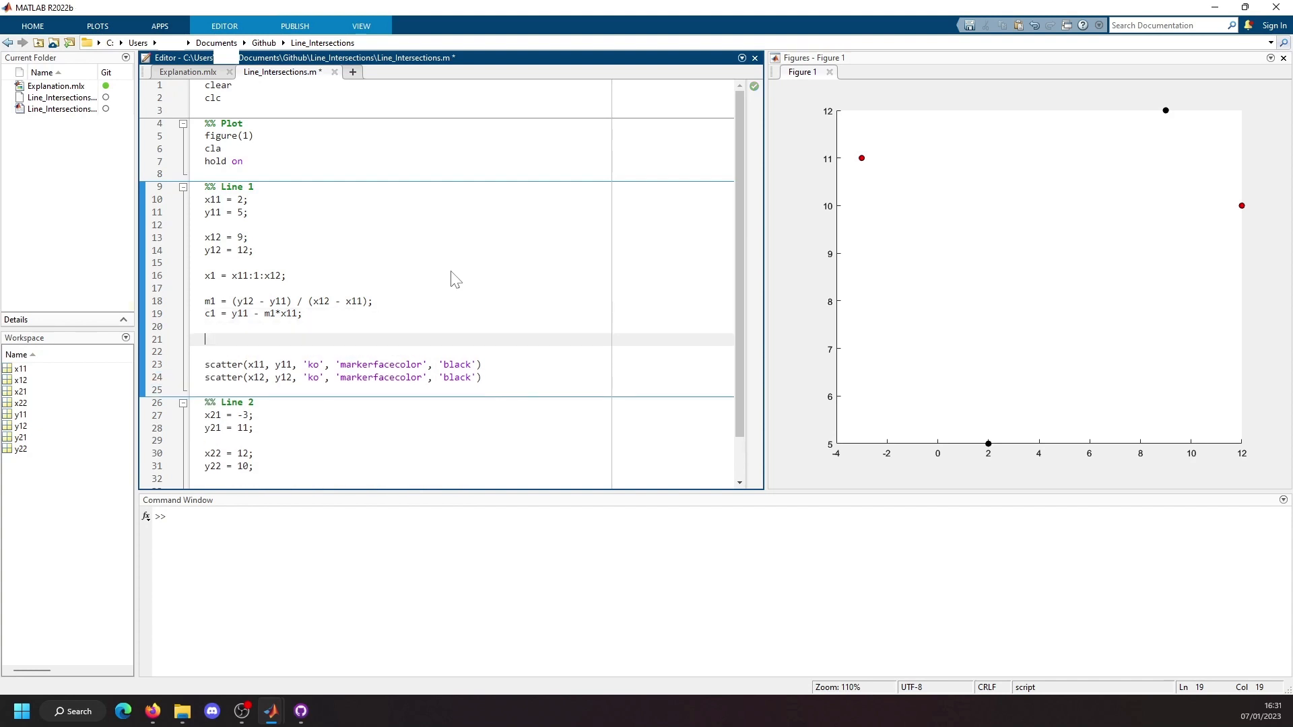
- Compute y1 = m1*x1 + c1 and plot it as 'k--' with linewidth 1, then run and select the Line 1 code
text(y1 =)
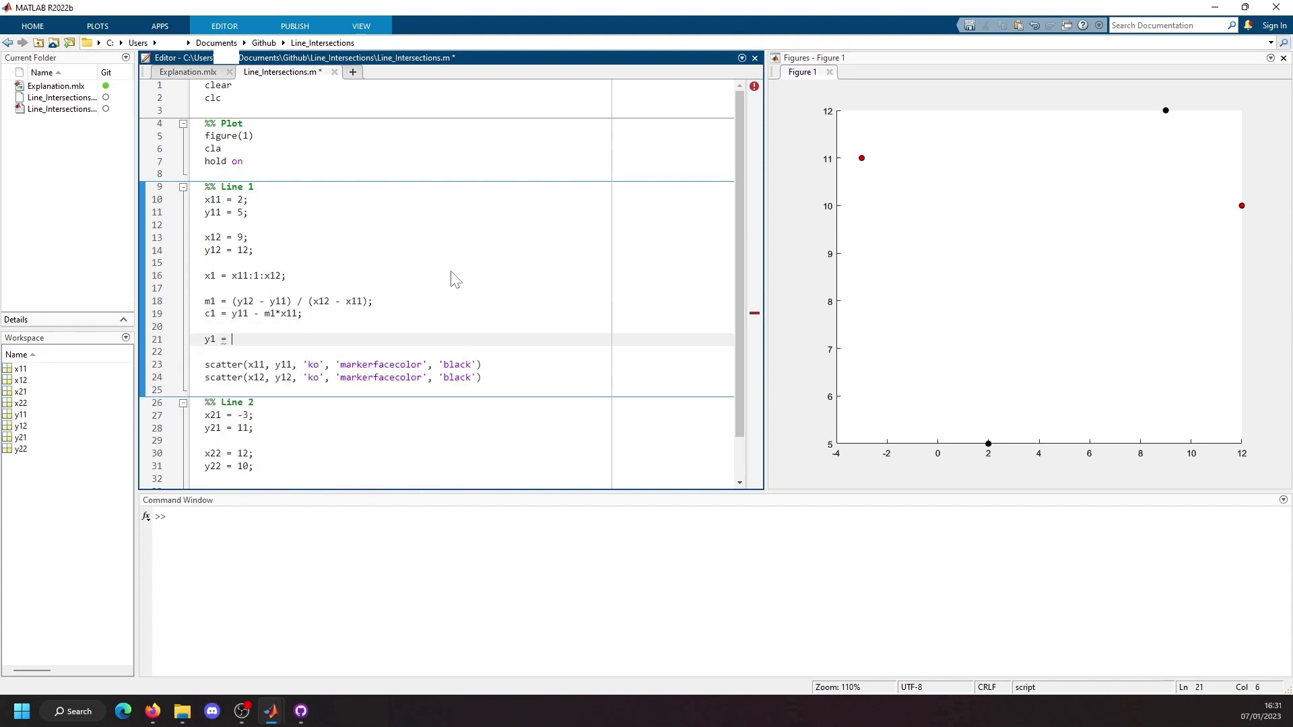
text(m1)
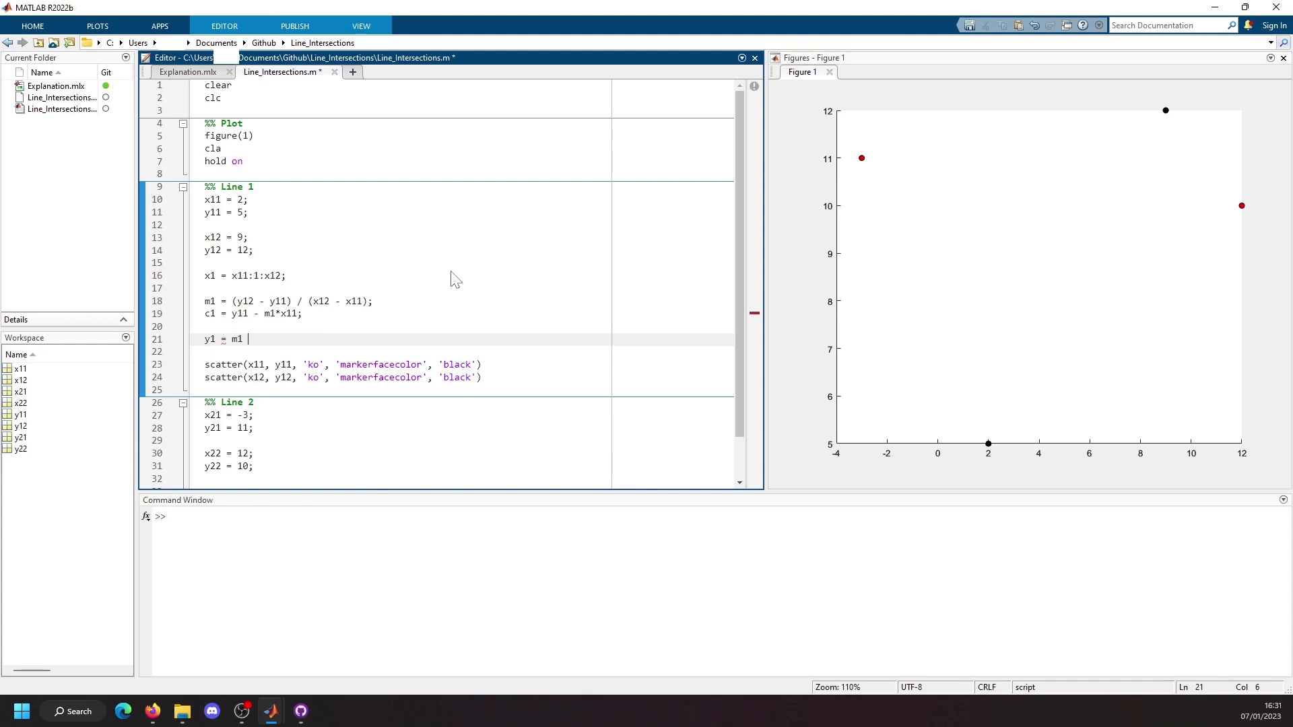
text(*)
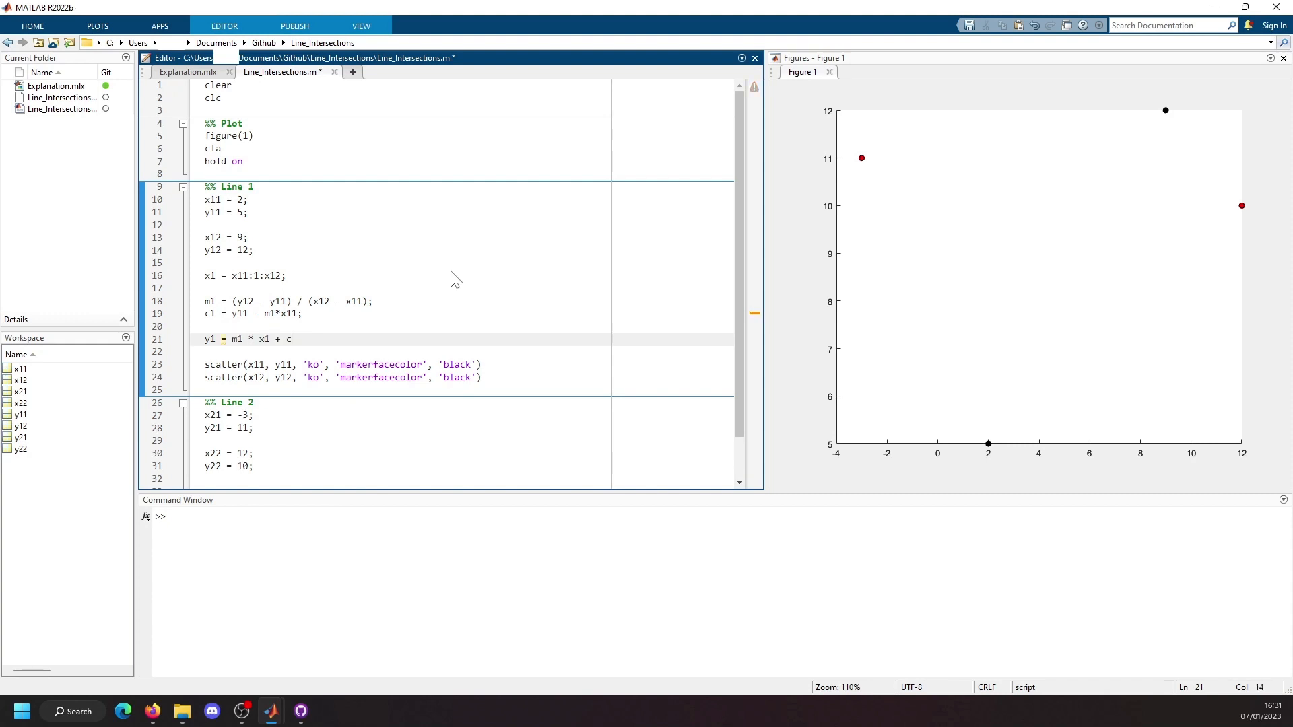
text(1;)
click(466, 389)
text(plot(x1, y1, )
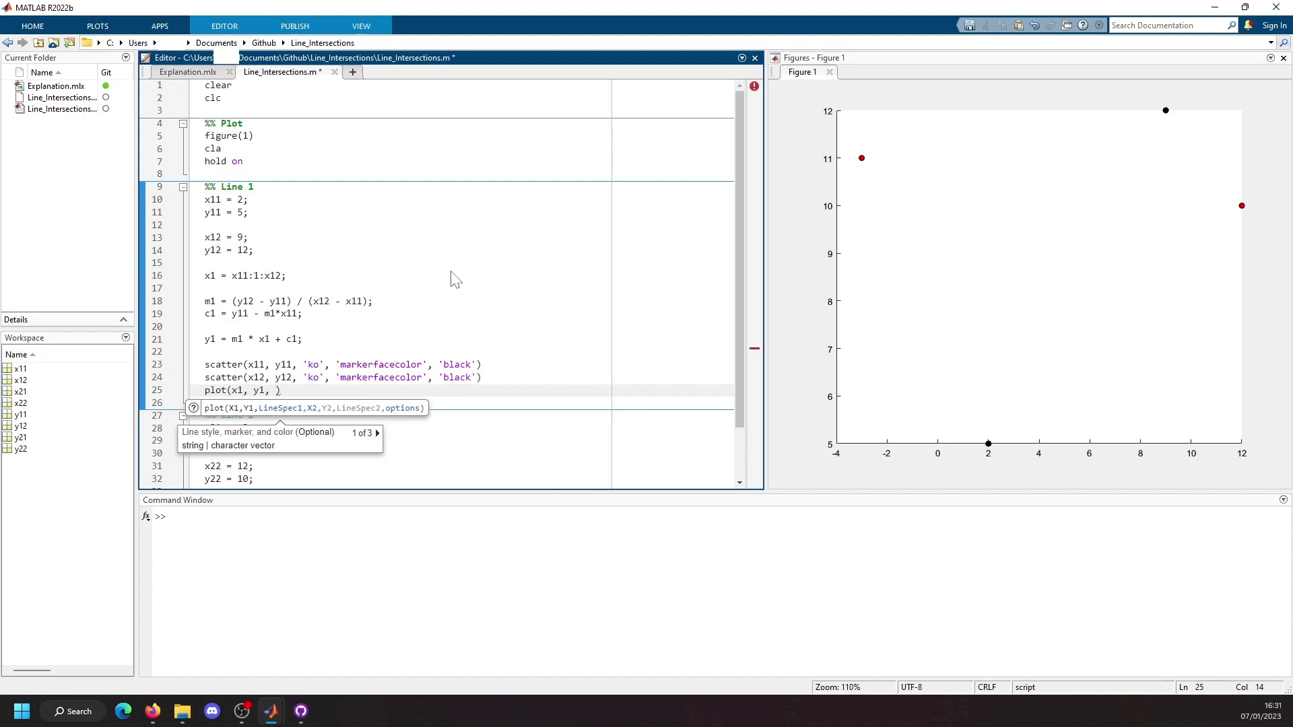
text('k--')
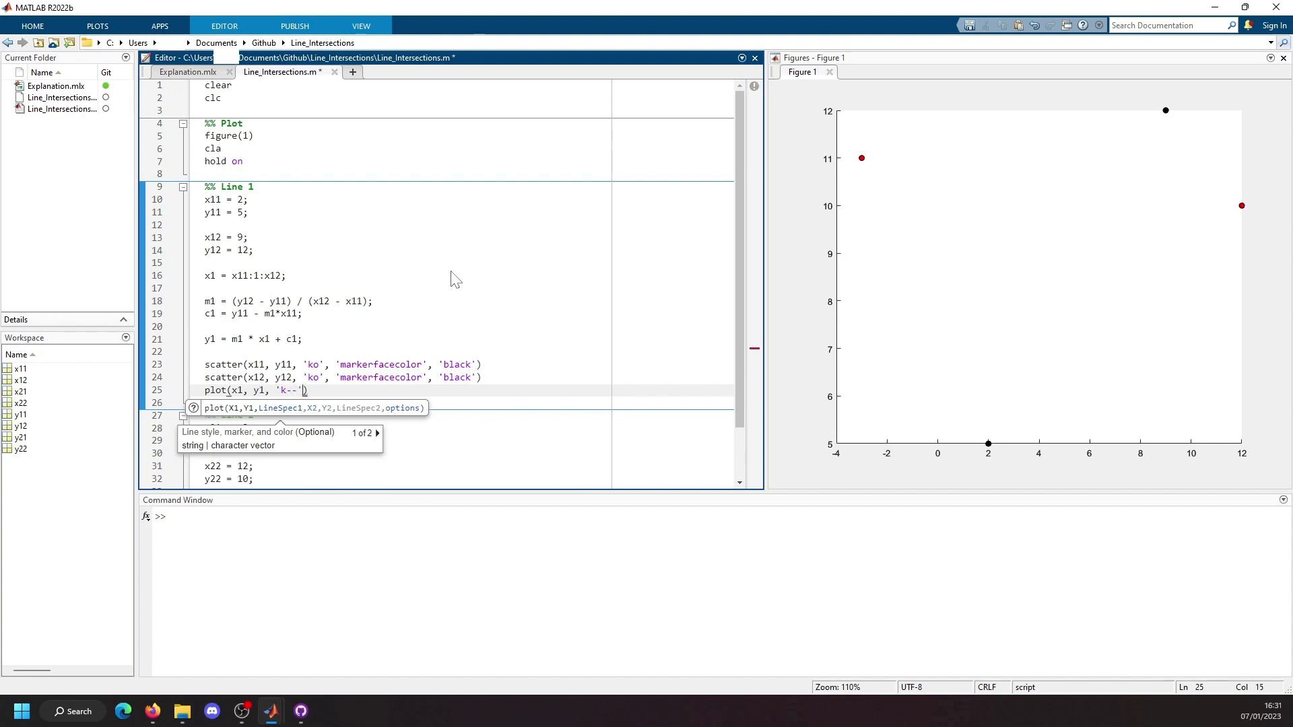
text(, 'linewidth)
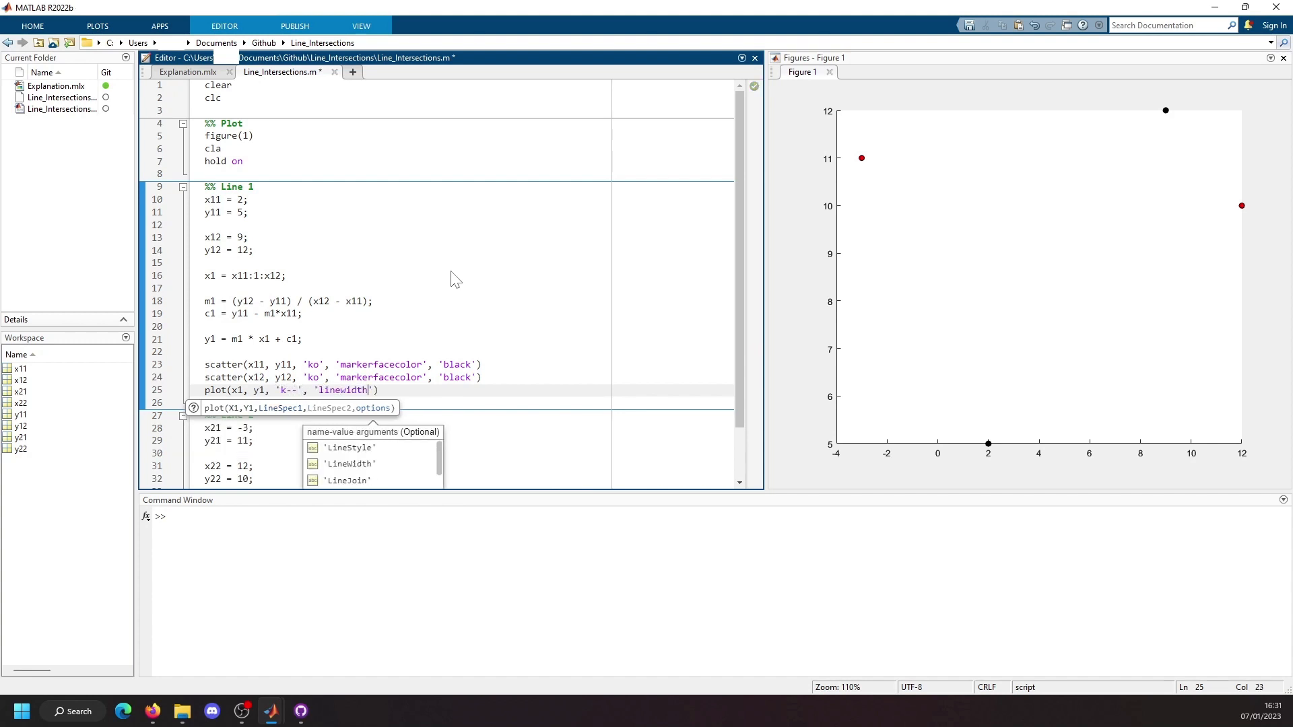
text(, 1)
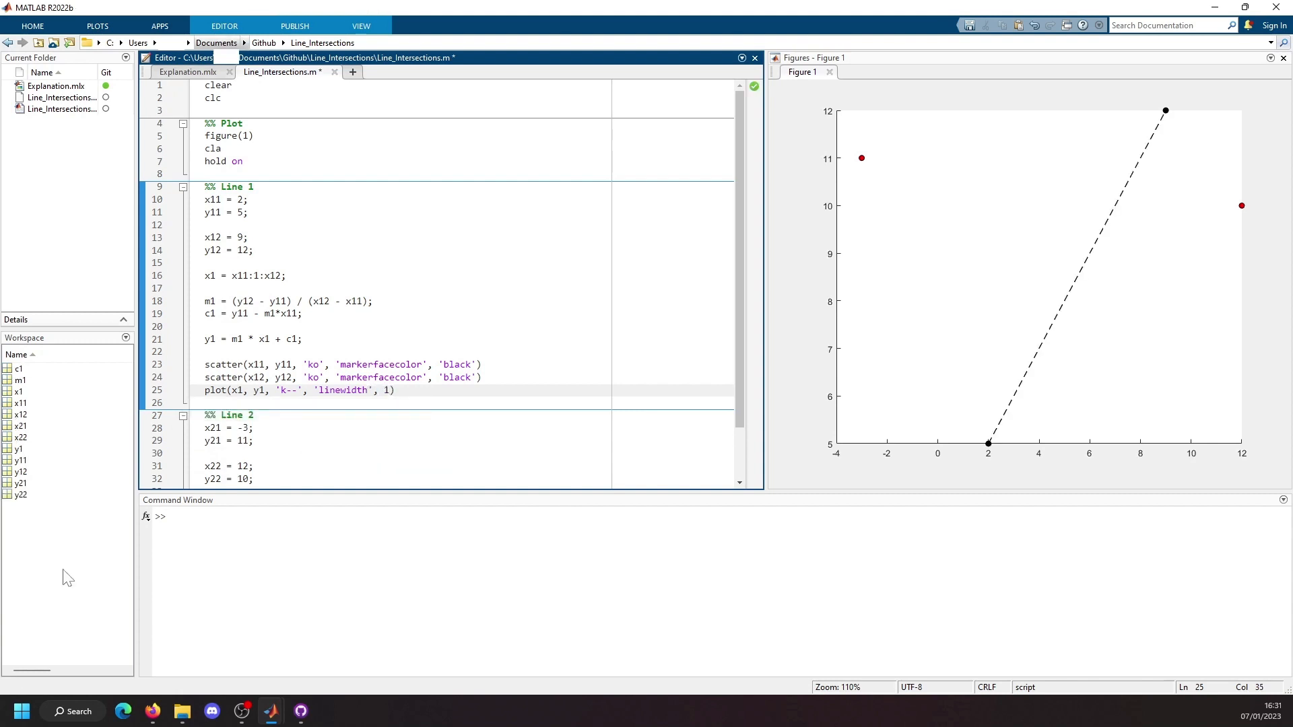
click(1165, 112)
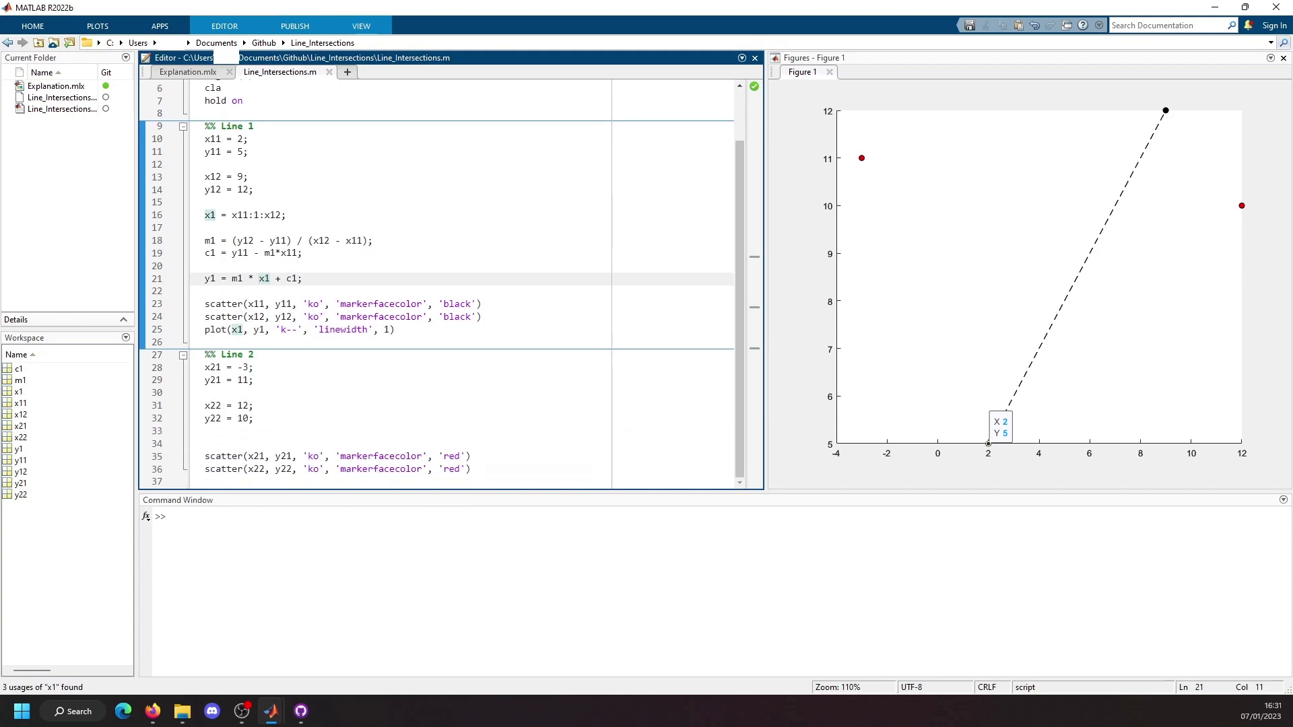
drag(205, 215, 303, 279)
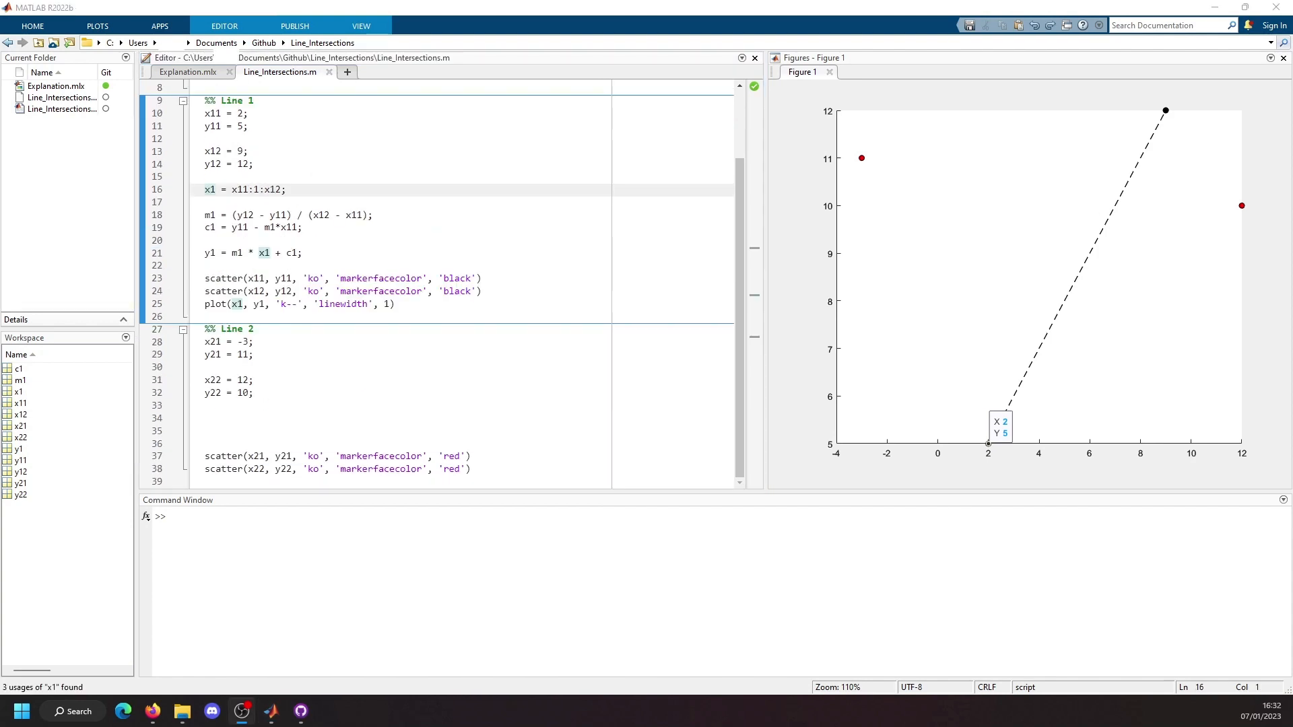
drag(205, 190, 303, 253)
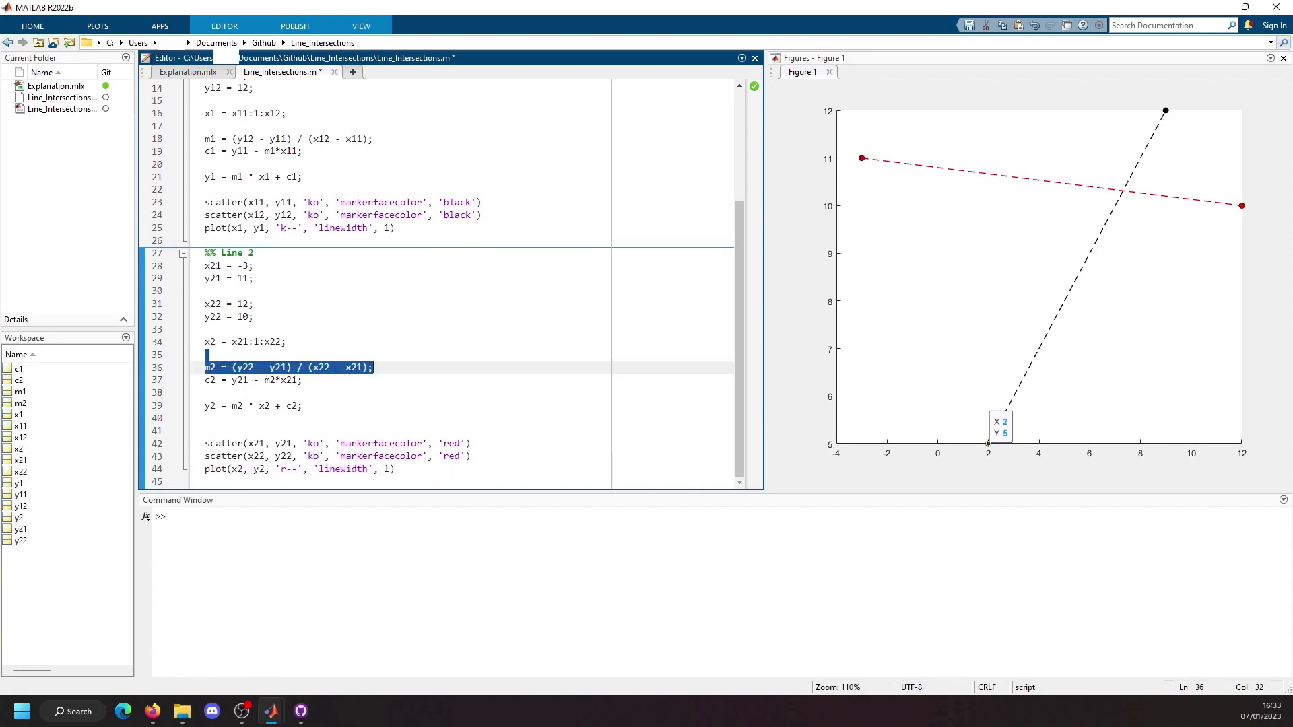
- Inspect a point on the red dashed Line 2 in Figure 1, reading (6, 10.4)
click(219, 303)
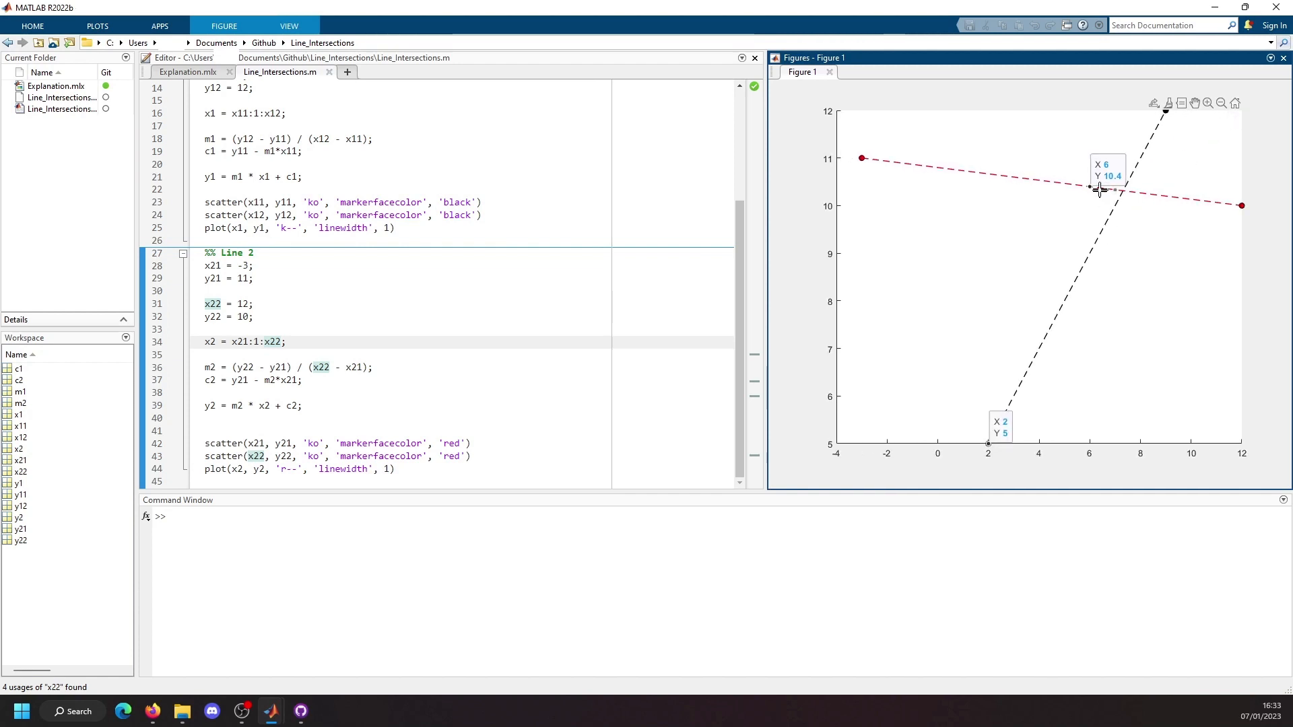
mouse_move(1114, 194)
text(%% Calculate the intersect)
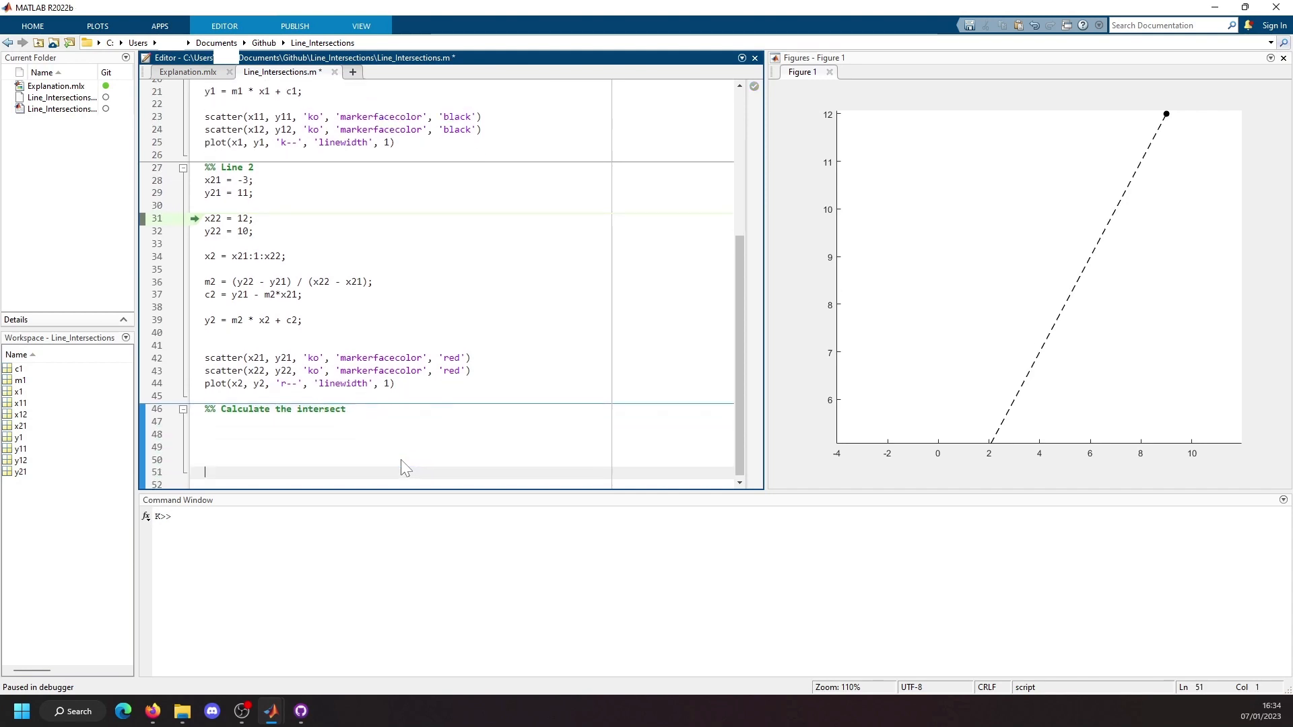
- Write a1 = (c1*y11 - c1*y12) / (x11*y12 - x12*y11); in the intersect section
click(189, 71)
text(a1)
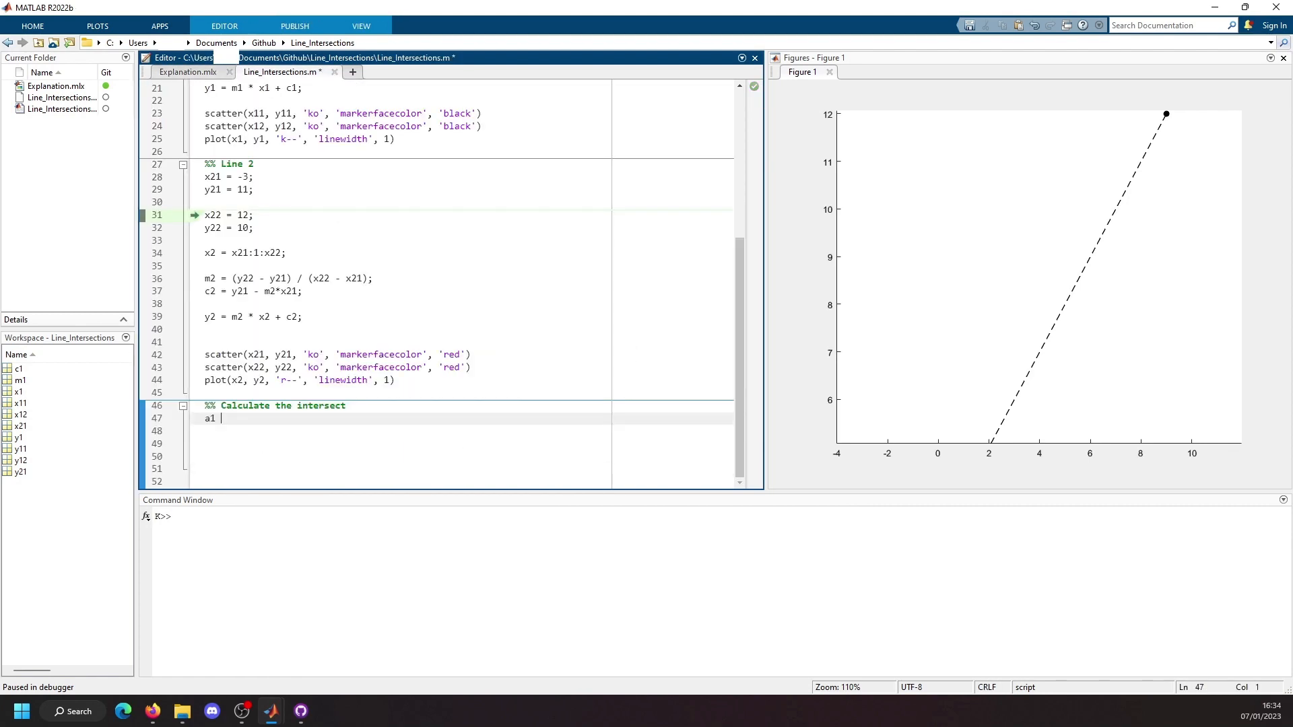
text(= ())
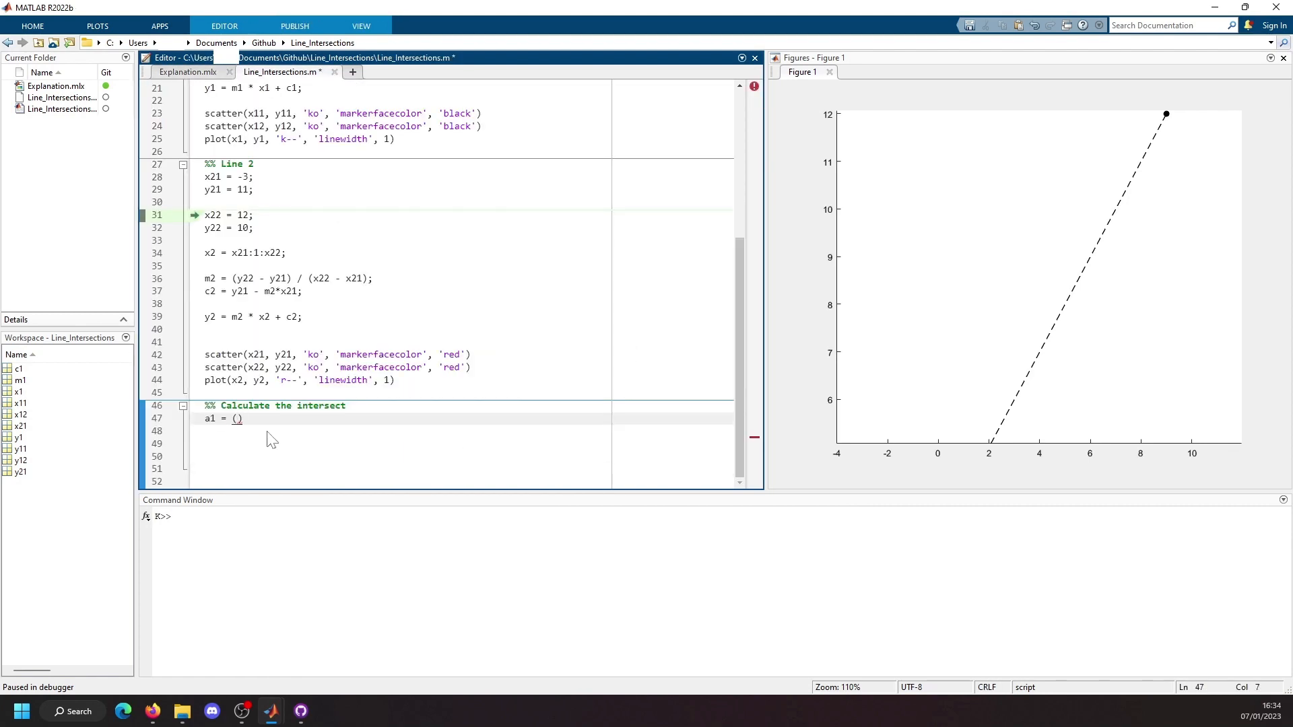
text(c1*)
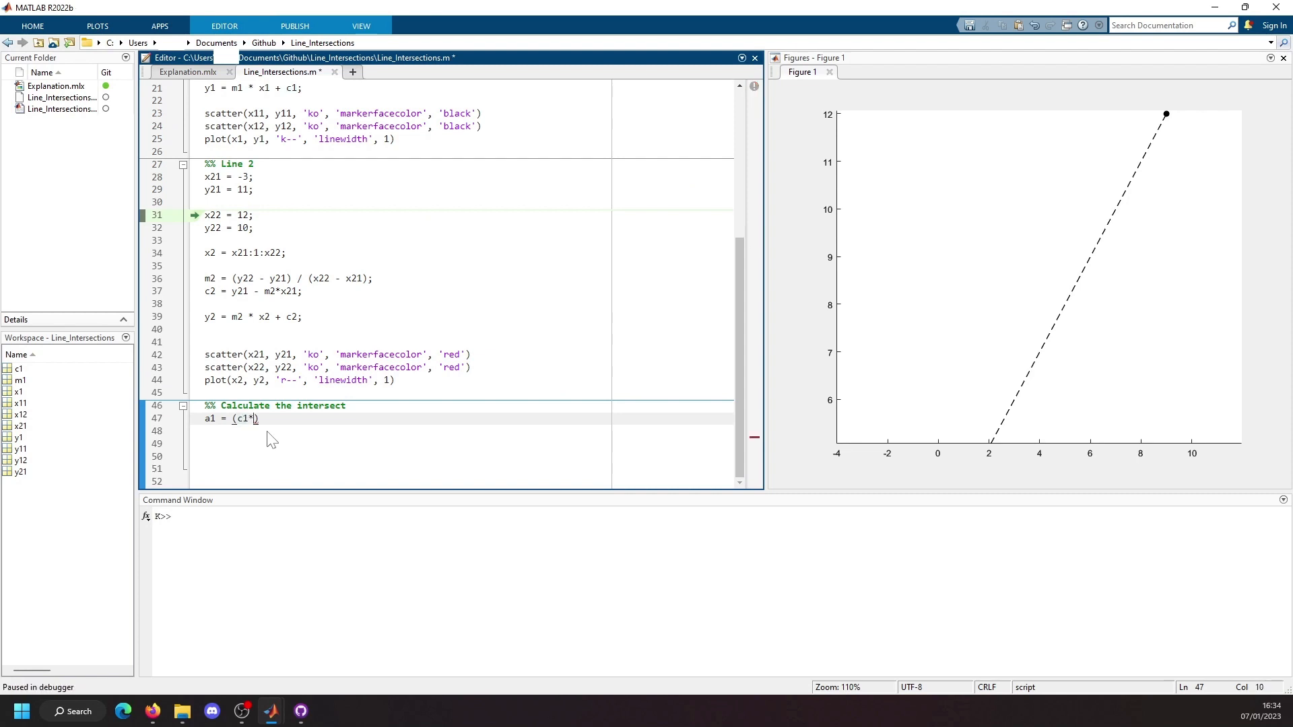
text(y11 - c1*)
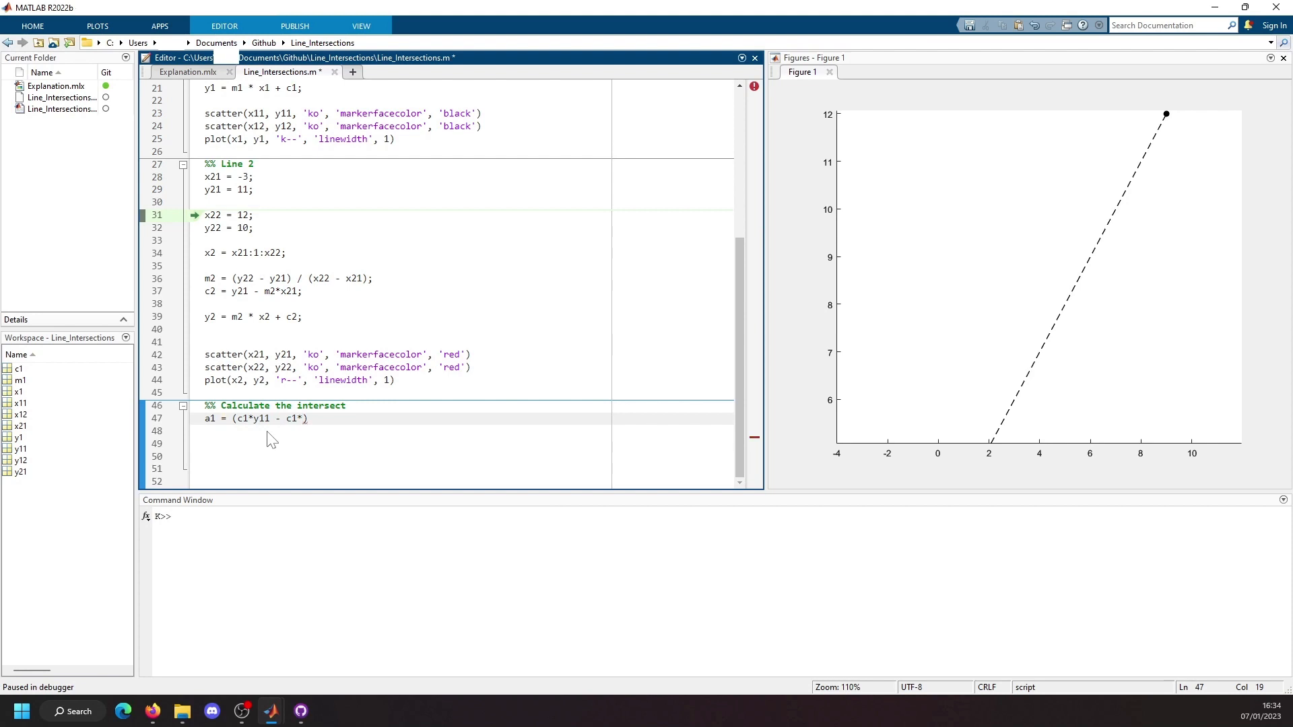
text(y12) / ())
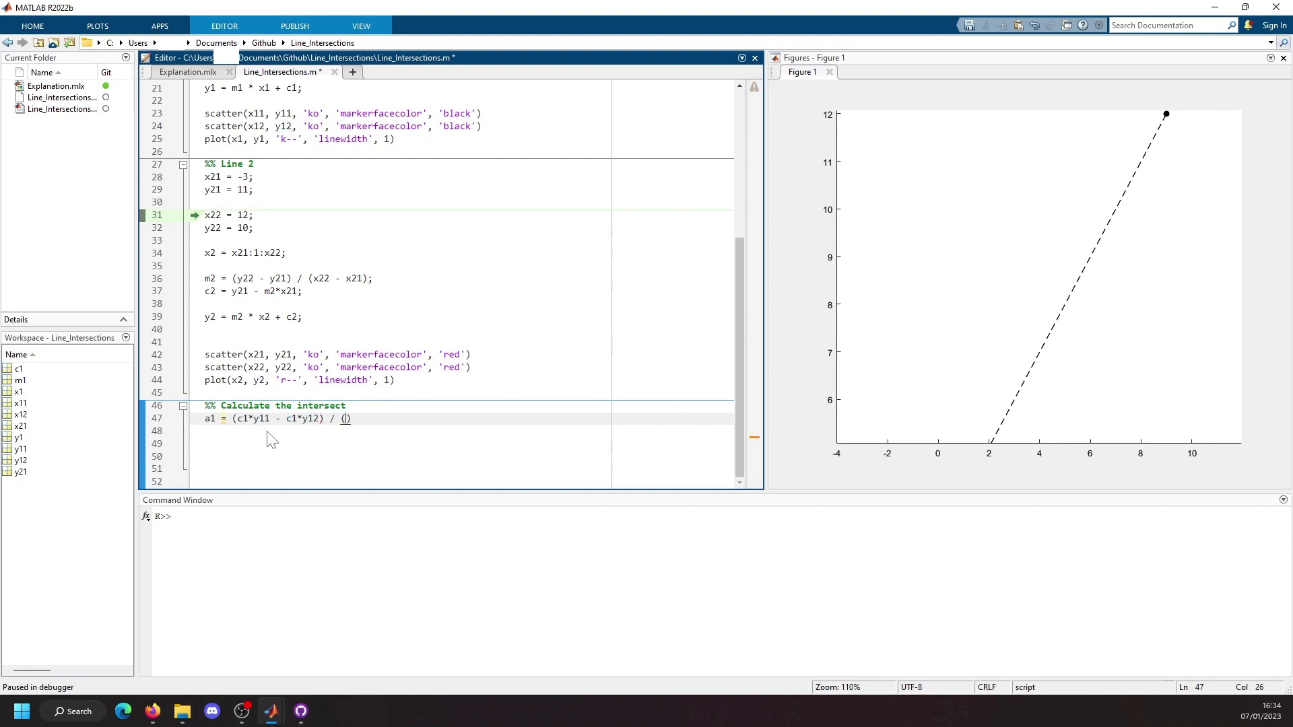
text(x11*y12)
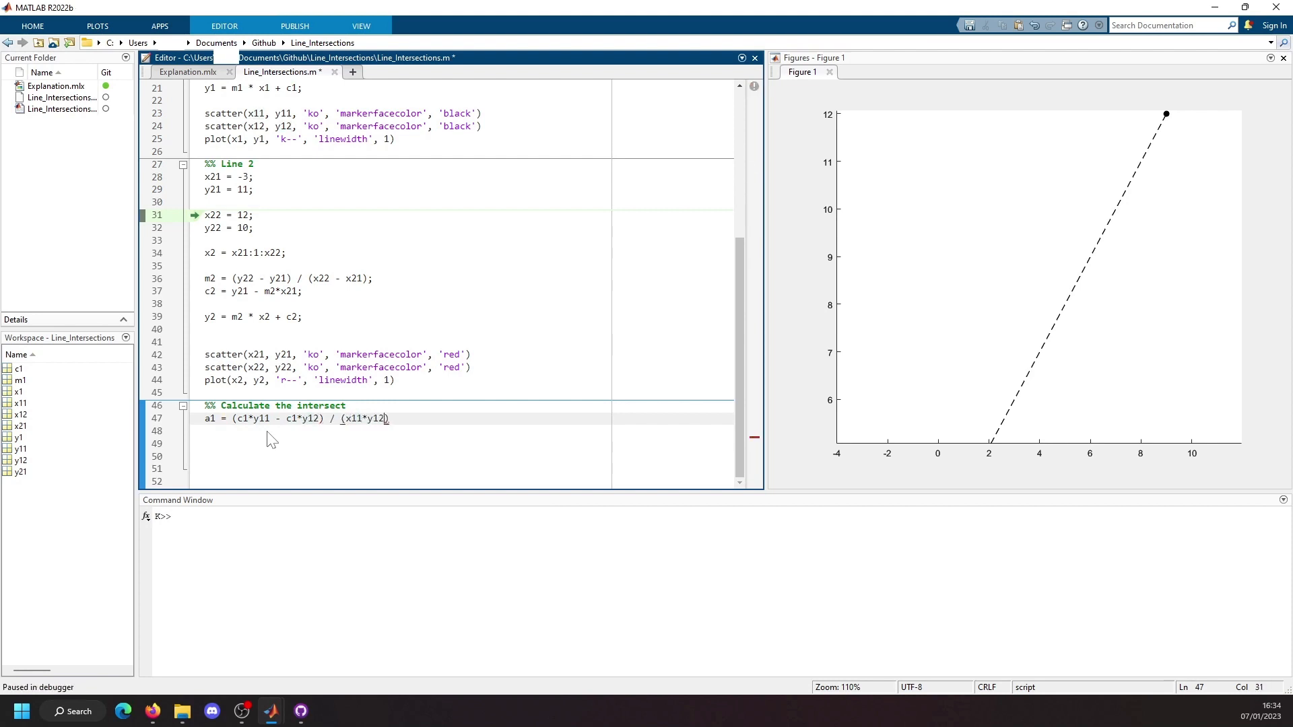
text(- x12)
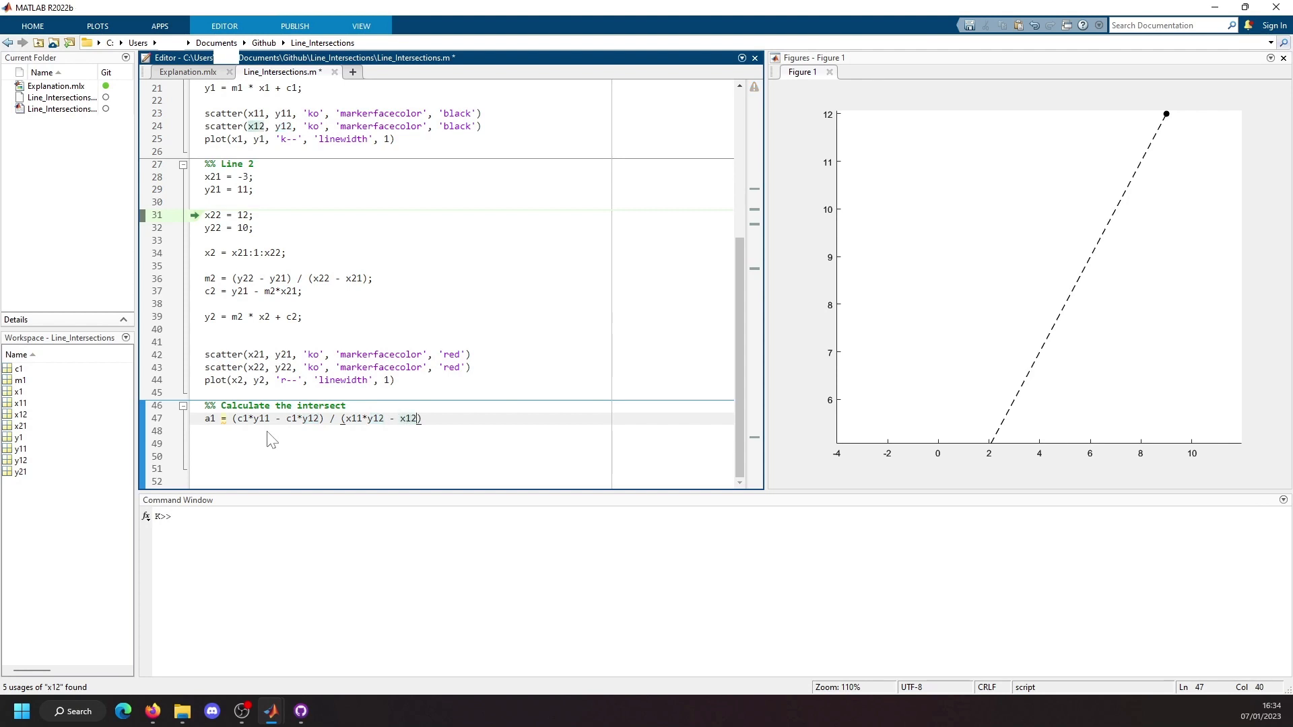
text(*y11);)
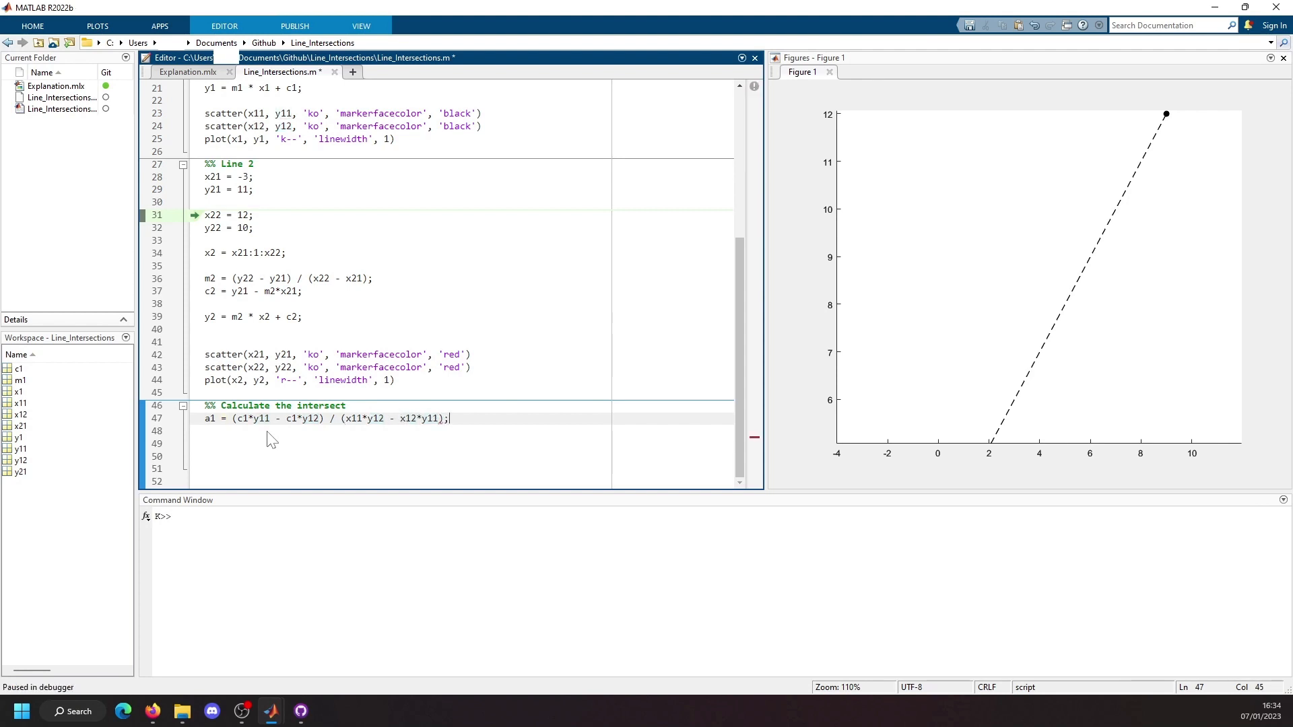
- Write b1 = (a1*x12 + c1) / y12;
text(b1 = (a))
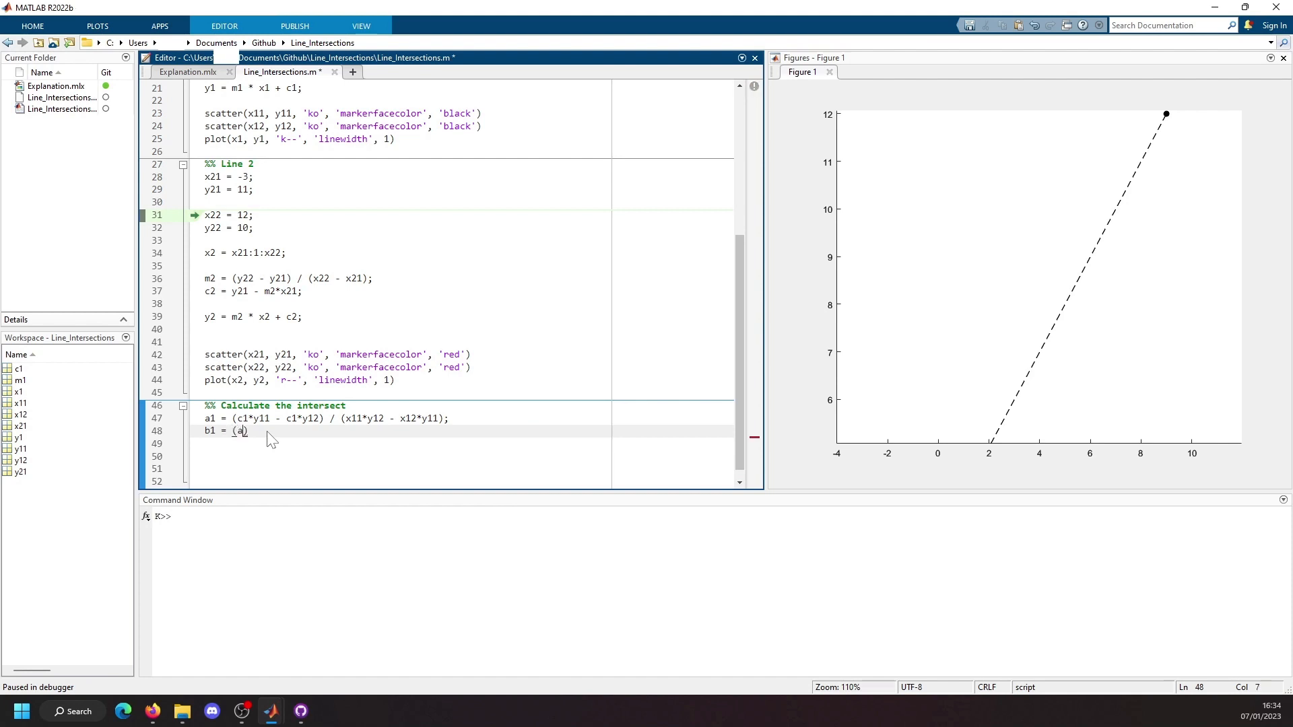
text(*)
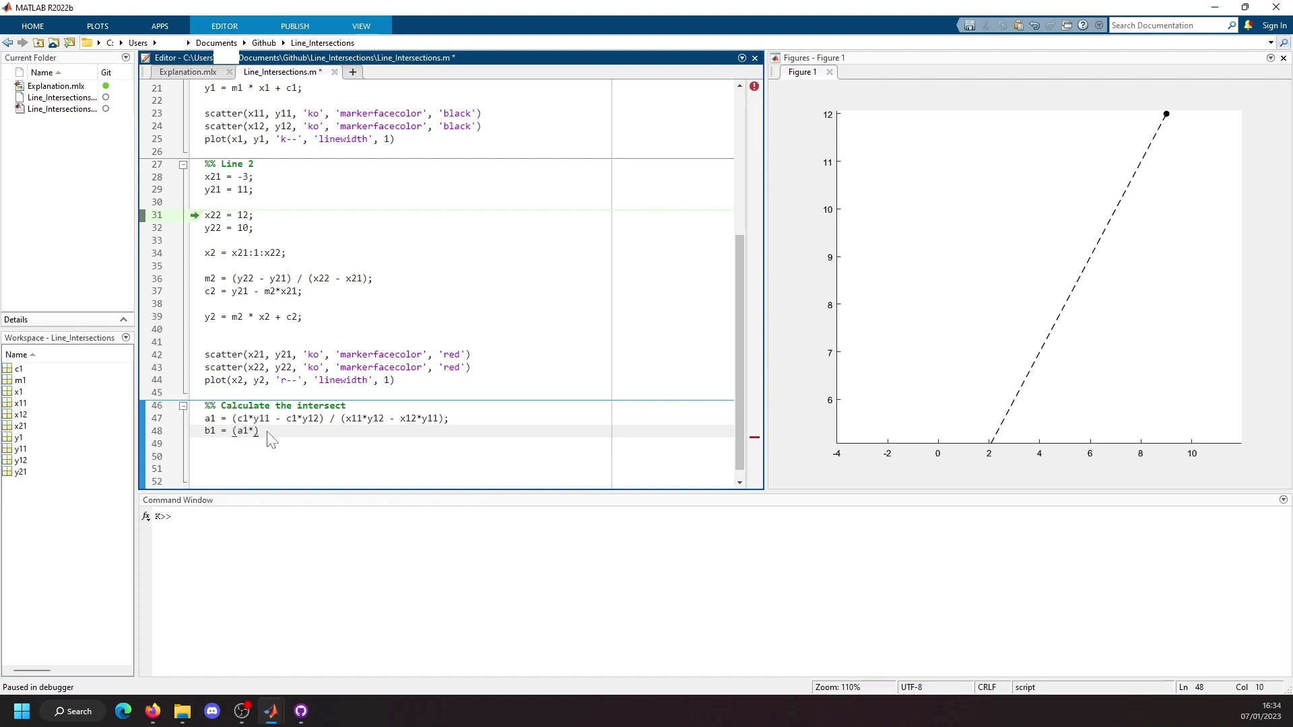
text(x12)
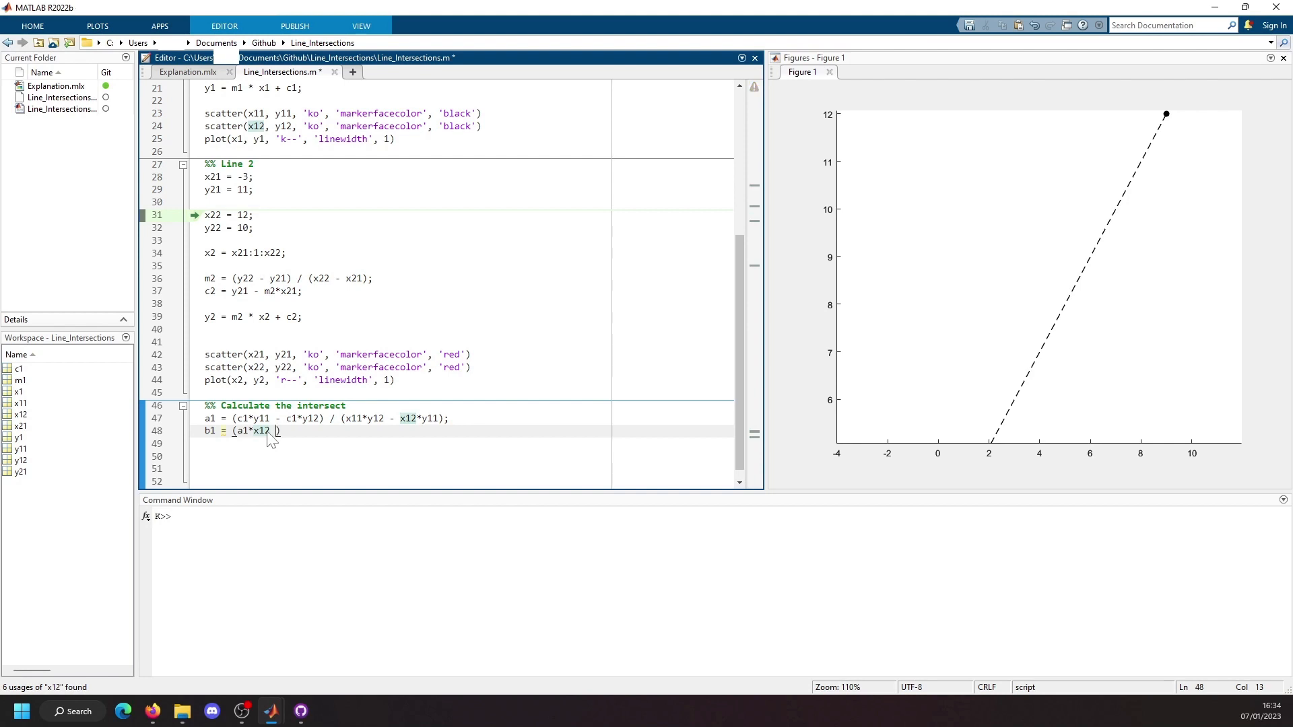
text(+ c1)/)
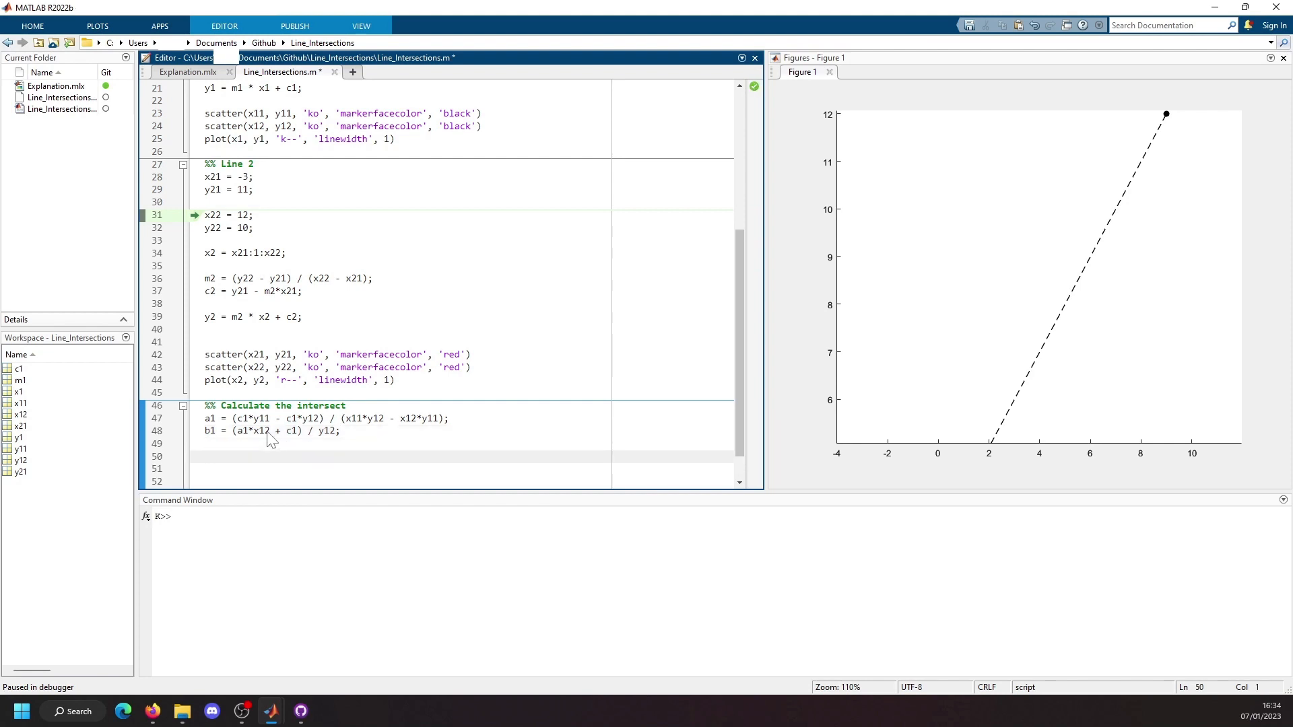
- Write a2 = (c2*y21 - c2*y22) / (x21*y22 - x22*y21);
text(a2 = ())
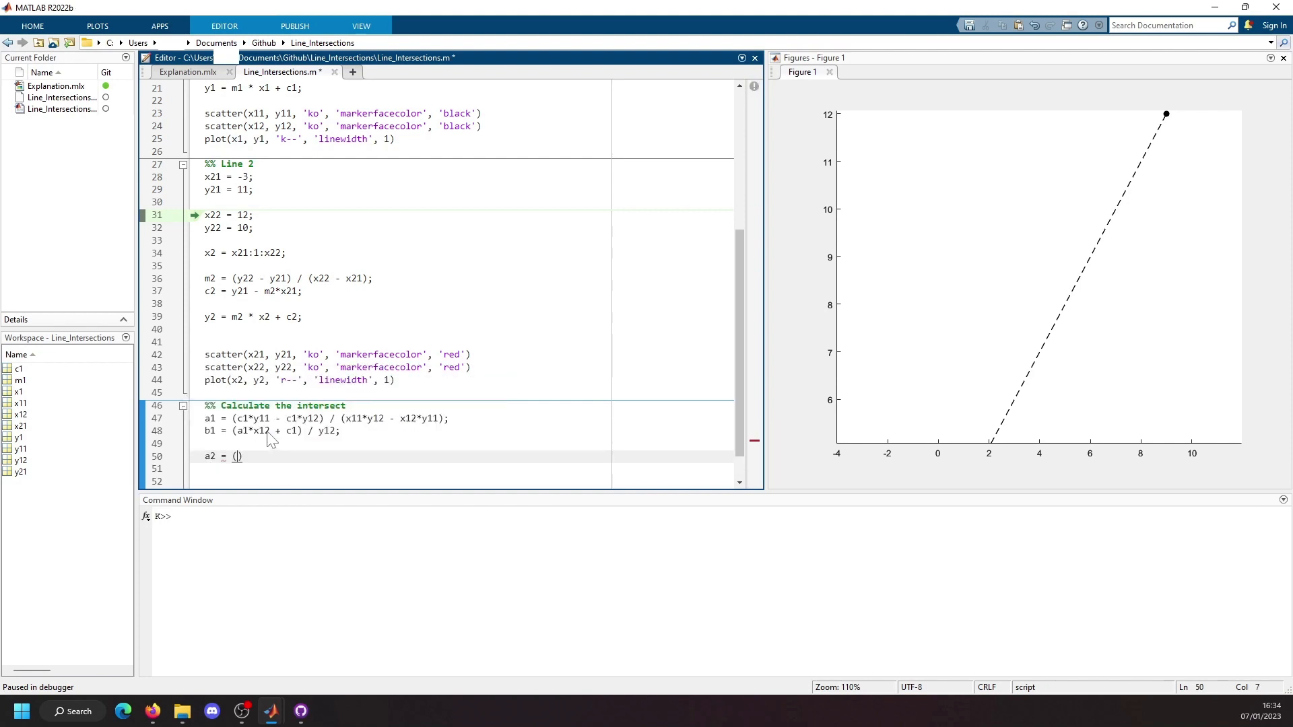
text(c2*)
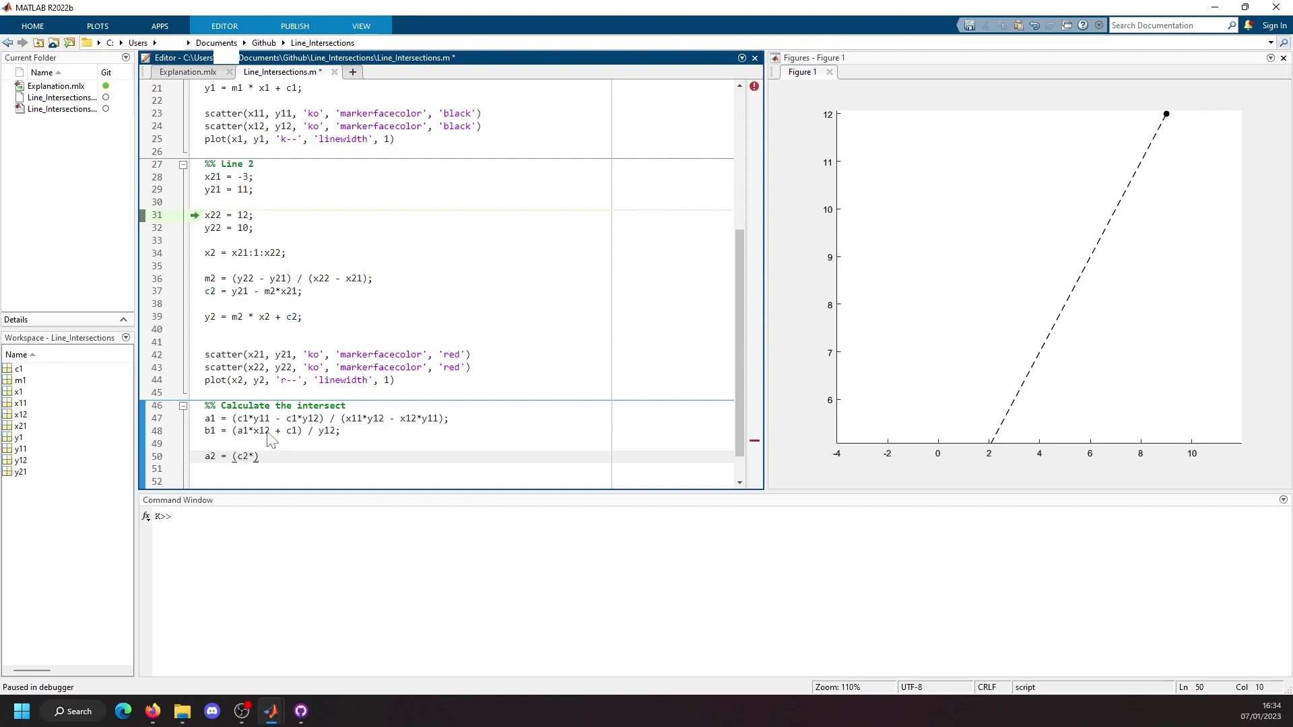
text(y21 -)
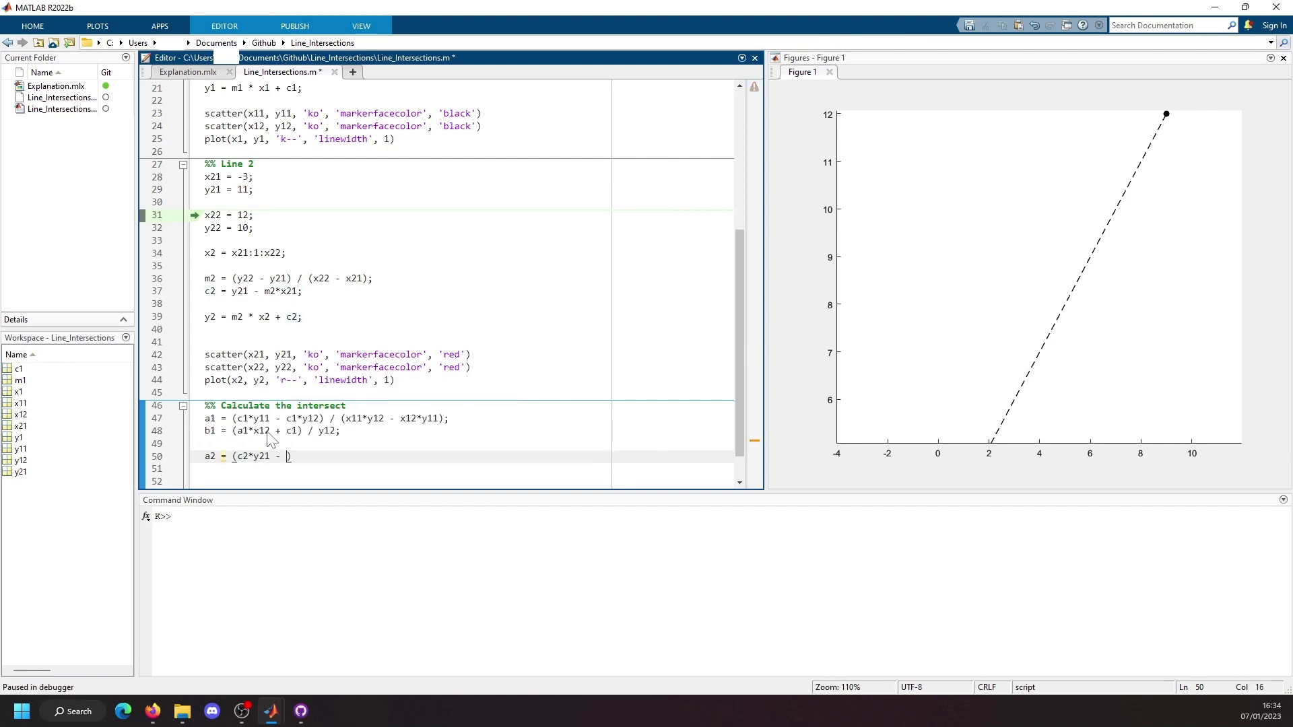
text(c2*)
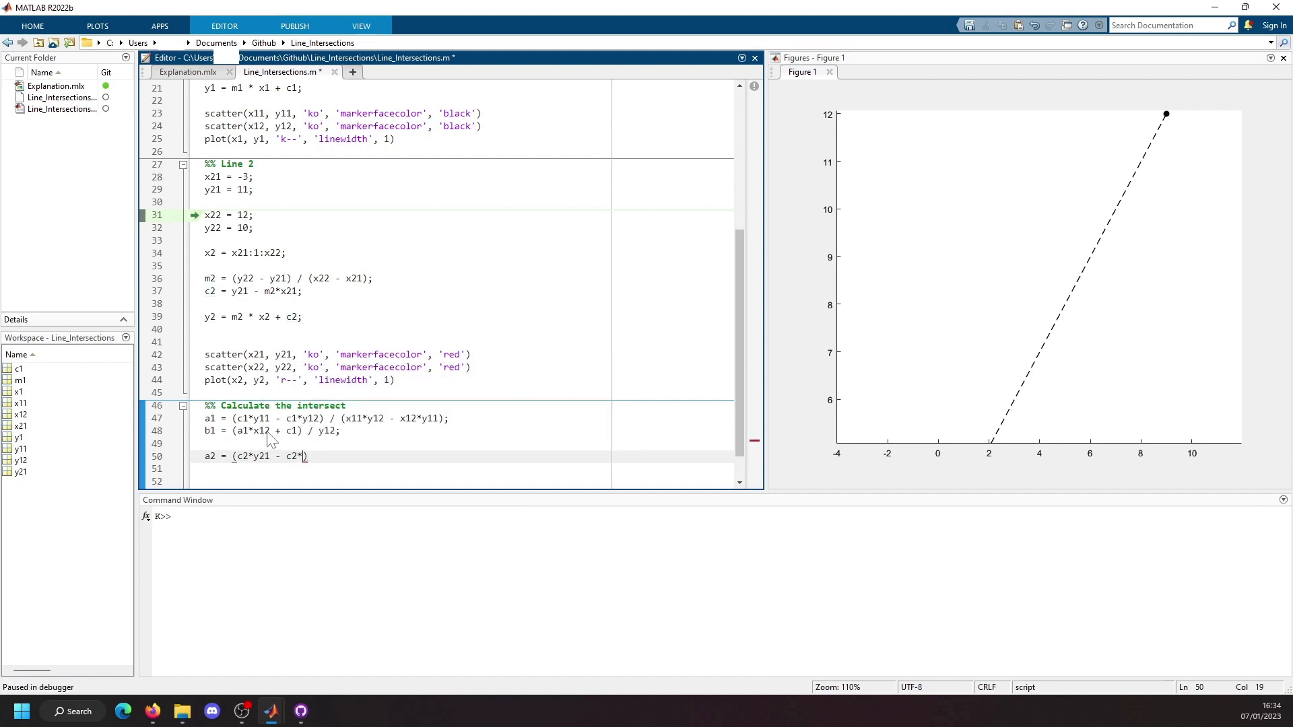
text(y22))
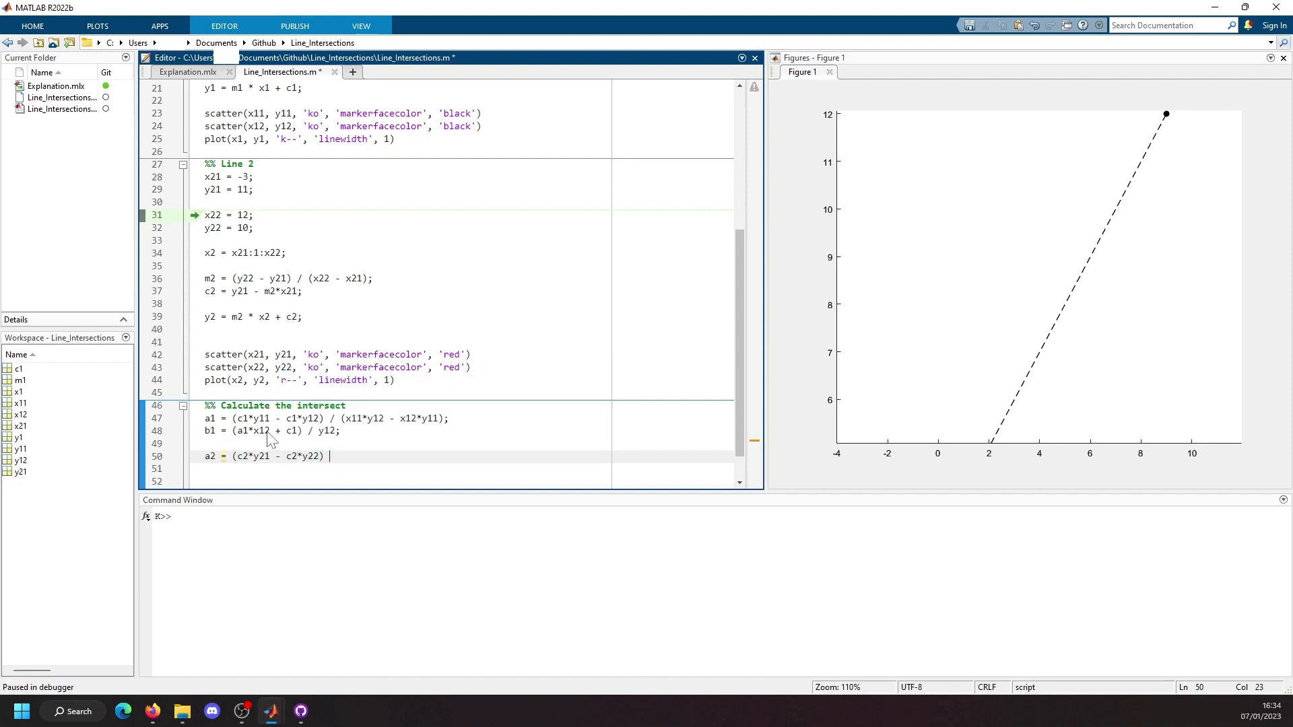
text(/ ())
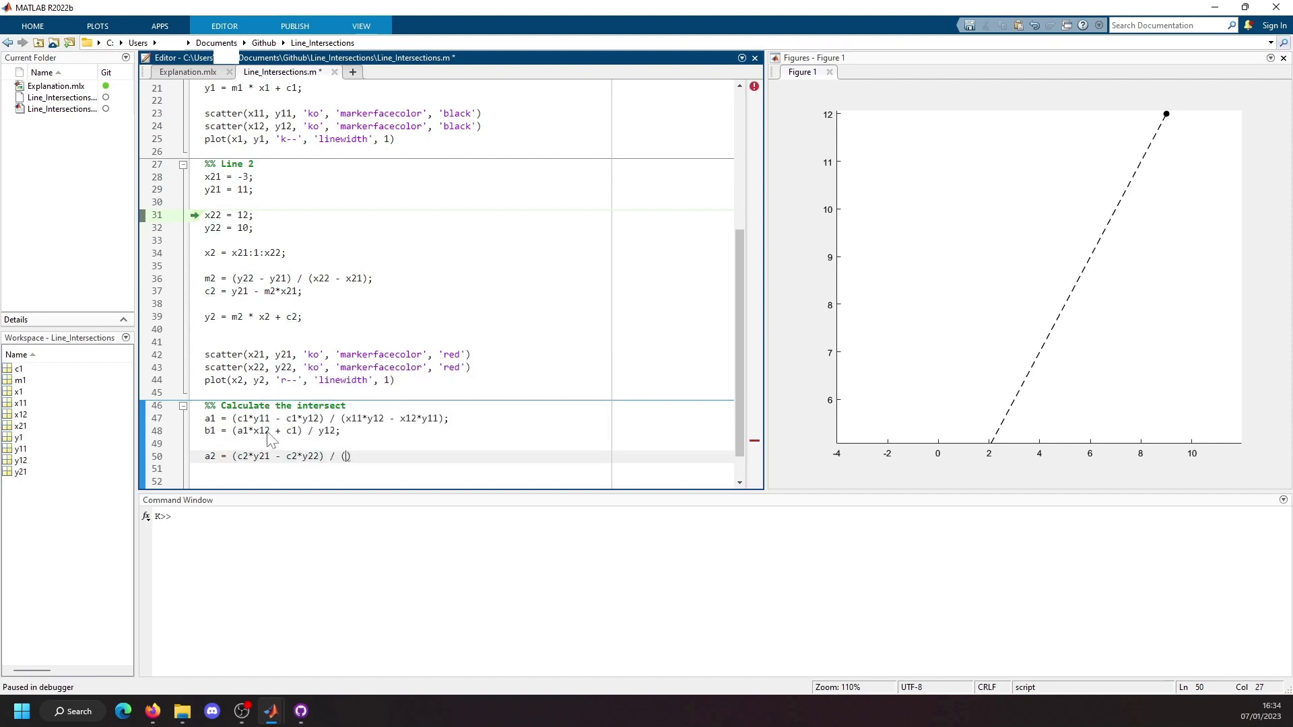
text(x21&)
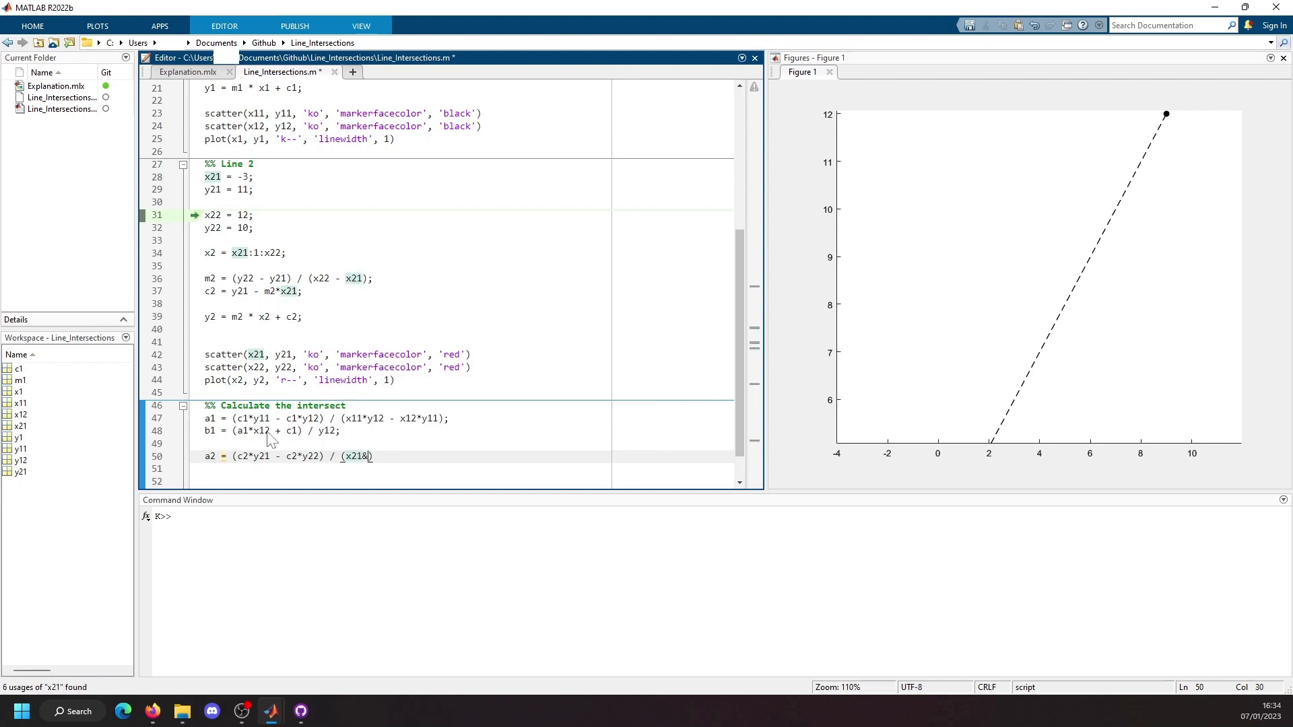
text(*)
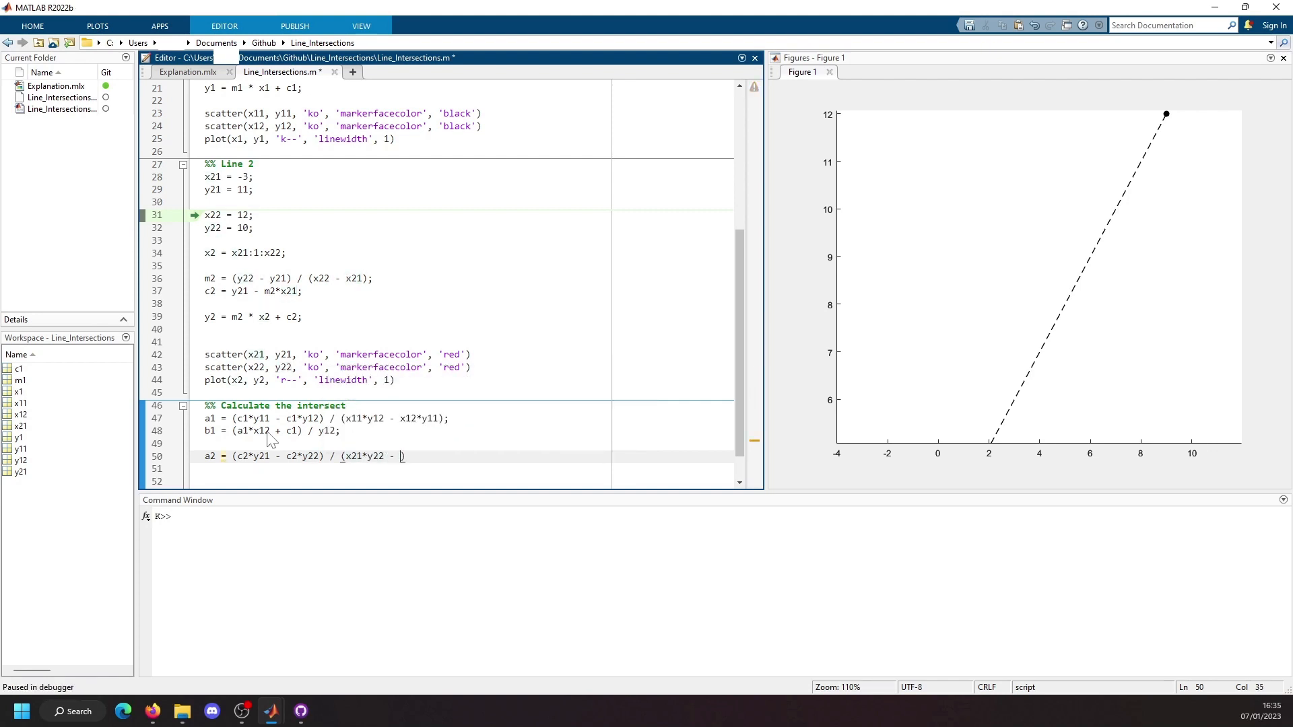
text(x22*y)
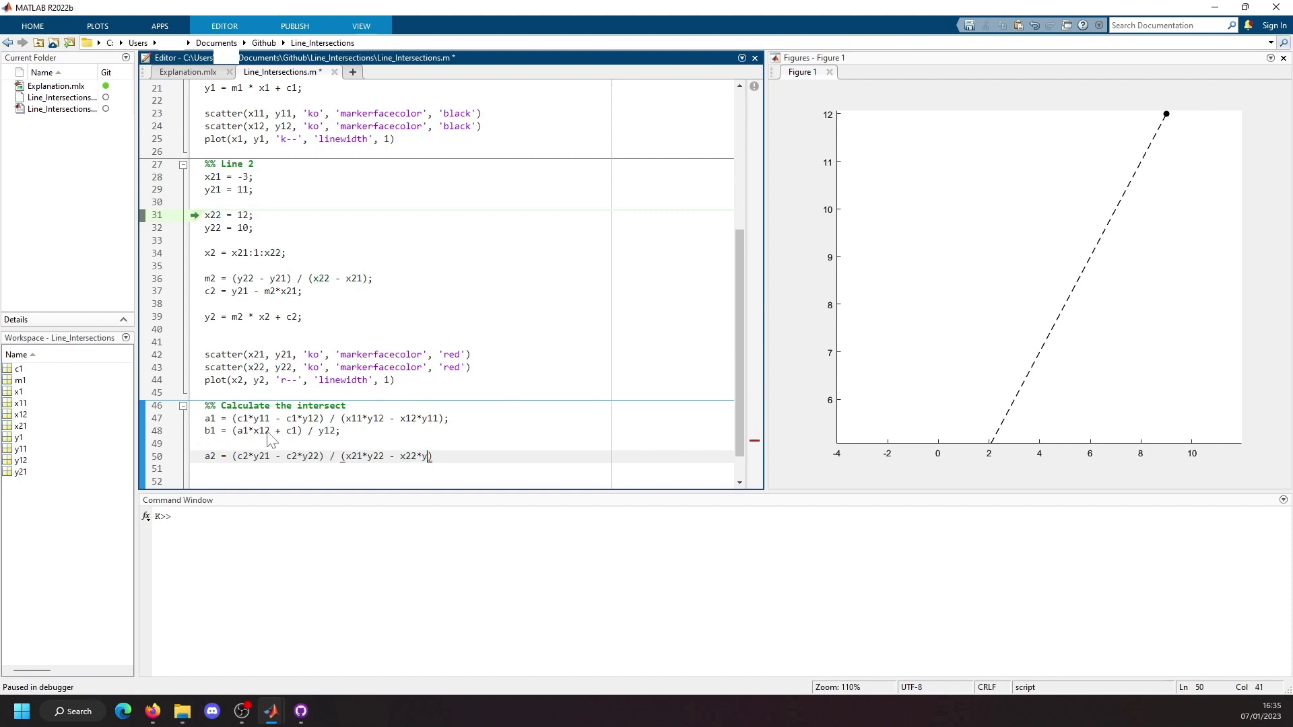
key(enter)
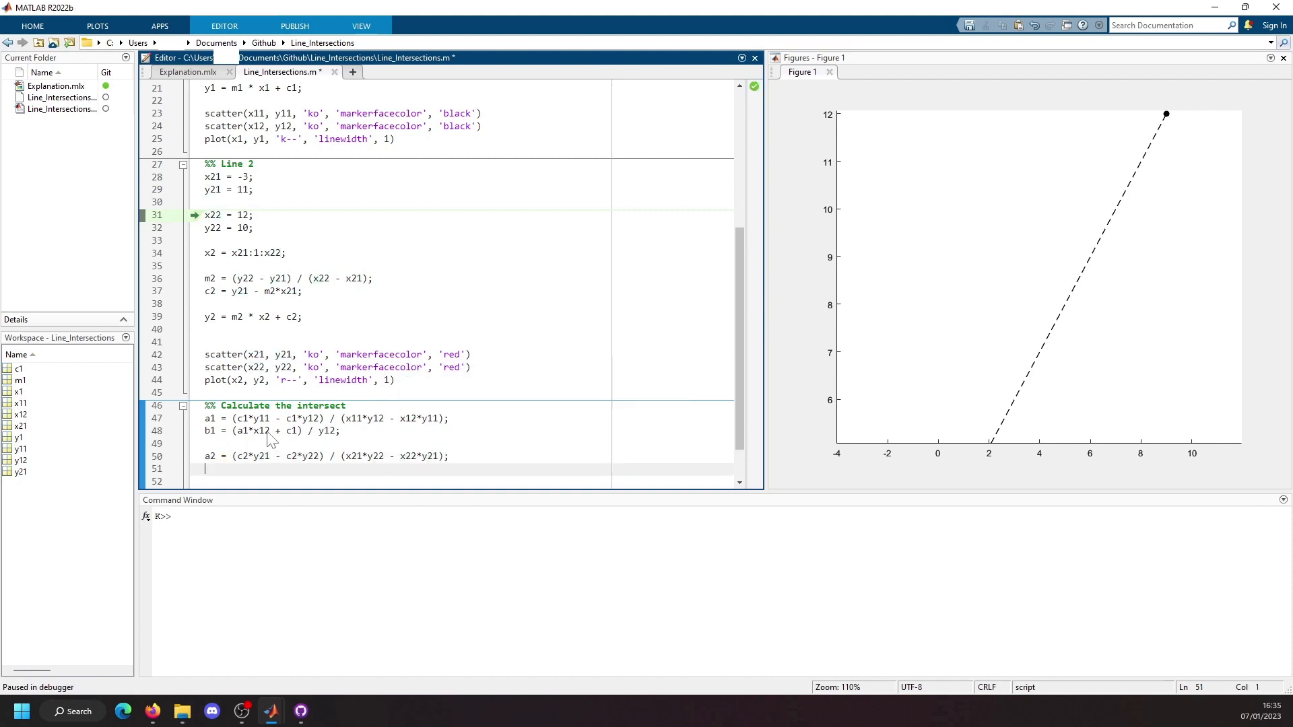
- Write b2 = (a2*x22 + c2) / y22;
text(b2 = ())
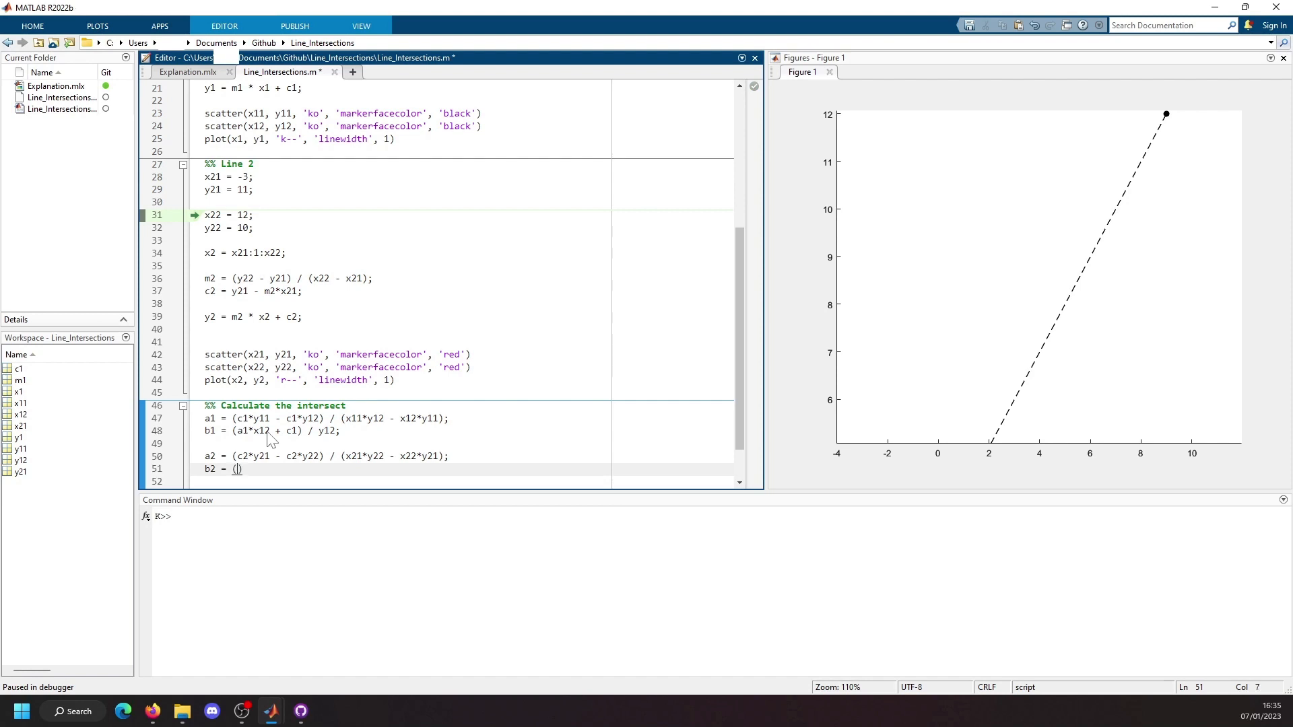
text(a2*)
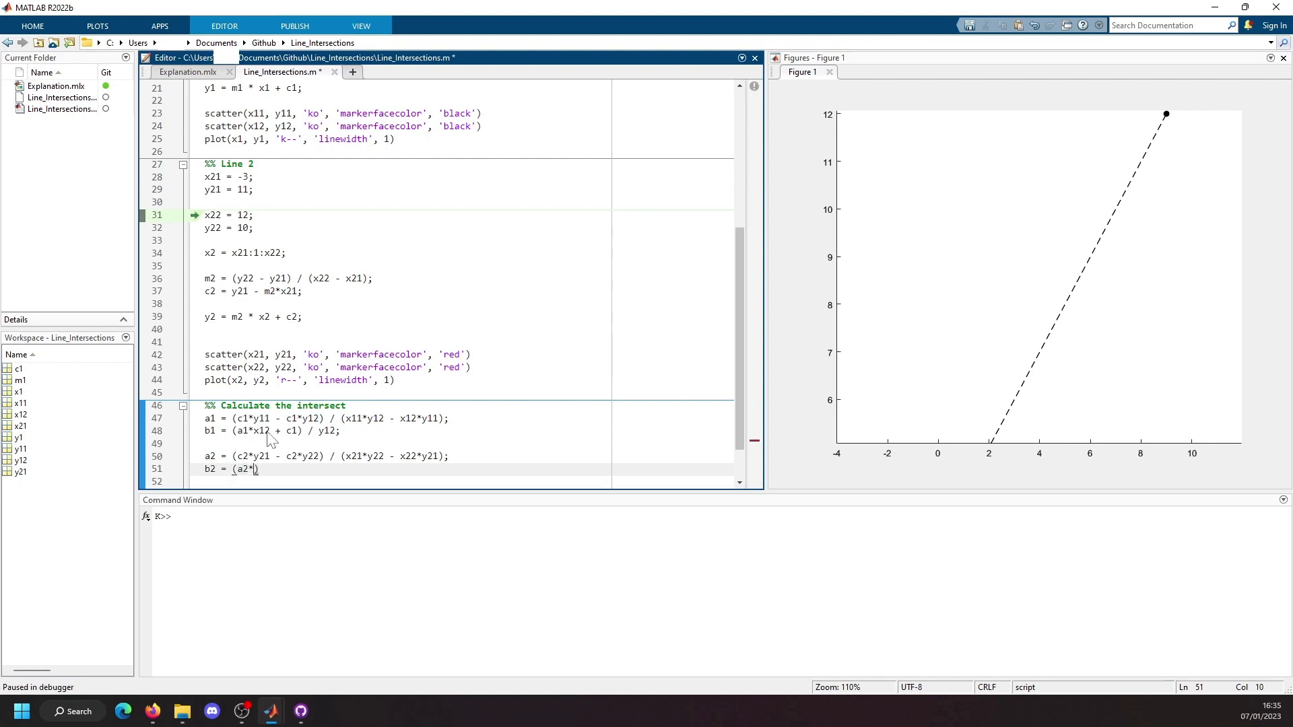
text(x22 + c2)
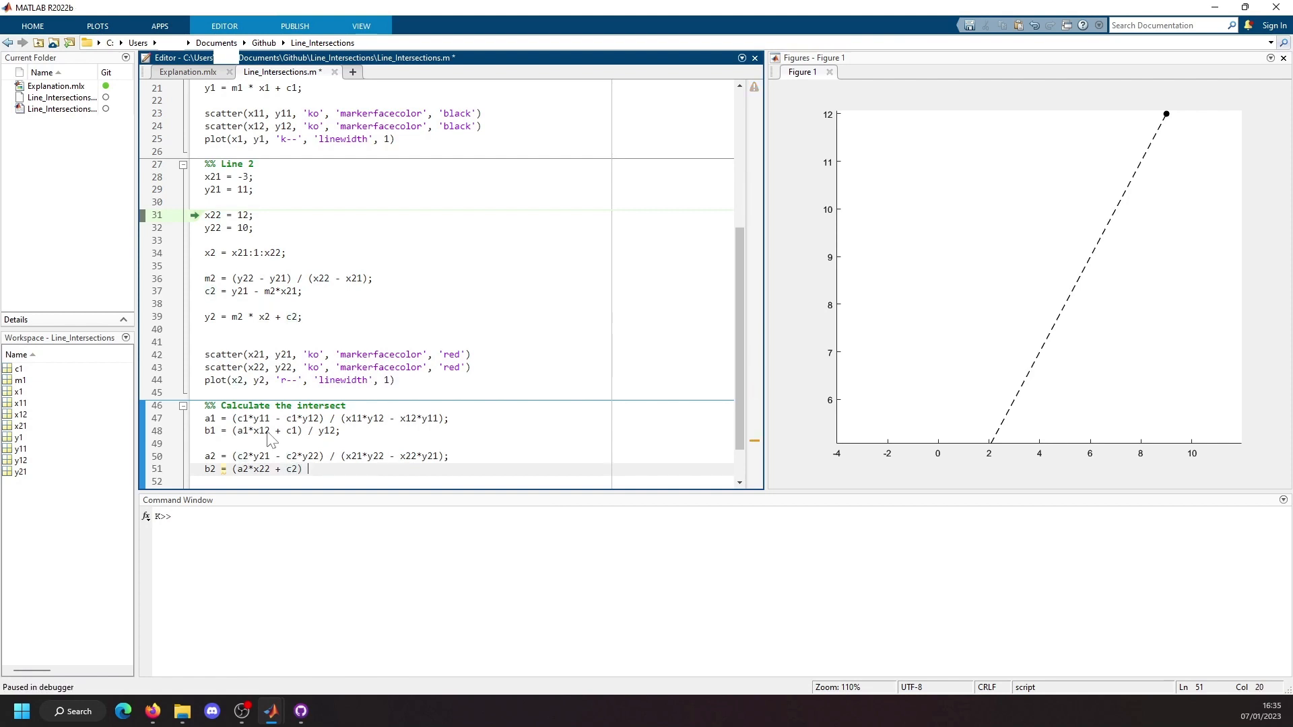
text(/ y22;)
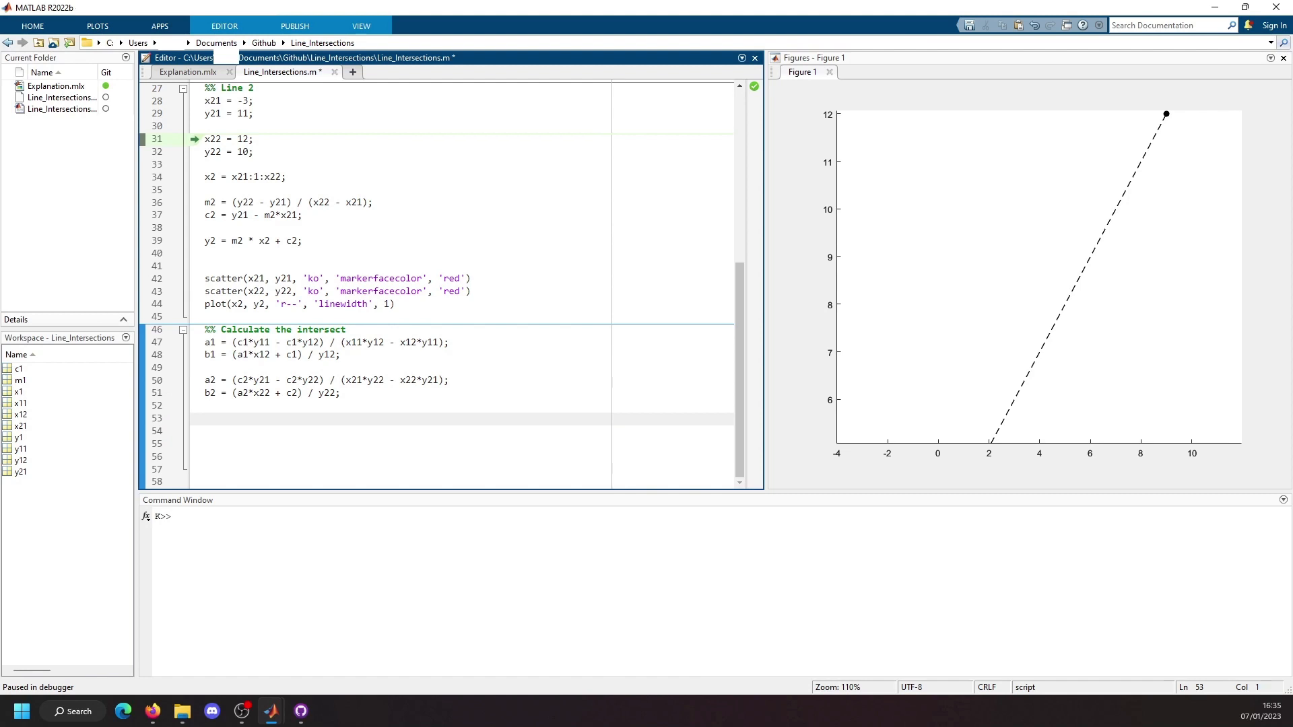
- Write x_int = (b1*c2 - b2*c1) / (a1*b2 - a2*b1);
text(x_int = ()
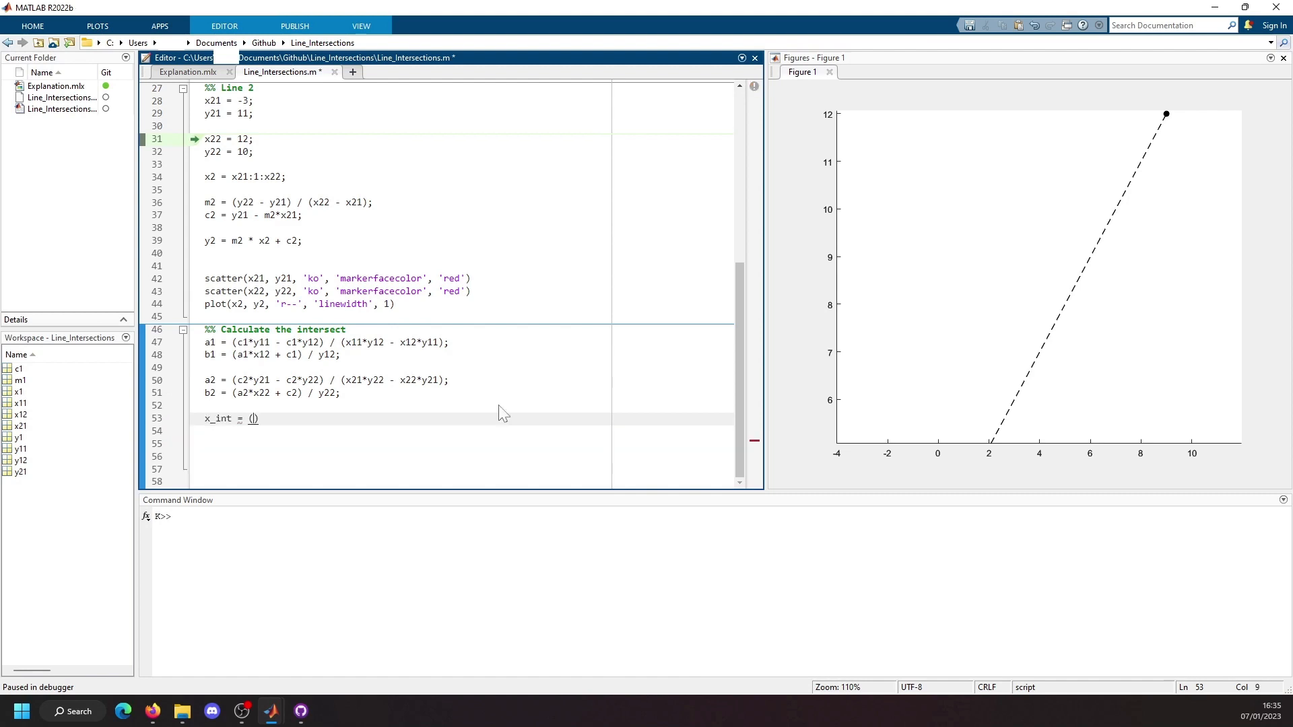
text(b1*c2 - b2*c1)
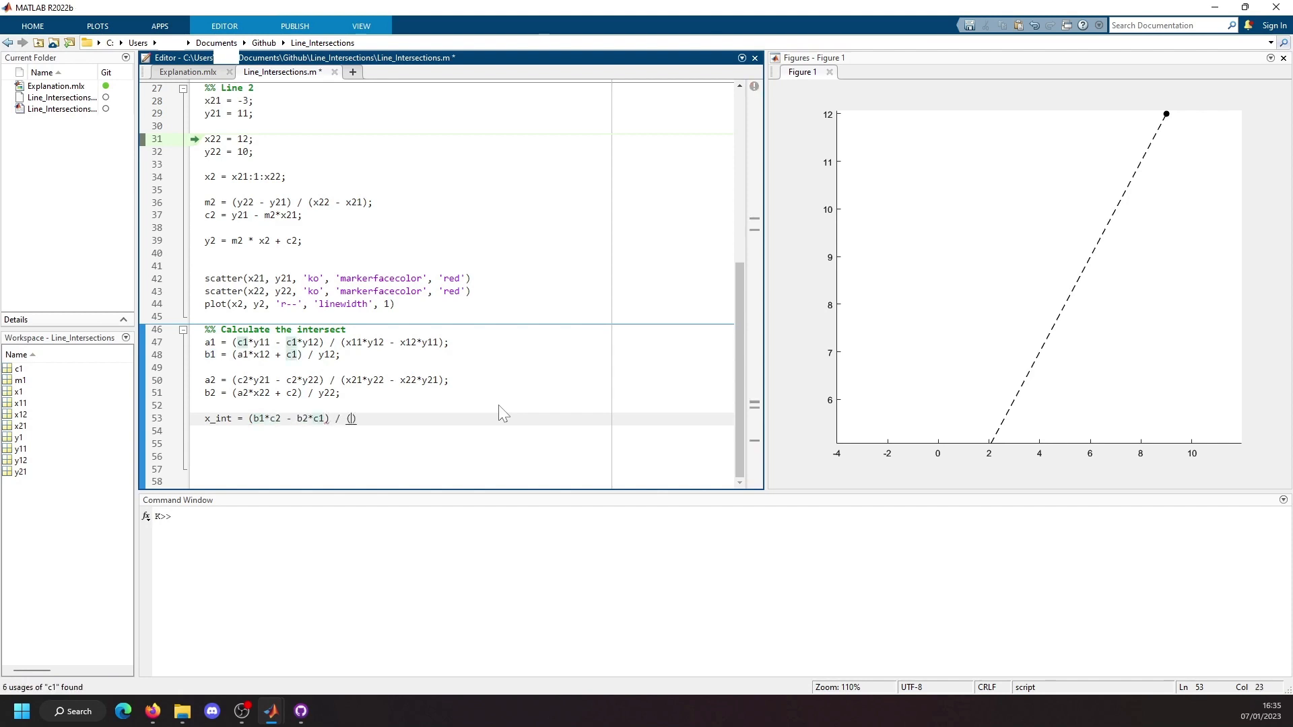
text(a1)
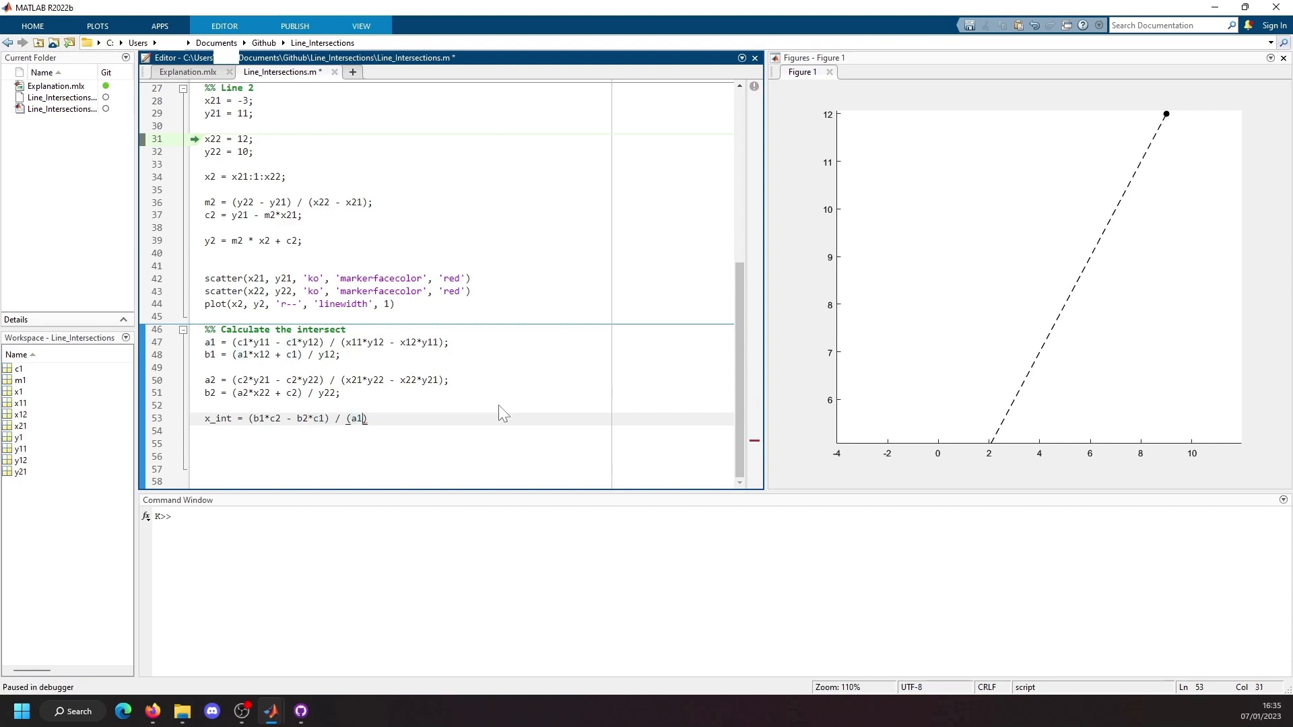
text(*b2 - a2*b1)
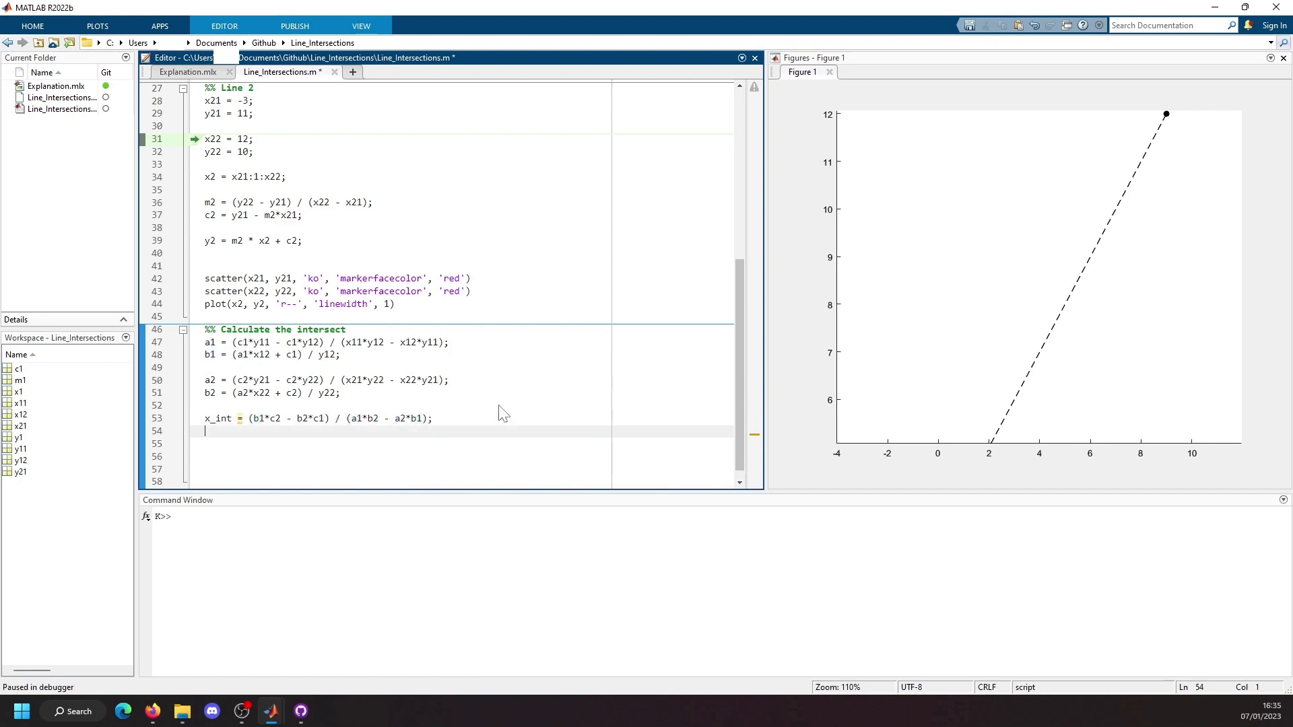
- Write y_int = (a1*c2 - a2*c1) / (a1*b2 - a2*b1);
text(y_int = ()
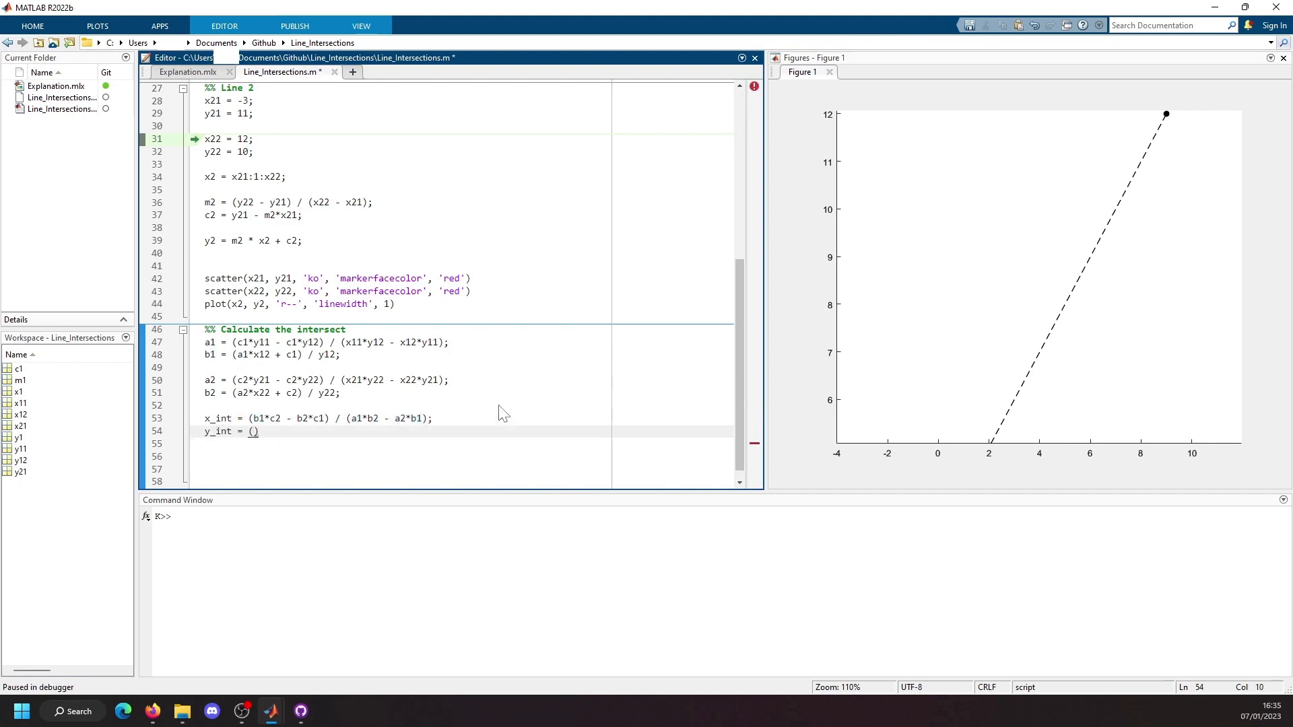
text(a1*)
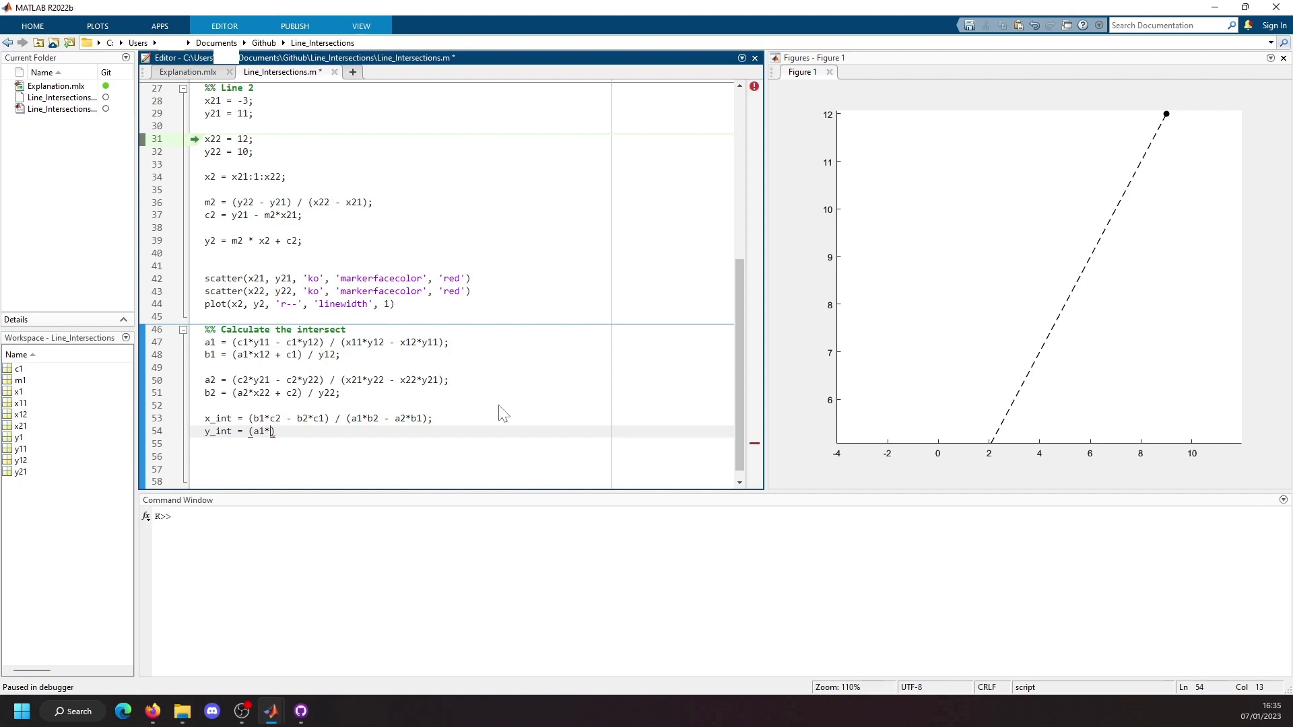
text(c2 -)
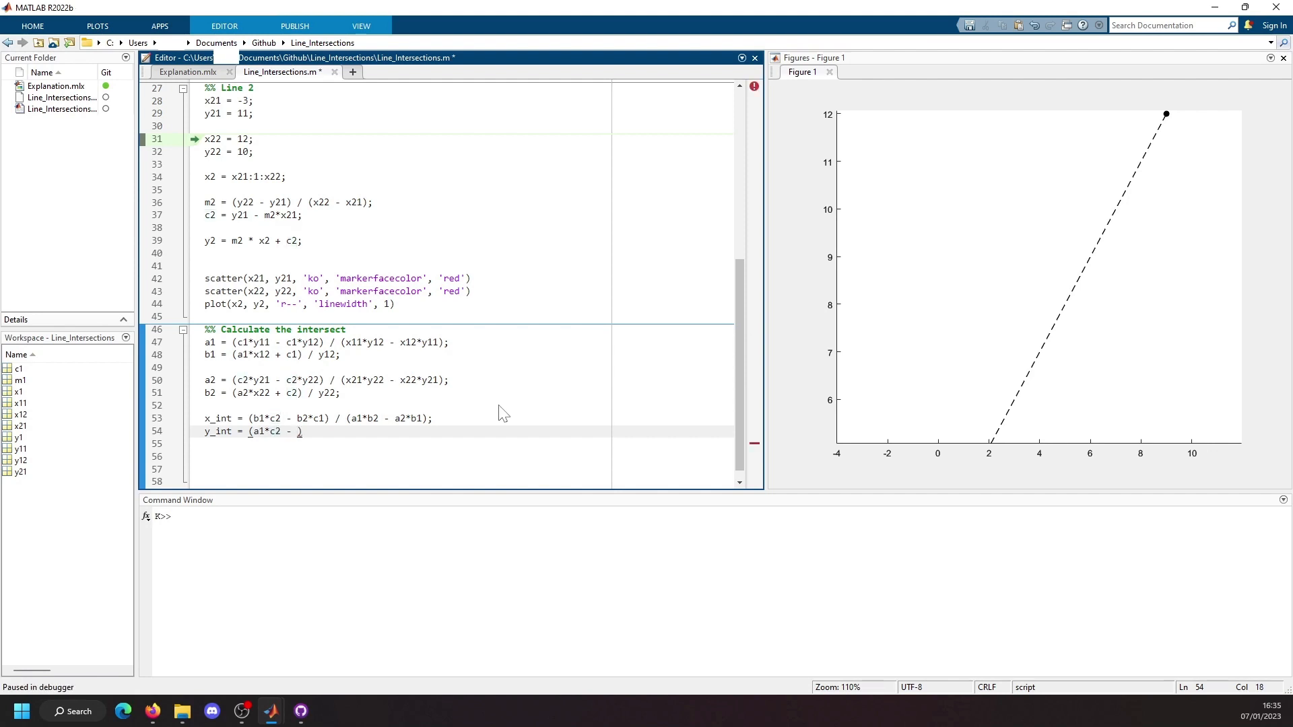
text(a2*x1)
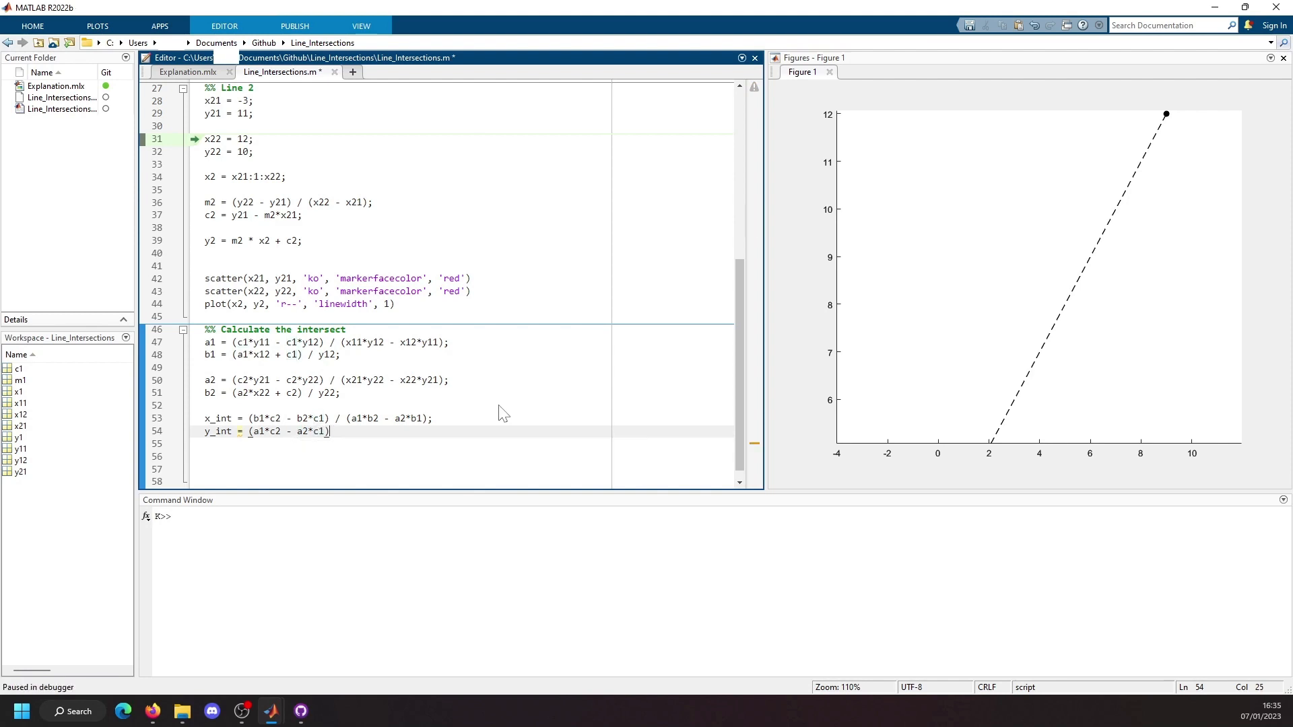
text(/ (a2)
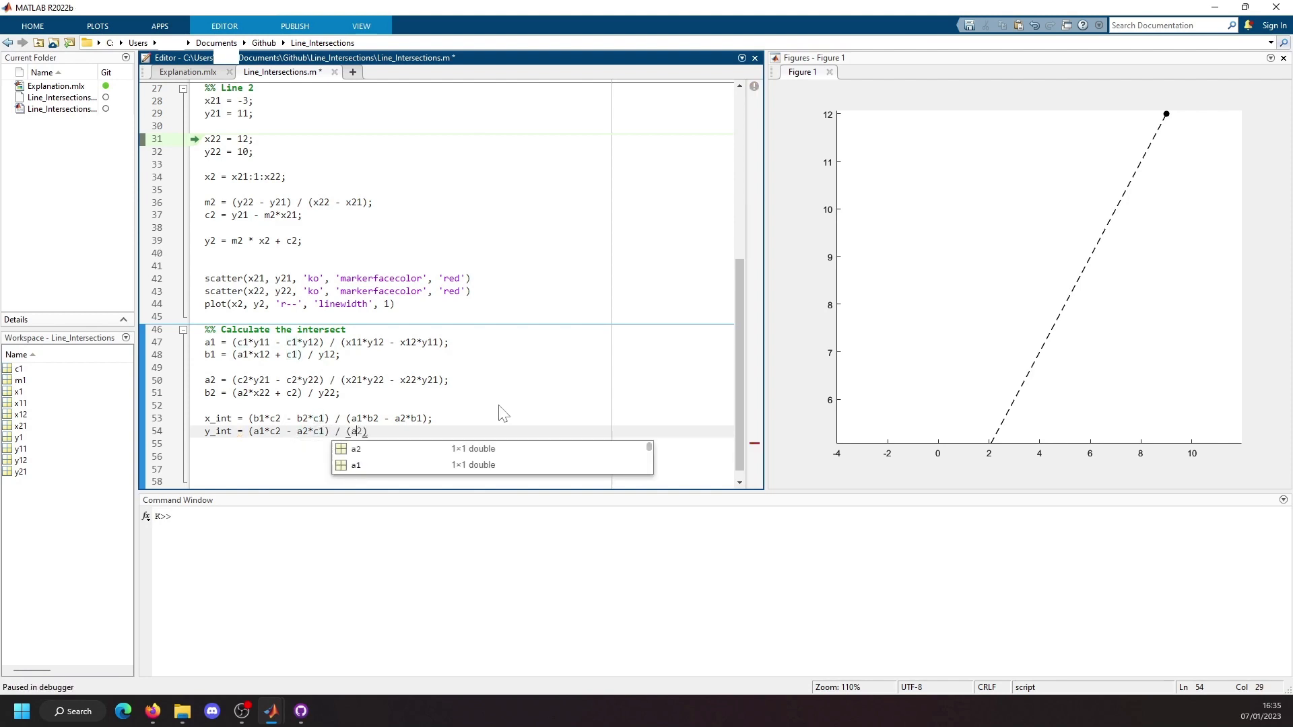
text(b2)
click(464, 456)
text(scatter(x_int, )
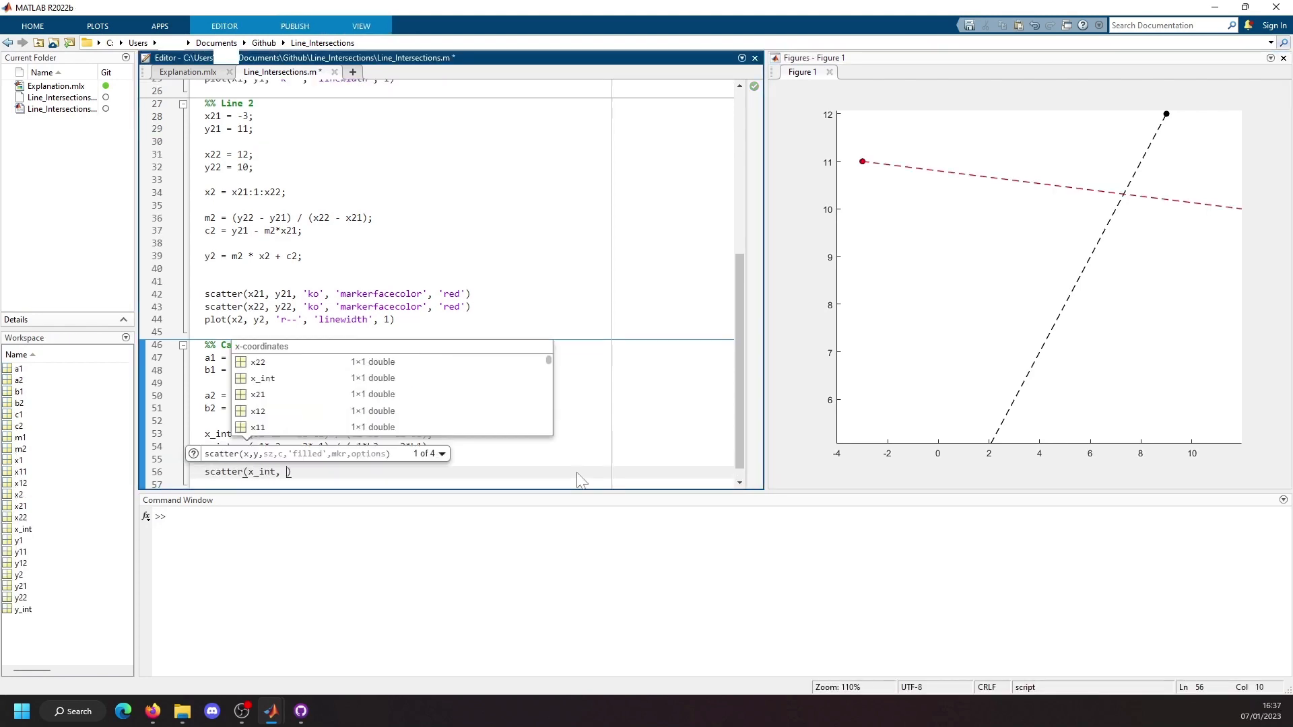
- Add scatter(x_int, y_int, 'bo', 'markerfacecolor', 'green') to mark the intersection
text(y_int, b1)
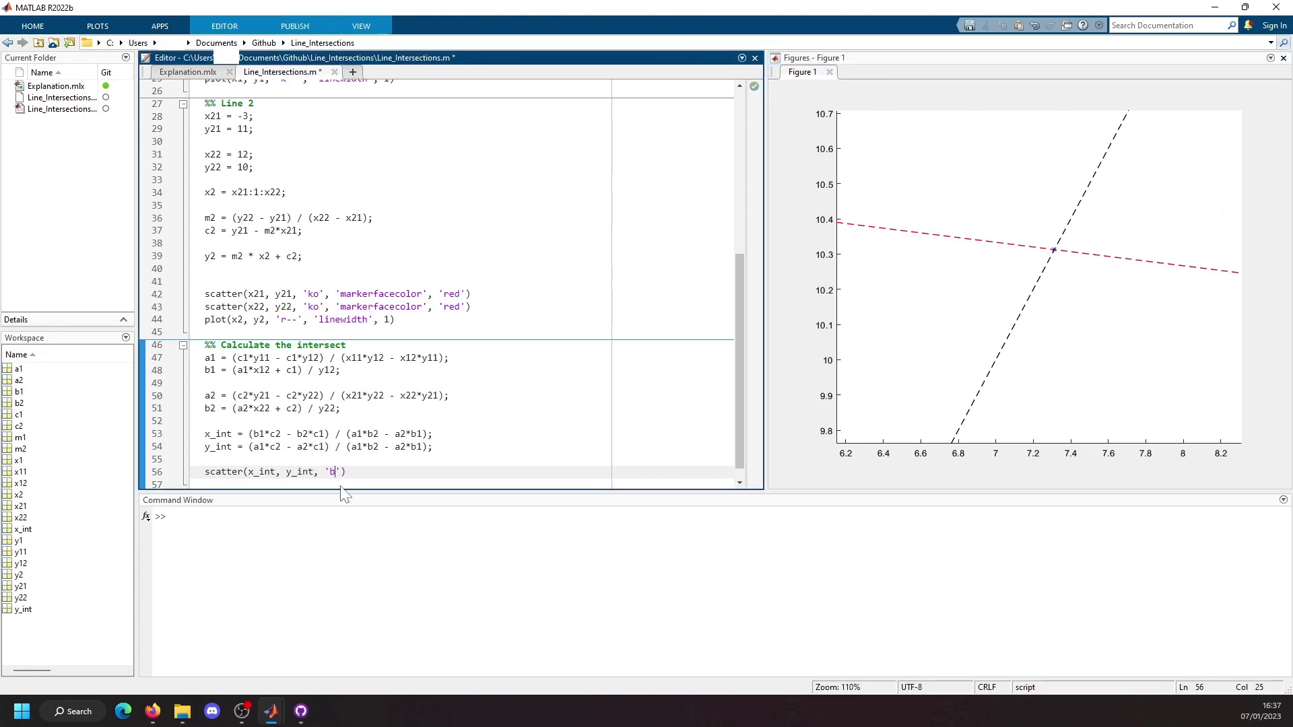
text(o', 'markerfacecolor', 'green)
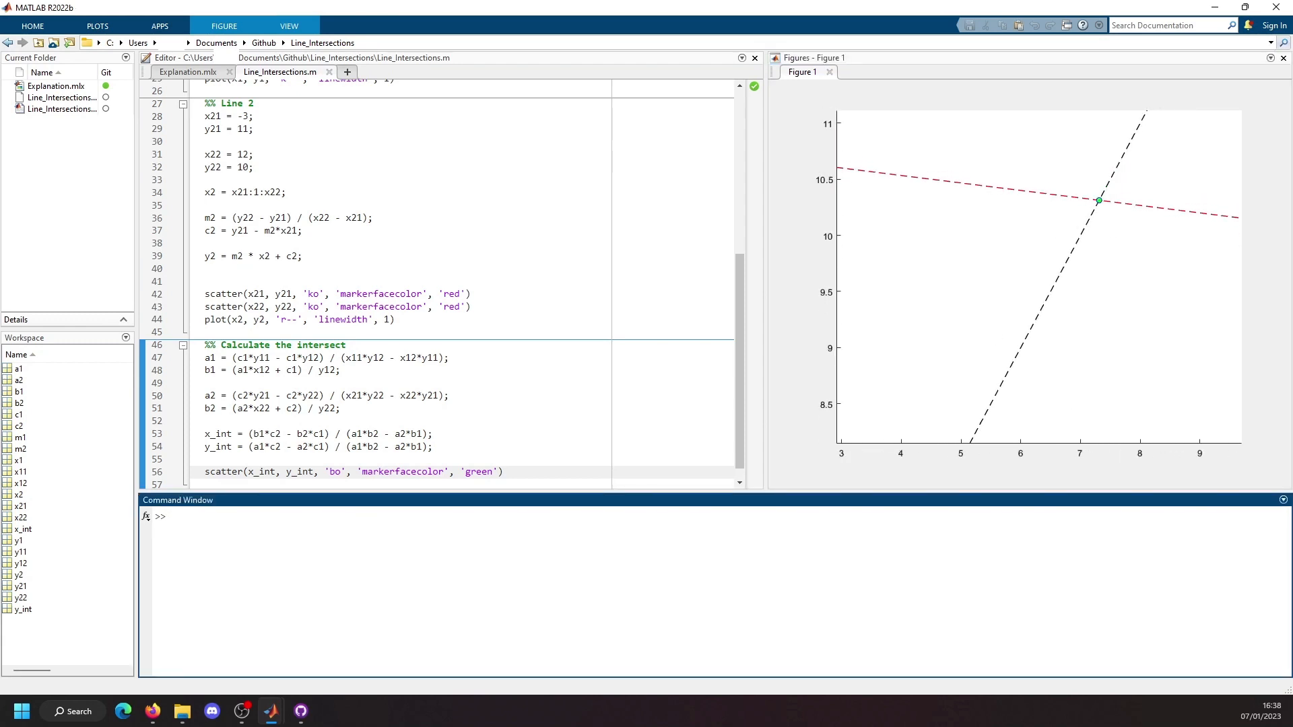
- Print x_int = 7.3125 and y_int = 10.3125 in the Command Window
text(xint)
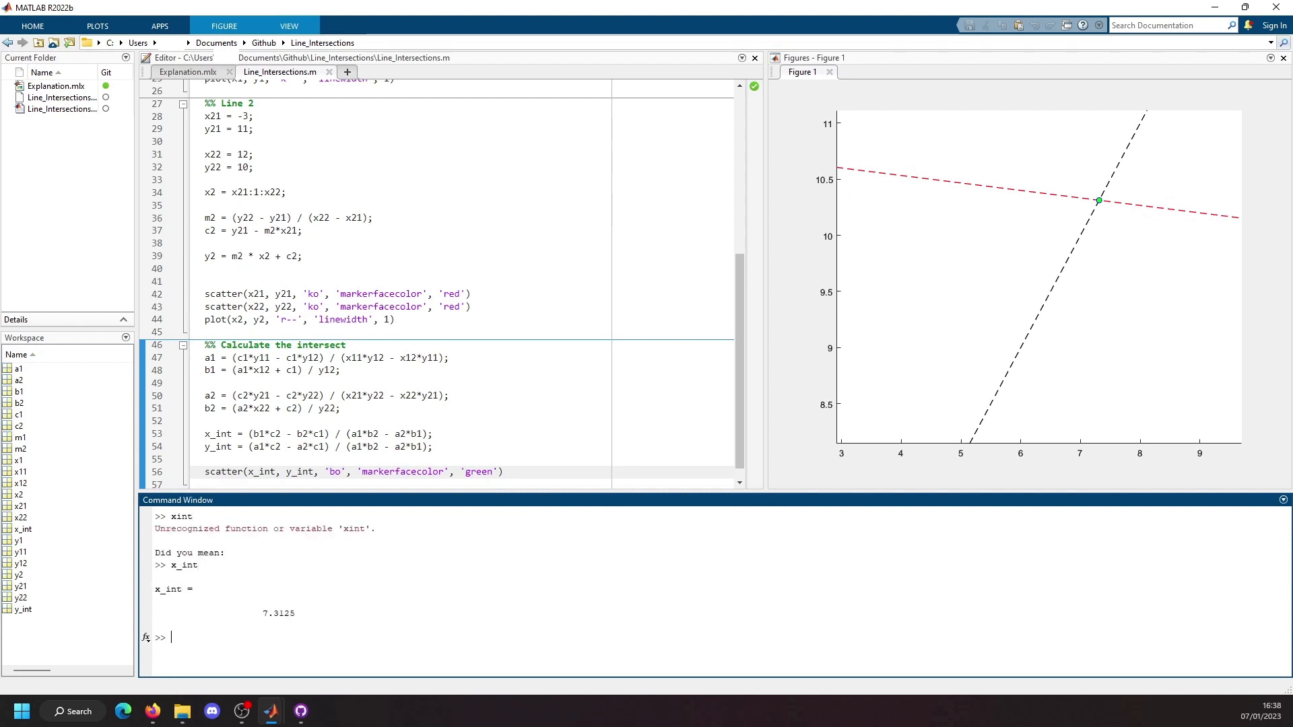
text(y_int)
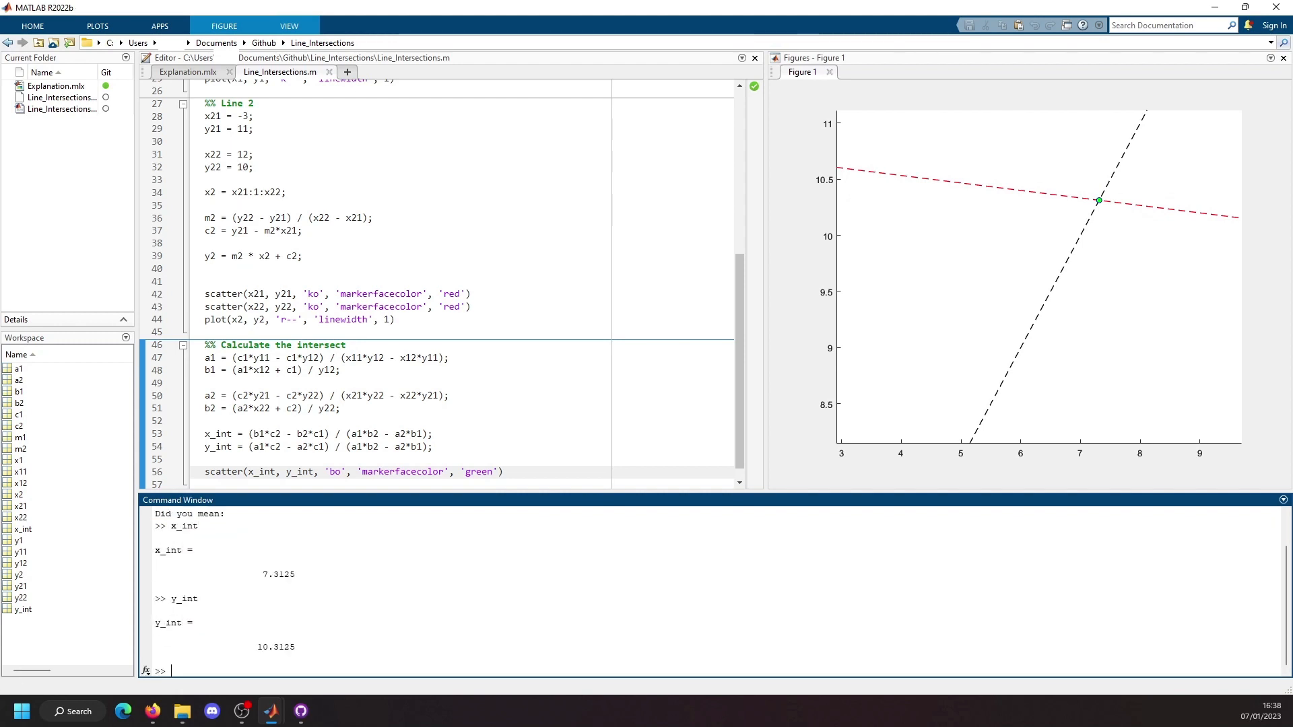